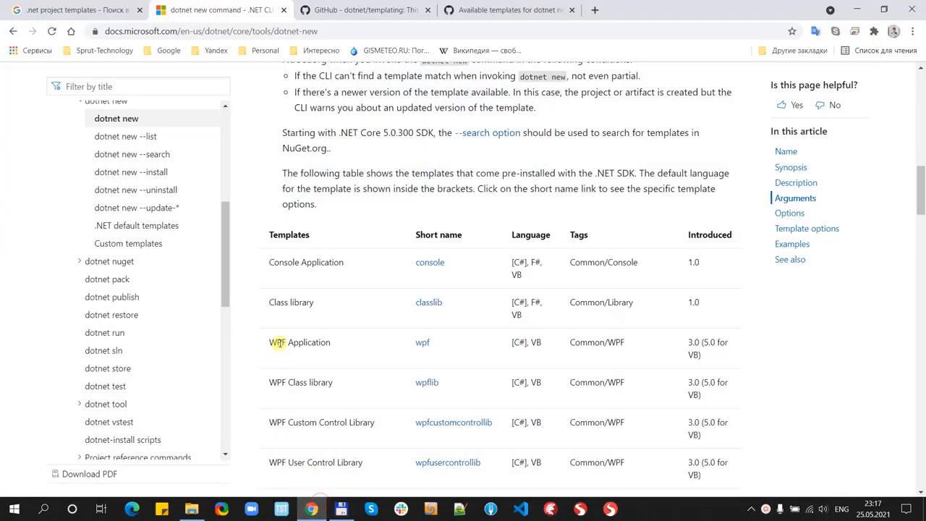
mouse_move(382, 236)
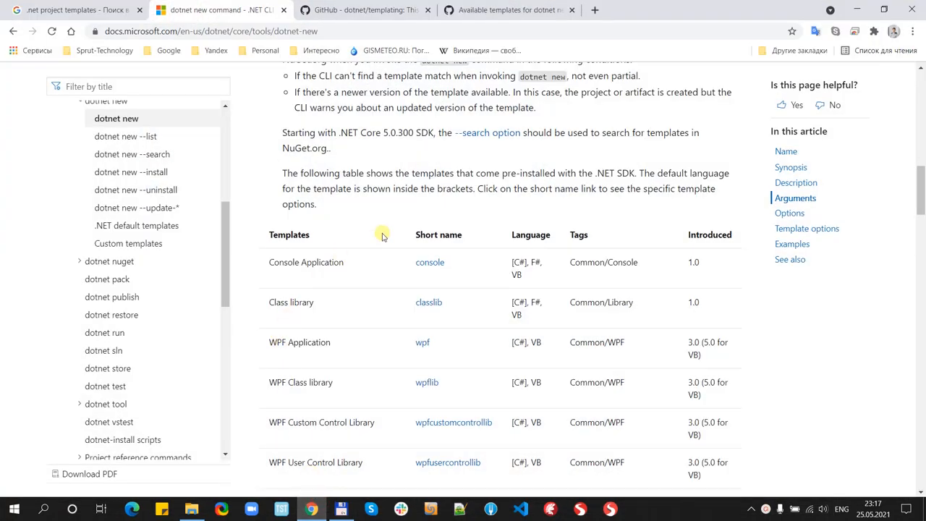
mouse_move(389, 255)
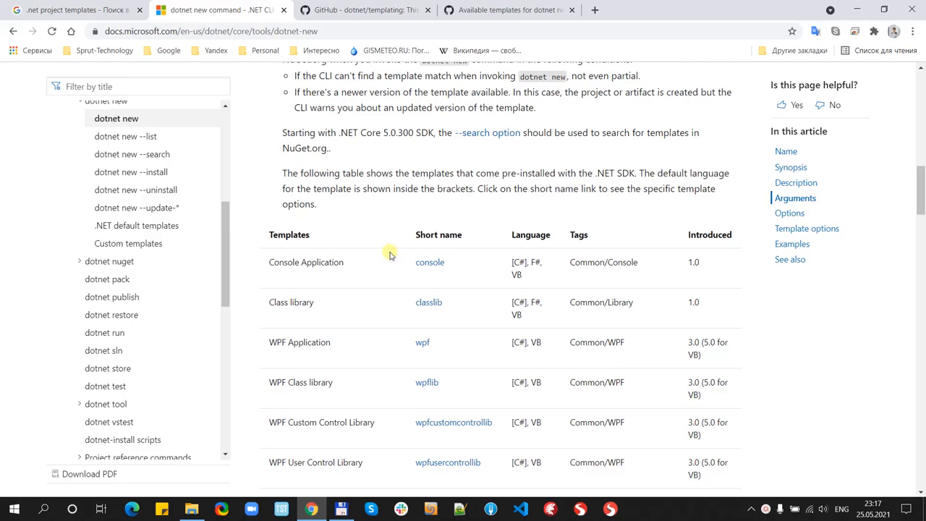
Step: Make a new folder named MyConsoleApp under MyProgramsOnDotNet and open it
click(192, 509)
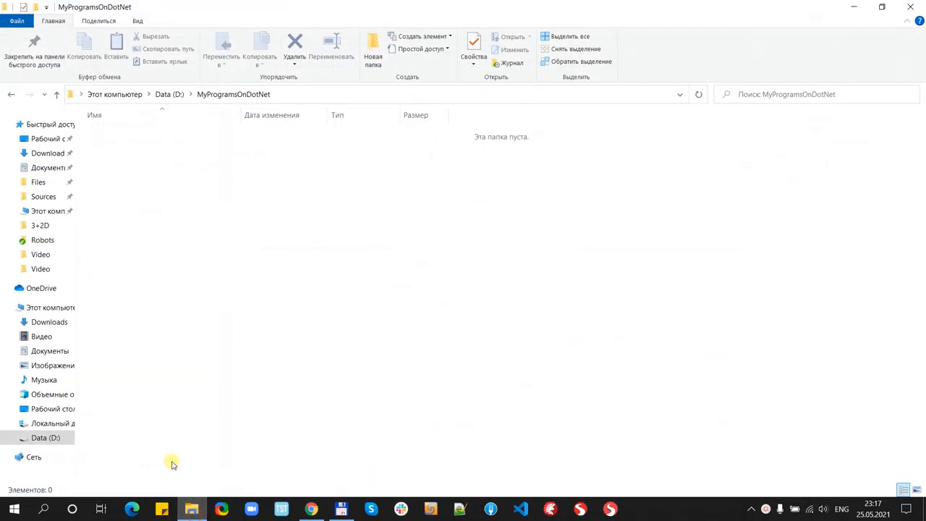
mouse_move(127, 288)
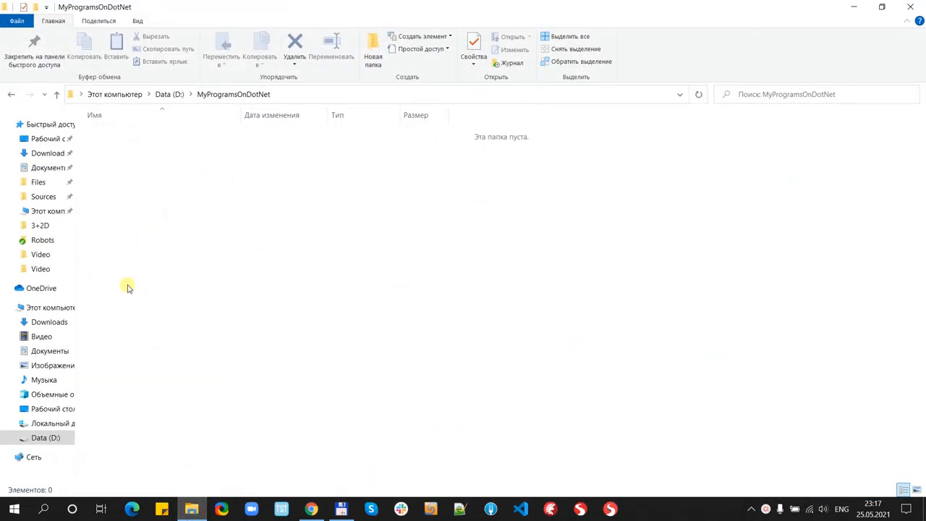
mouse_move(242, 102)
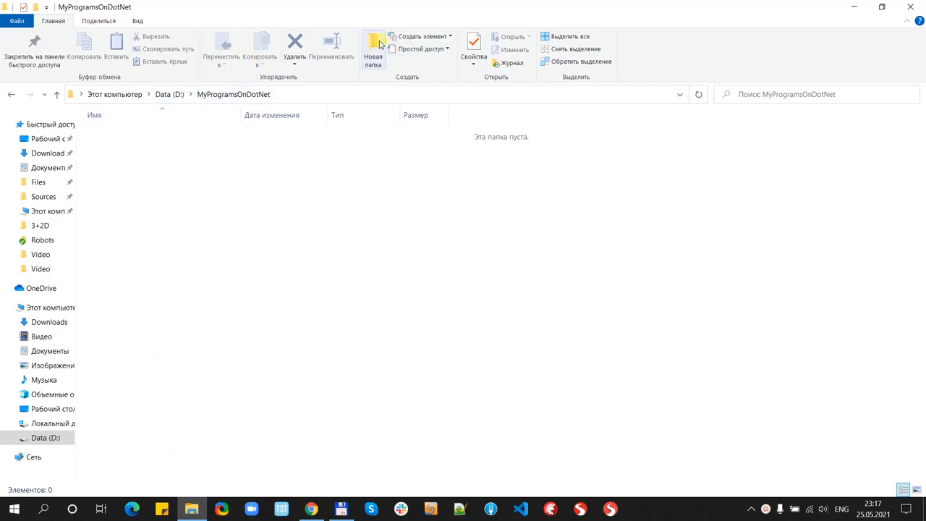
mouse_move(367, 252)
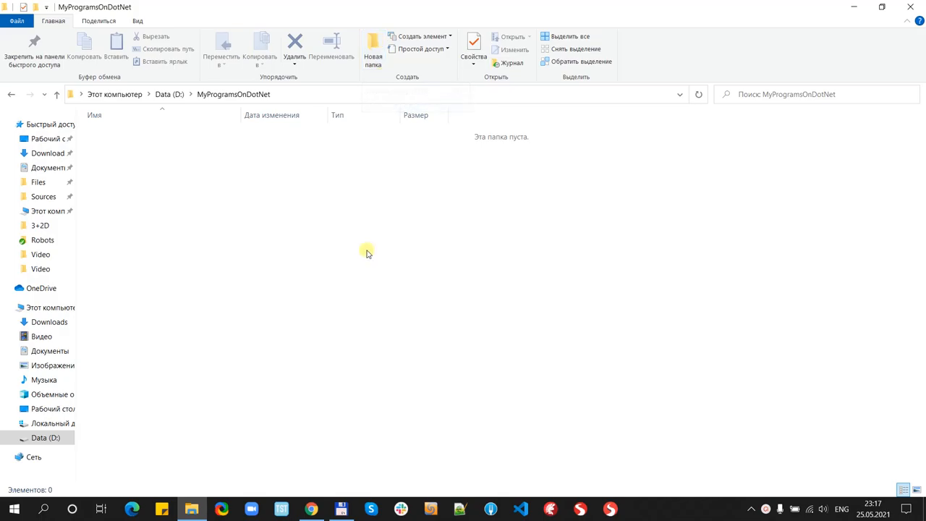
click(373, 51)
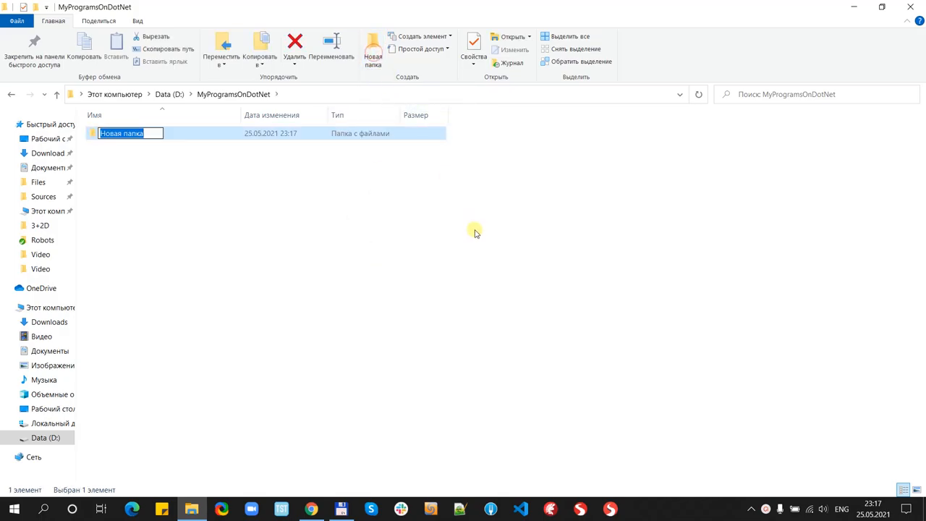
text(MyCo)
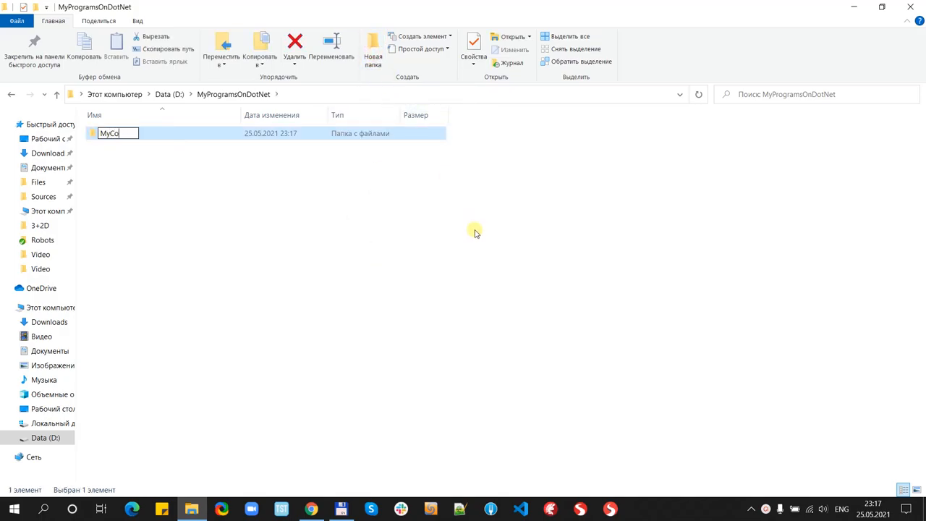
text(nsoleA)
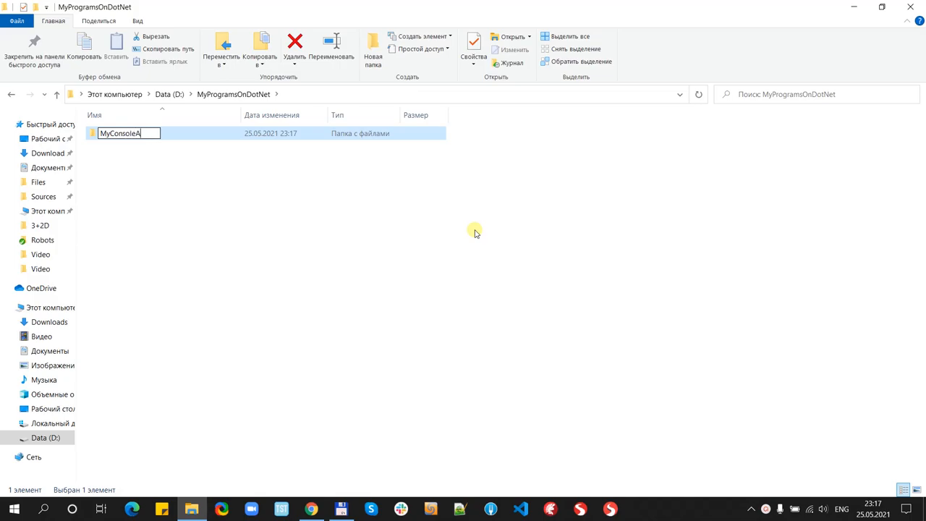
text(pp)
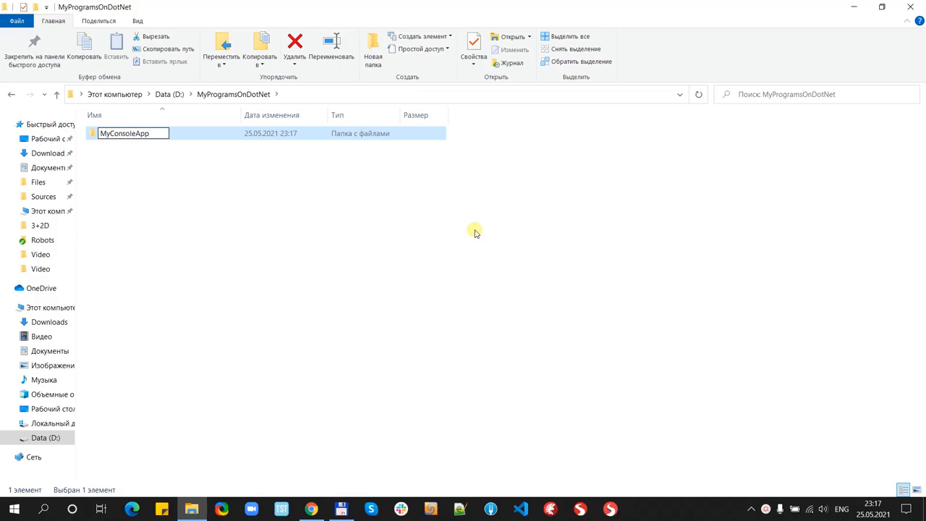
double_click(133, 133)
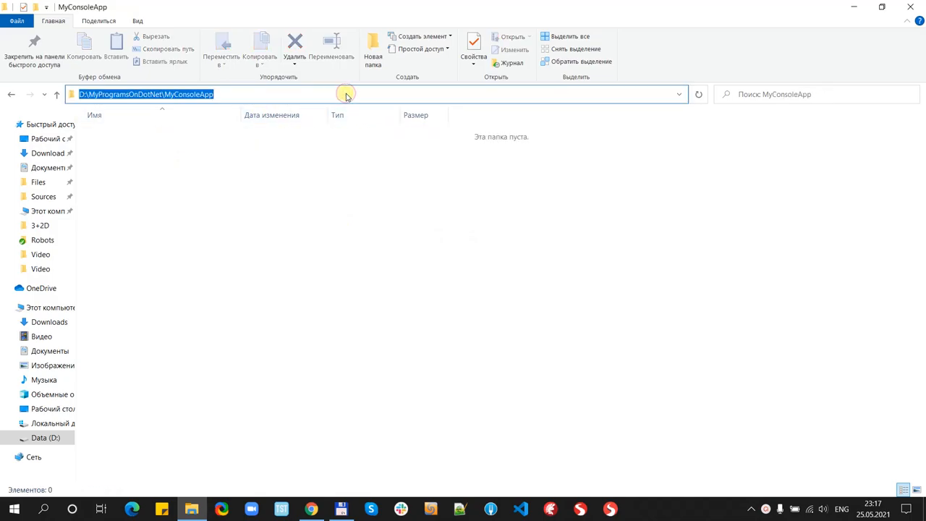
Step: Launch cmd from the MyConsoleApp address bar and enter 'dotnet new' at the prompt
text(cmd)
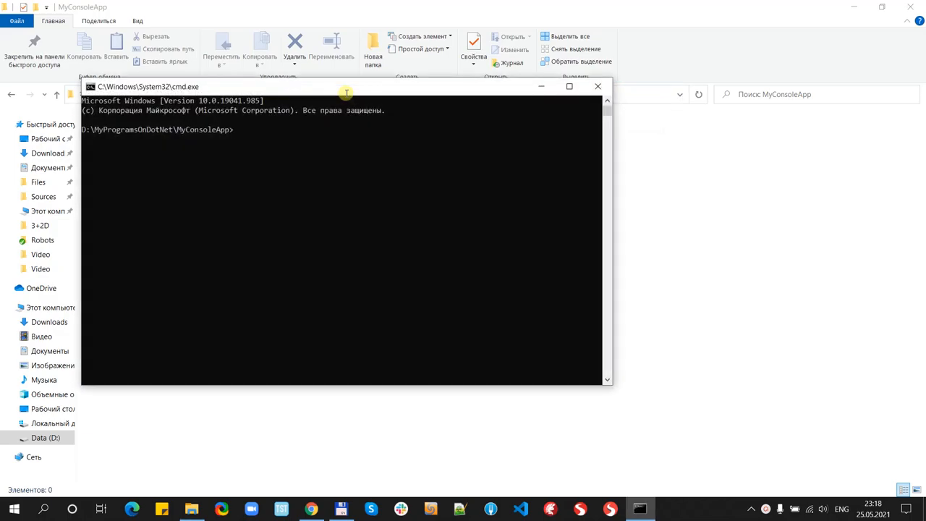
mouse_move(530, 167)
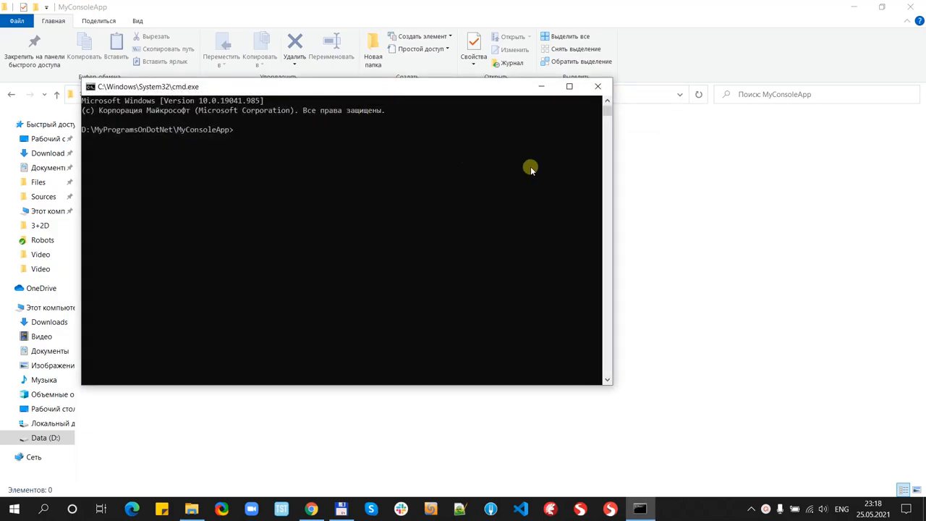
text(dotnet)
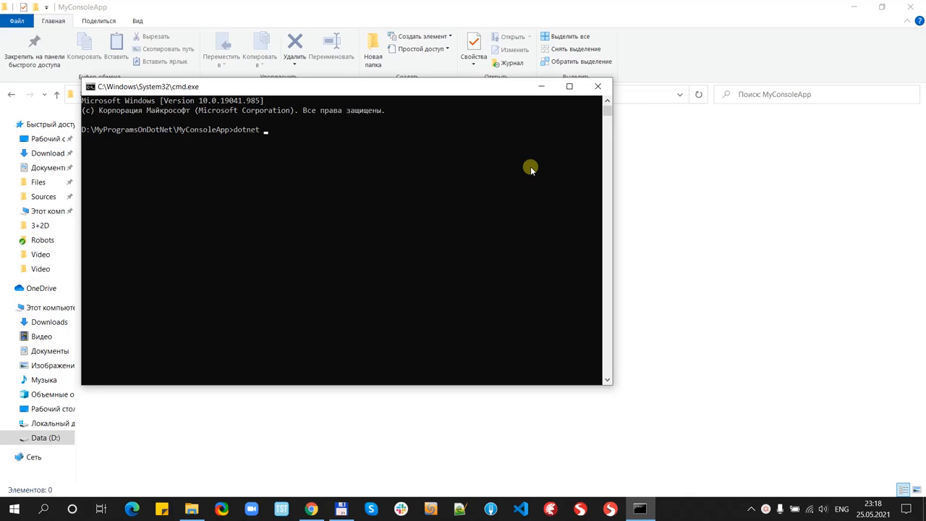
text(new)
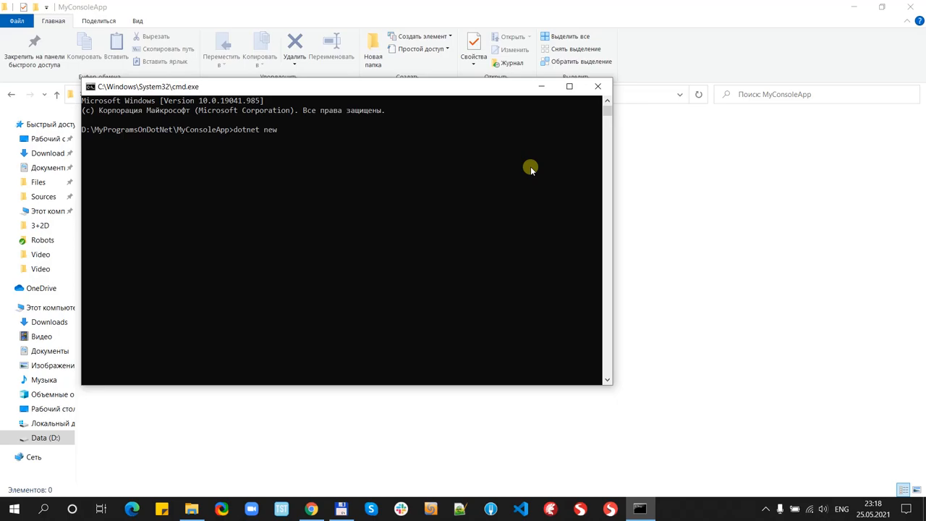
mouse_move(385, 450)
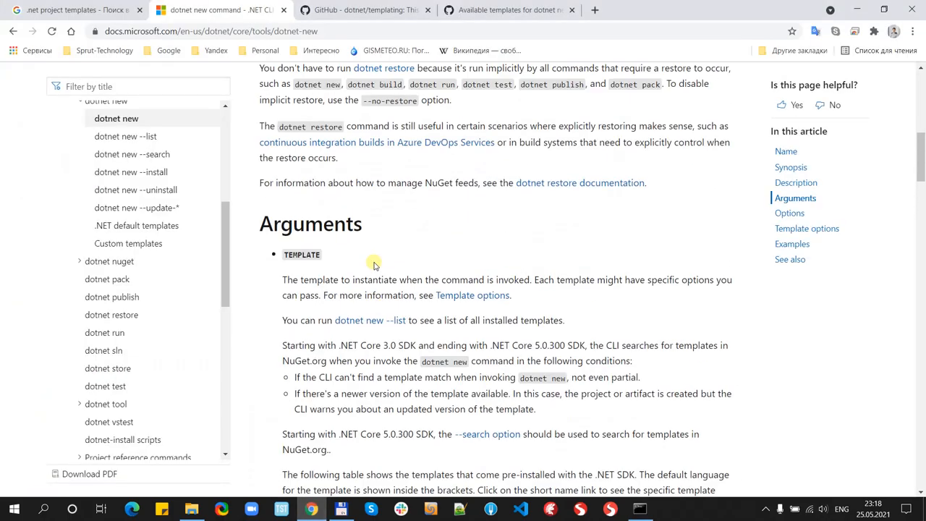
Step: Scroll the dotnet new docs to the built-in templates table and highlight 'Class library'
scroll(up, 3)
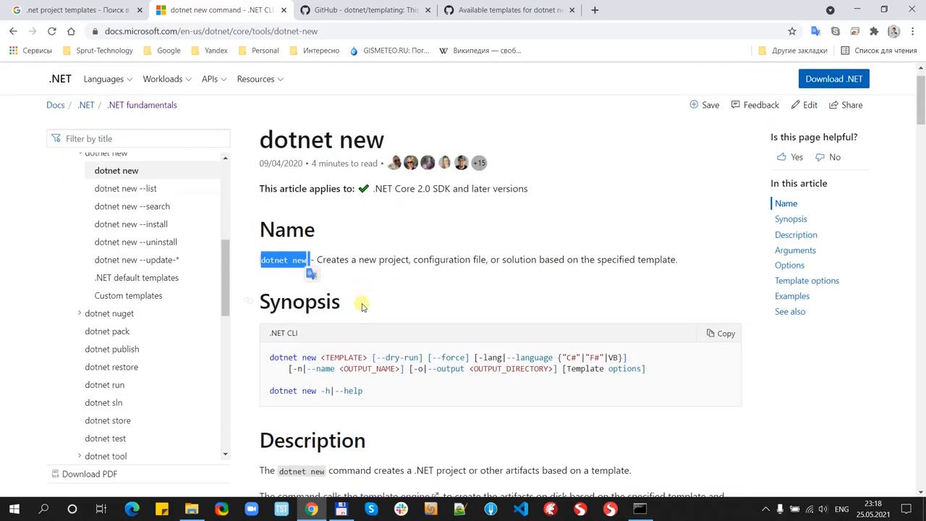
scroll(down, 3)
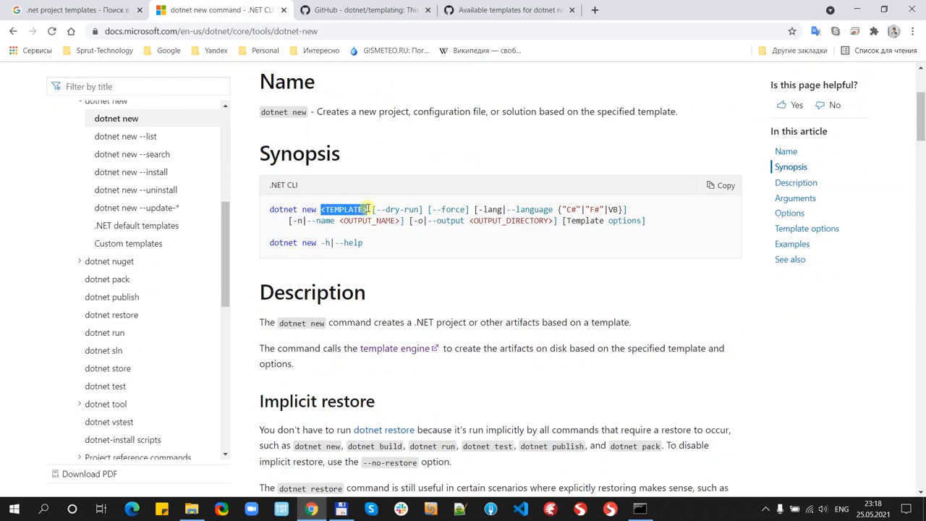
scroll(down, 3)
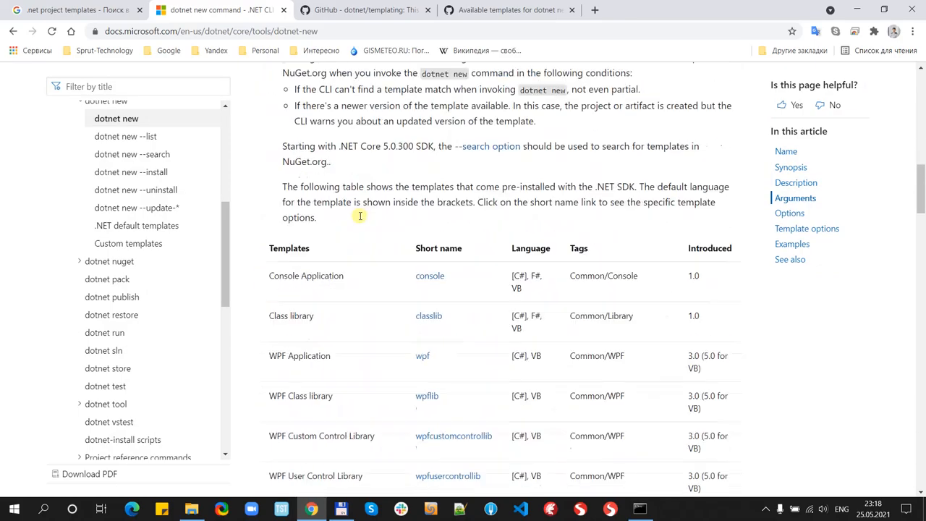
scroll(down, 3)
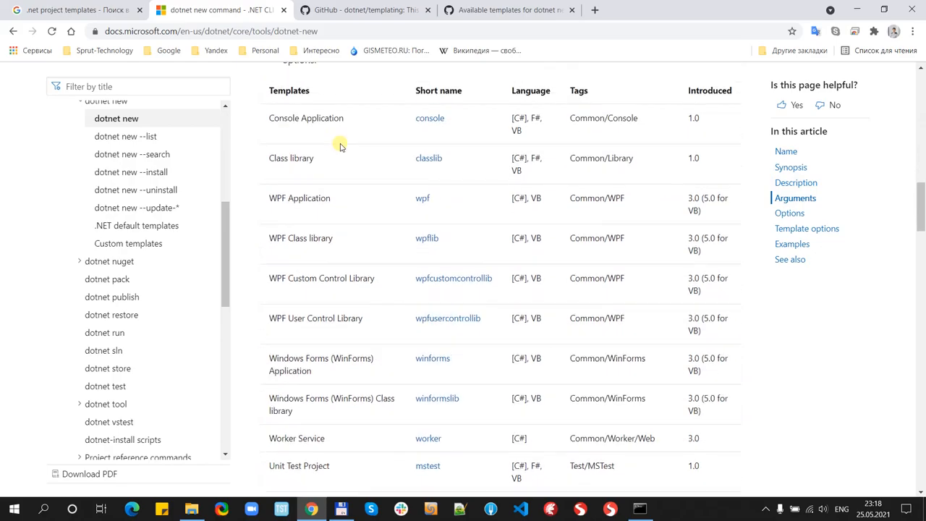
scroll(up, 3)
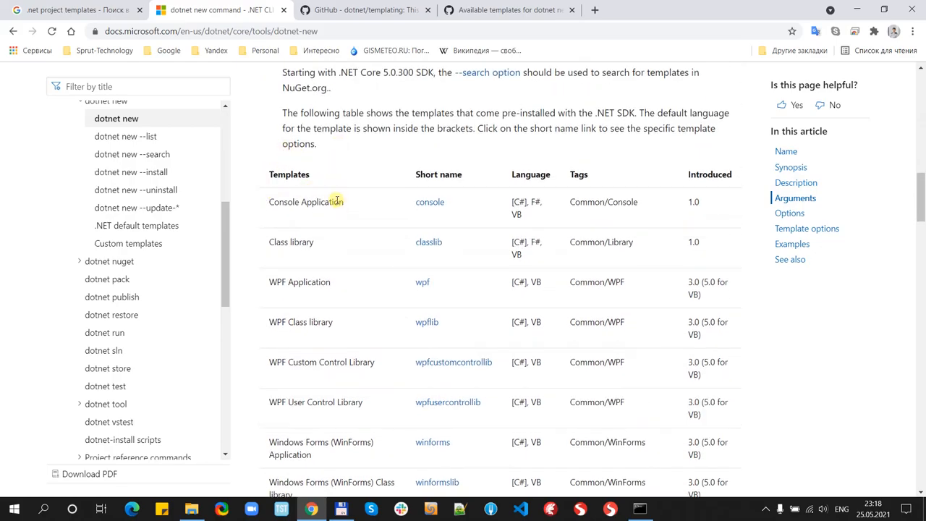
scroll(down, 3)
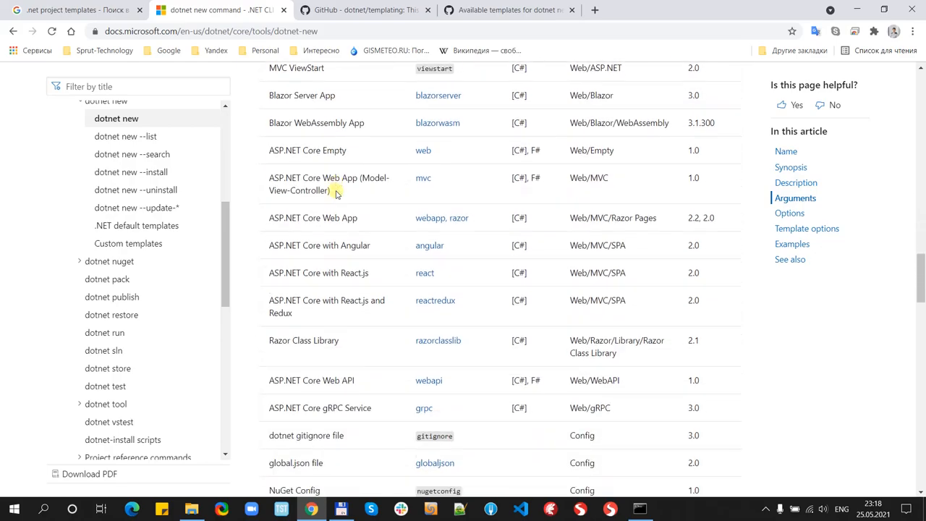
scroll(down, 3)
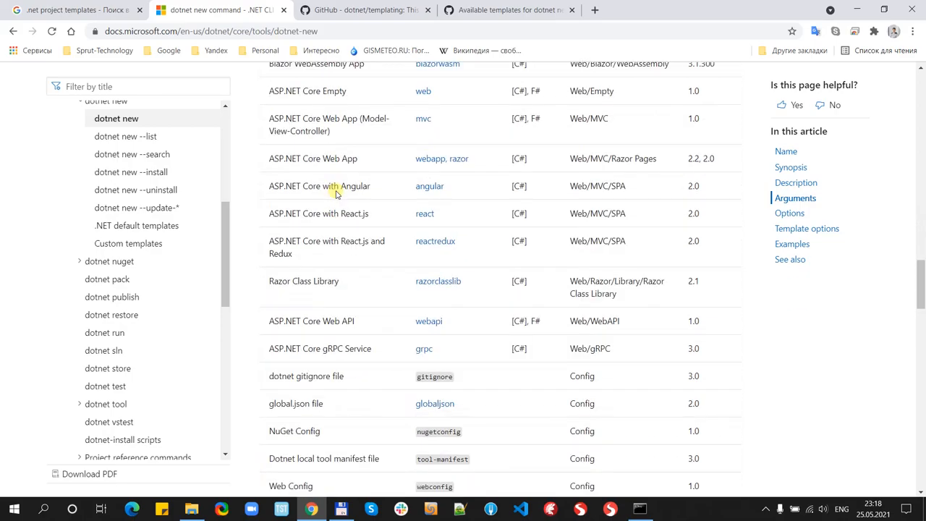
scroll(up, 3)
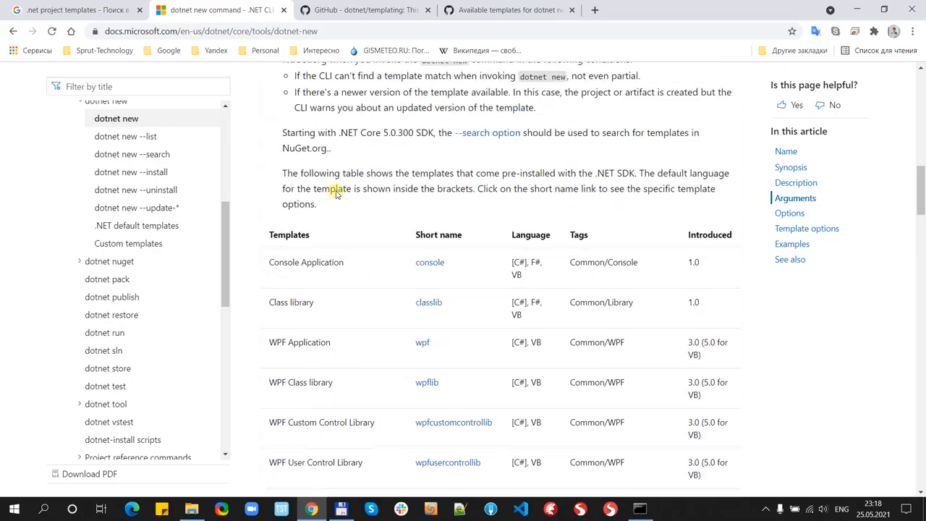
mouse_move(308, 327)
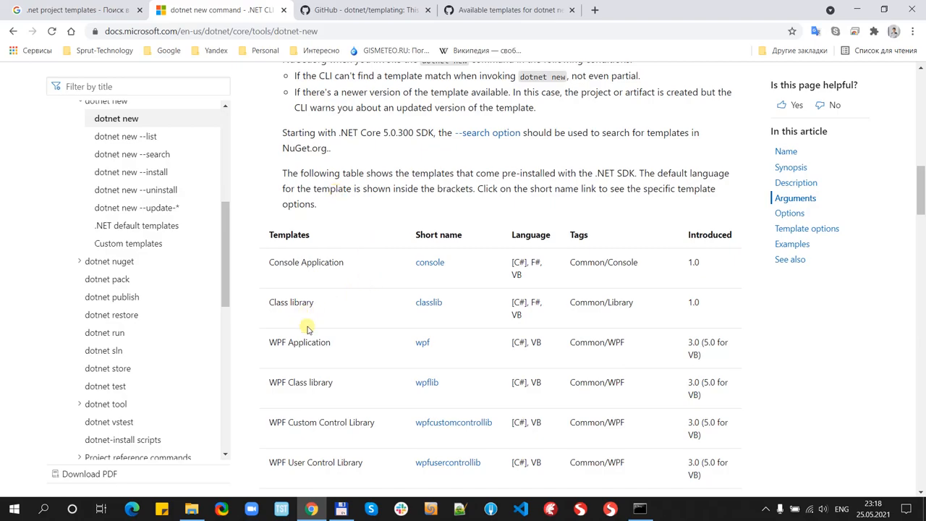
mouse_move(327, 350)
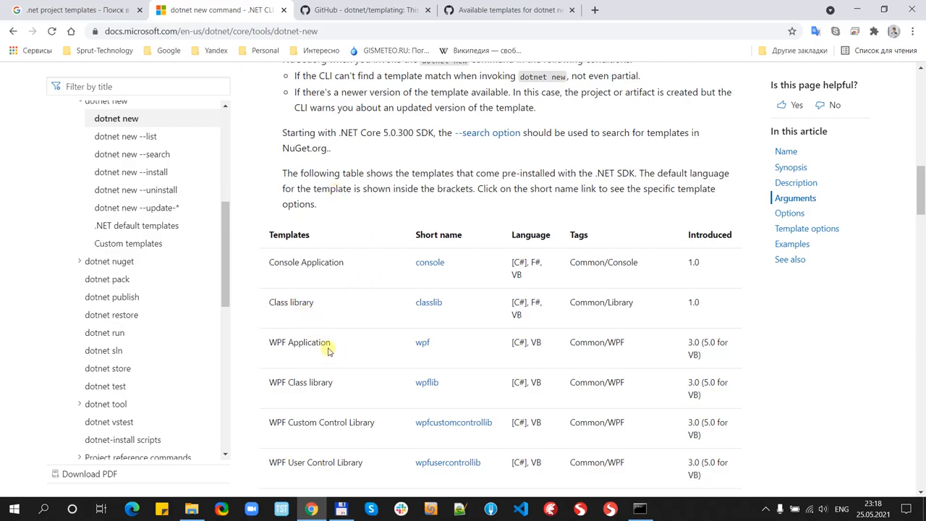
mouse_move(316, 327)
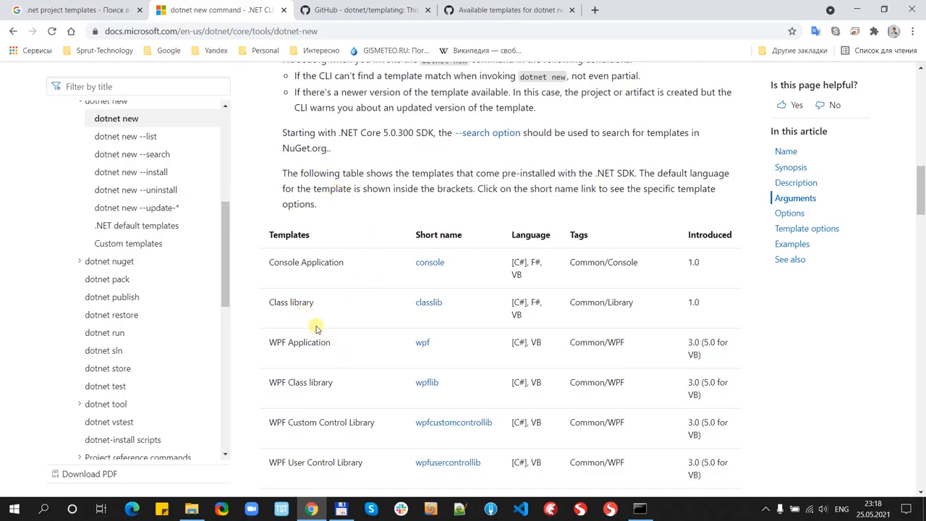
mouse_move(307, 296)
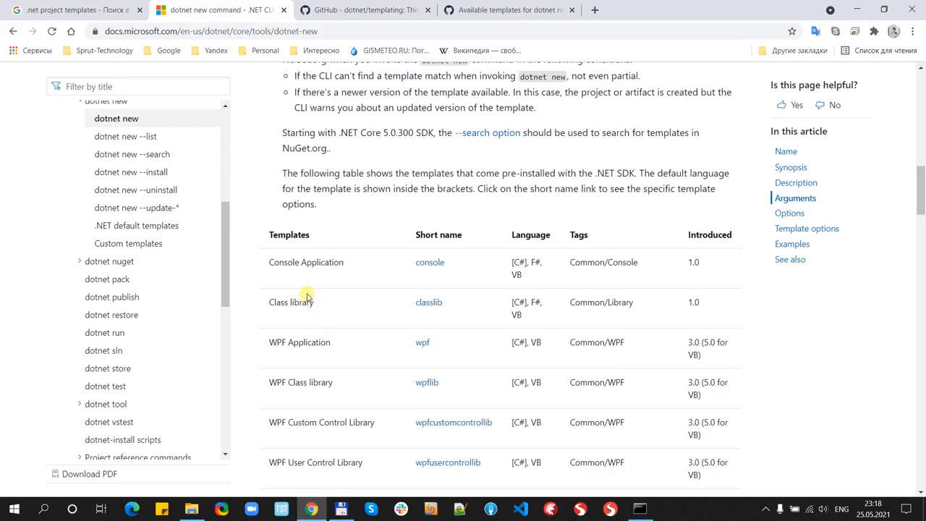
mouse_move(272, 262)
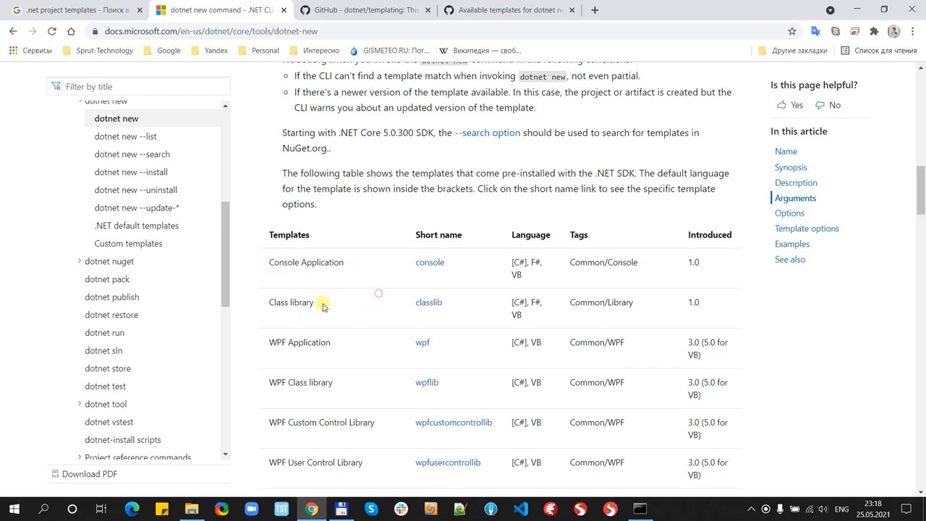
double_click(291, 302)
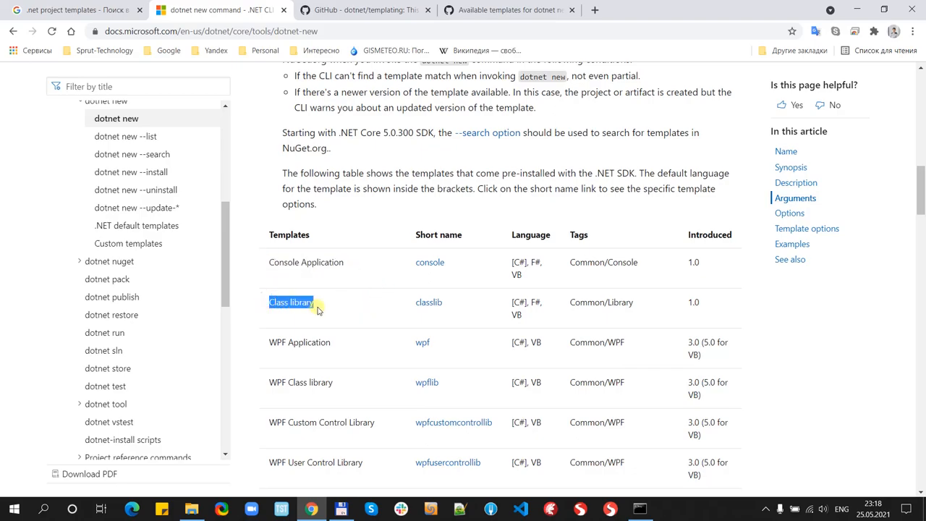
mouse_move(317, 315)
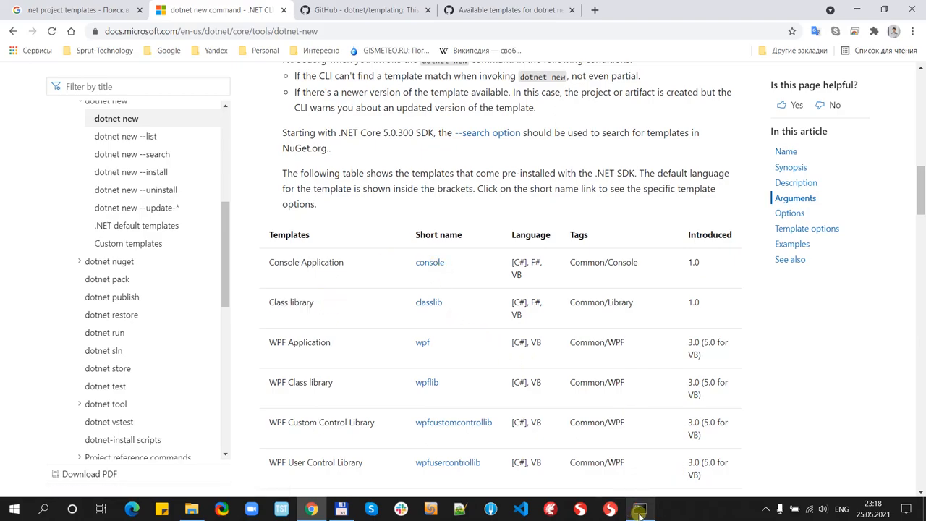
Step: Run 'dotnet new console' in MyConsoleApp, then check the generated project files
click(640, 509)
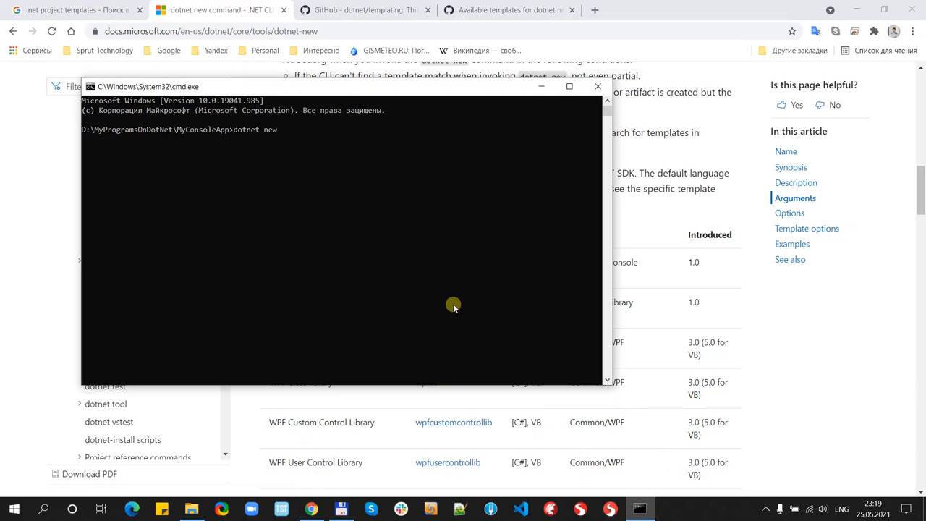
text(console)
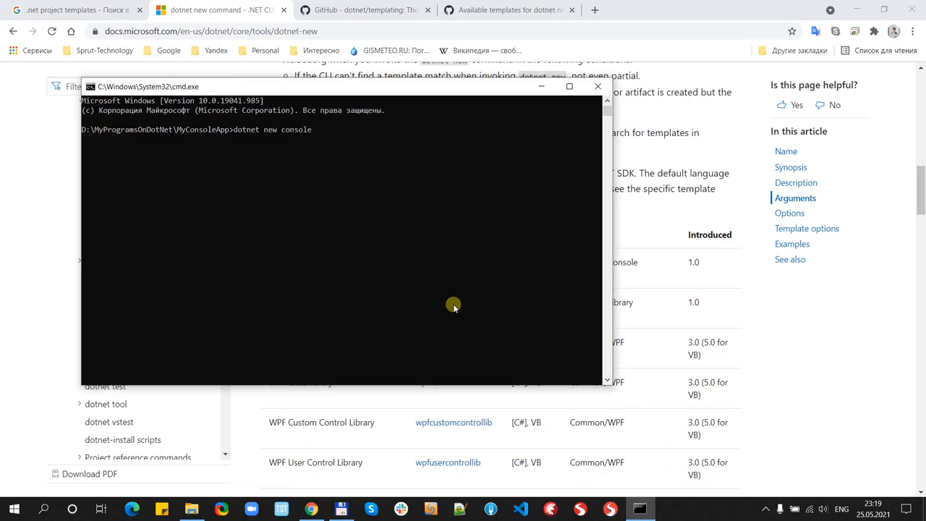
mouse_move(371, 252)
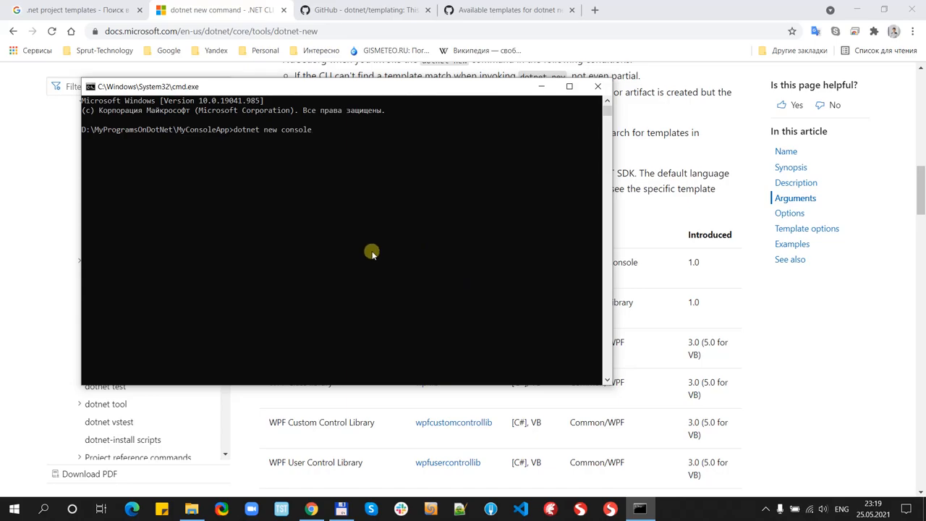
mouse_move(259, 130)
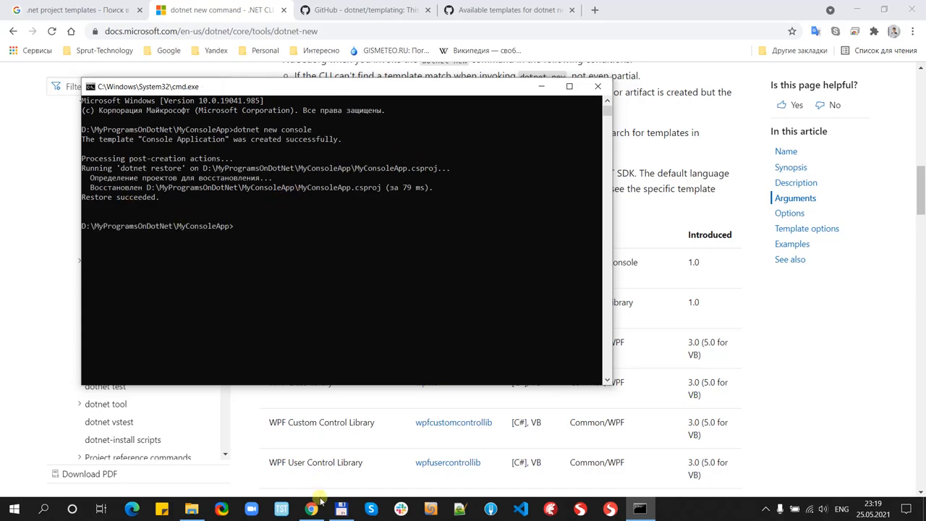
click(192, 509)
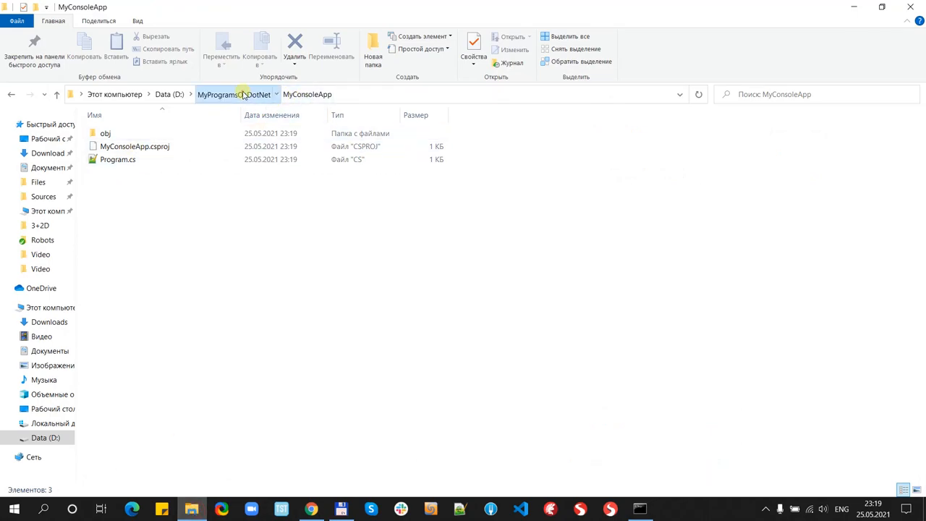
mouse_move(118, 159)
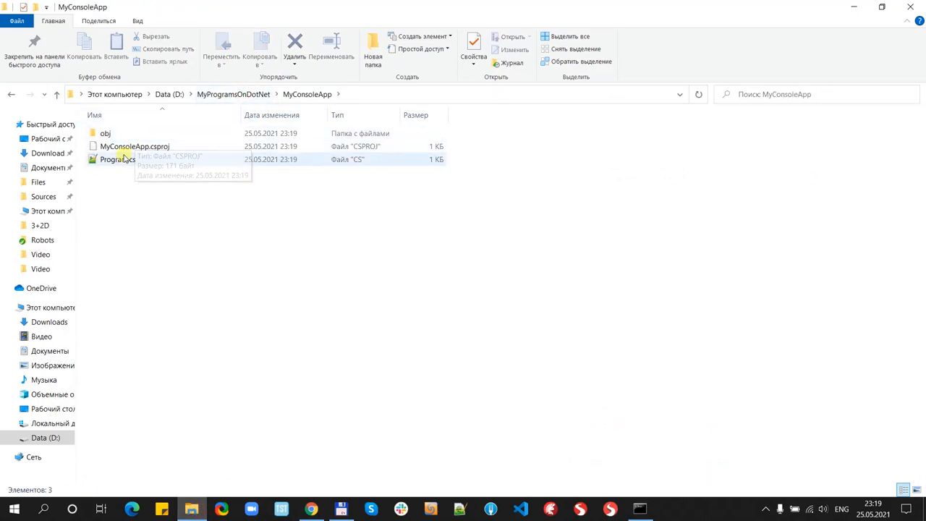
click(133, 146)
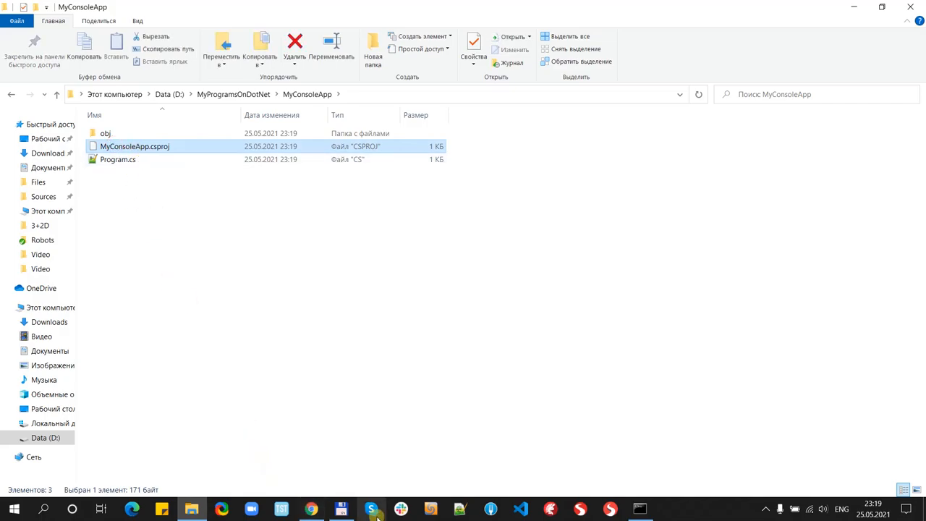
mouse_move(295, 168)
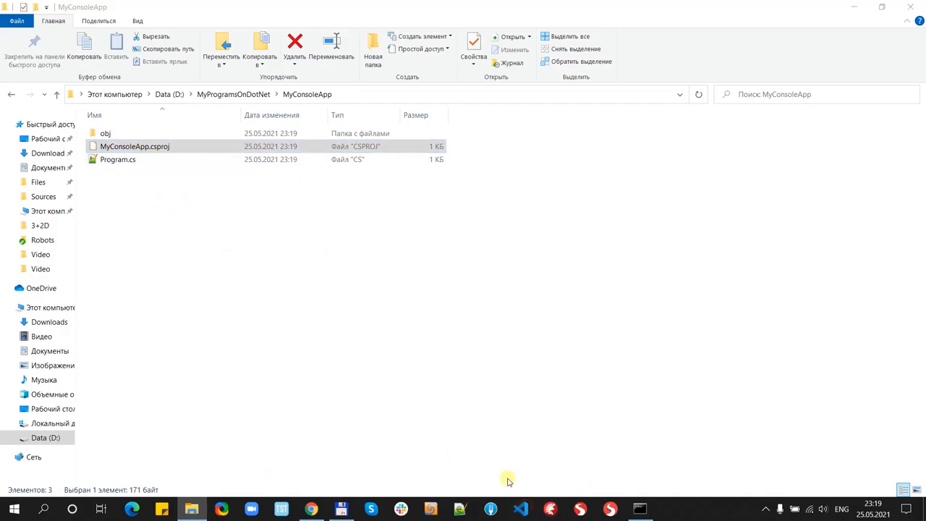
Step: Close launch.json and review the Exe output type in MyConsoleApp.csproj
click(521, 509)
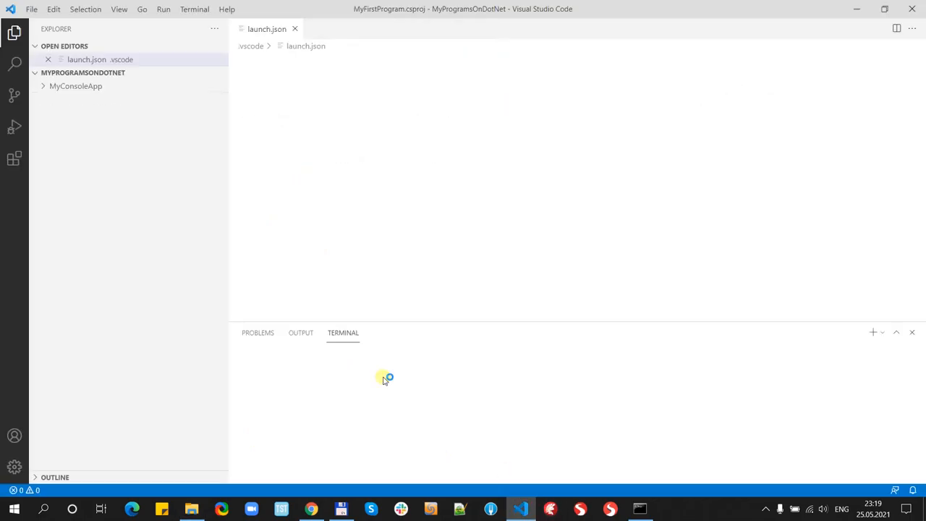
click(294, 29)
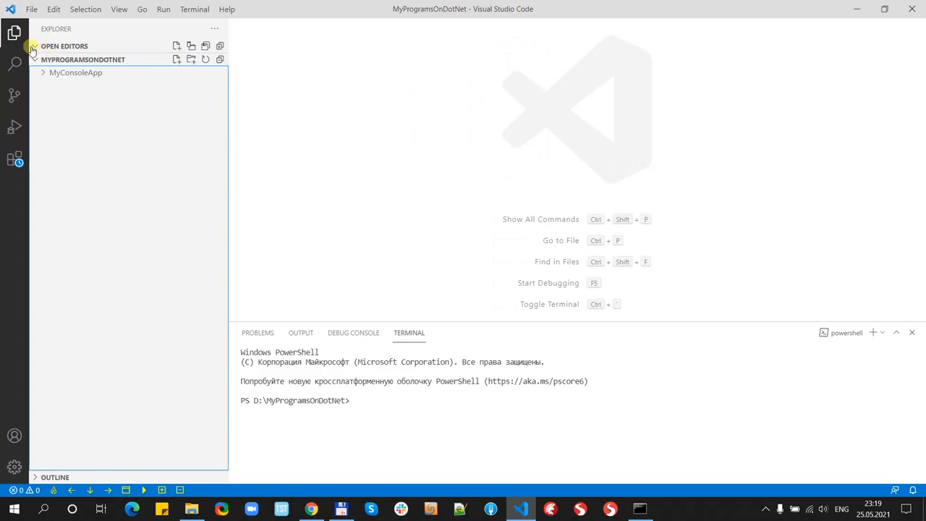
click(34, 59)
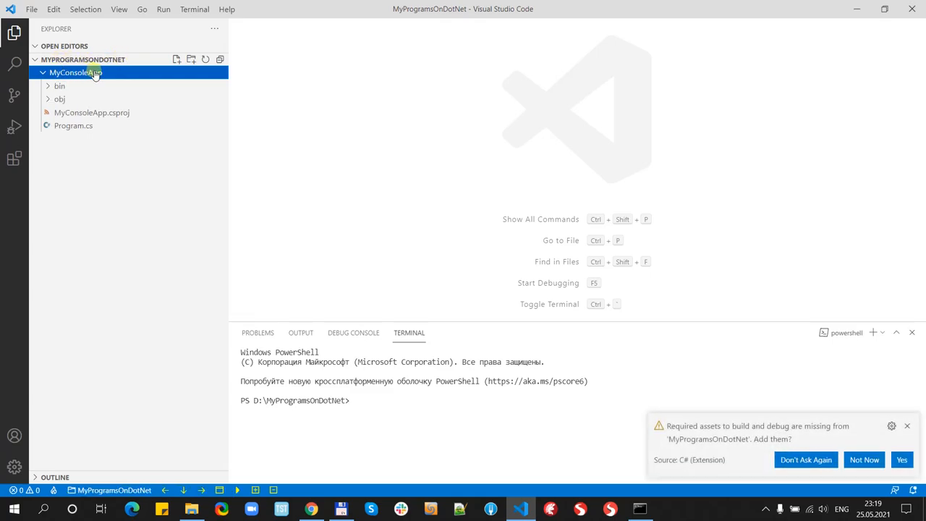
click(92, 112)
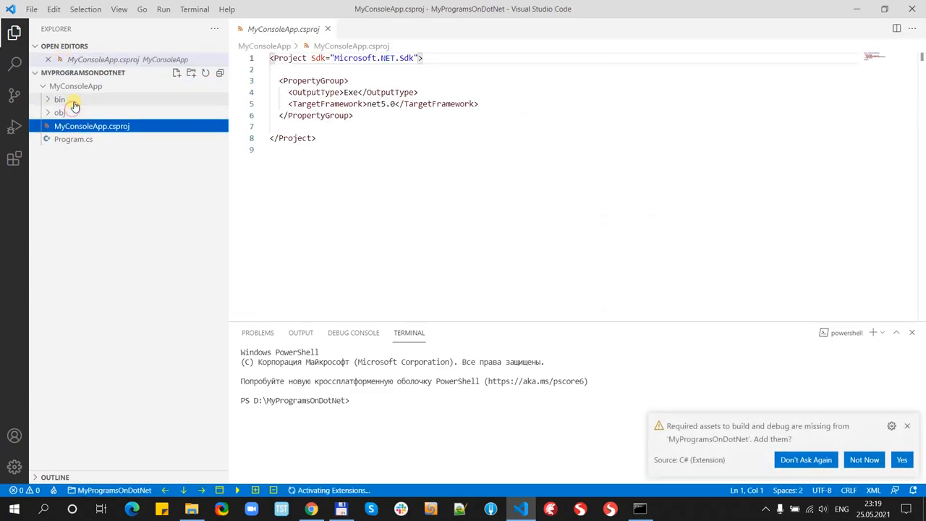
click(376, 75)
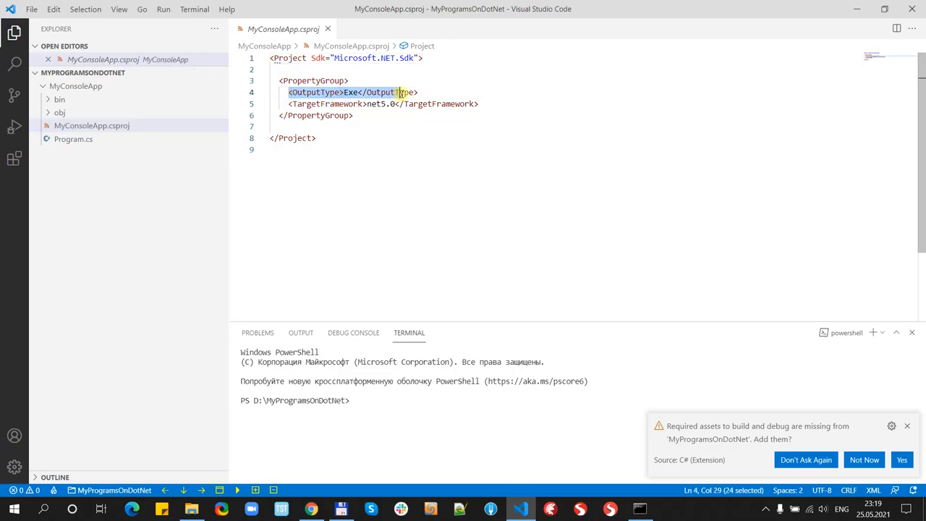
click(420, 93)
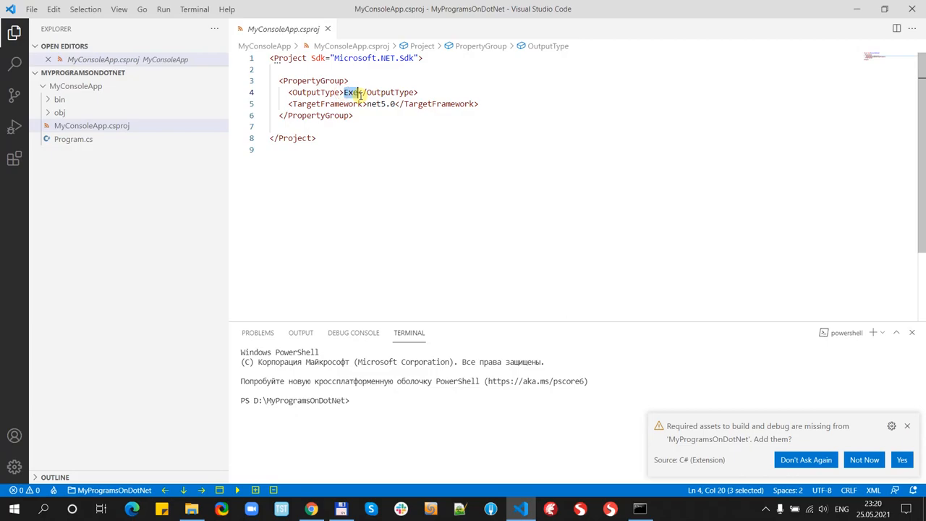
mouse_move(101, 149)
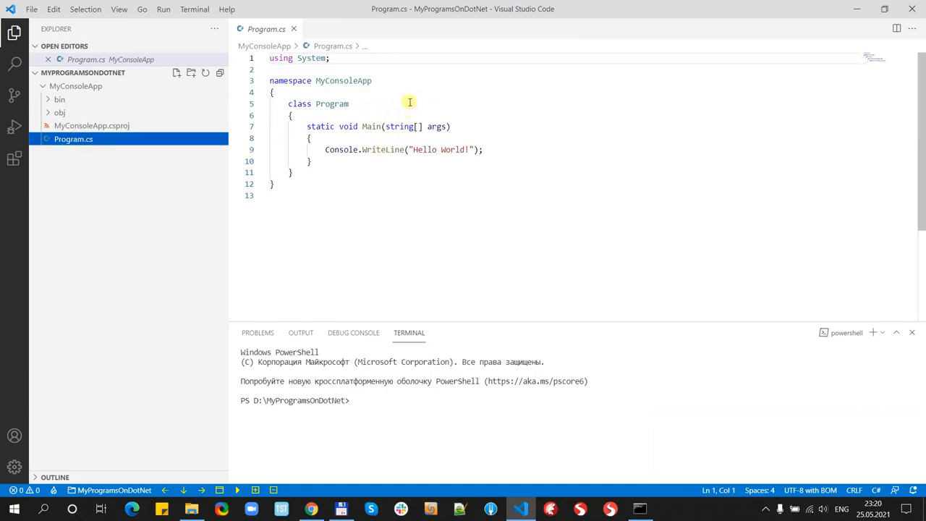
mouse_move(371, 126)
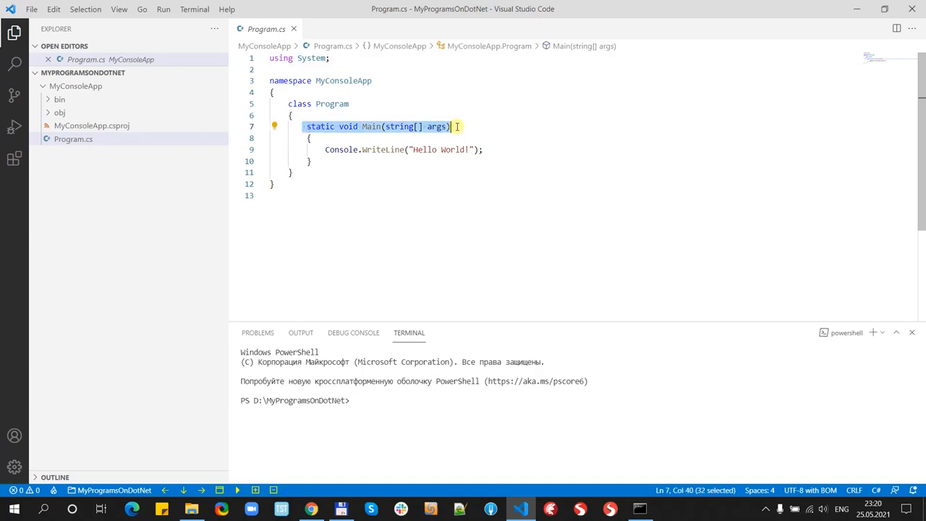
Step: Inspect the Main method's string[] args parameter in Program.cs
click(448, 138)
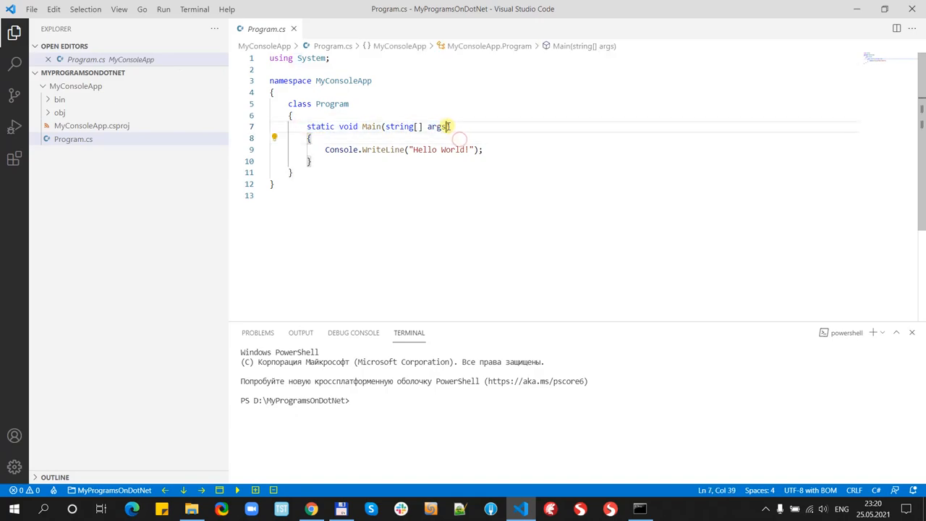
drag(448, 126, 384, 126)
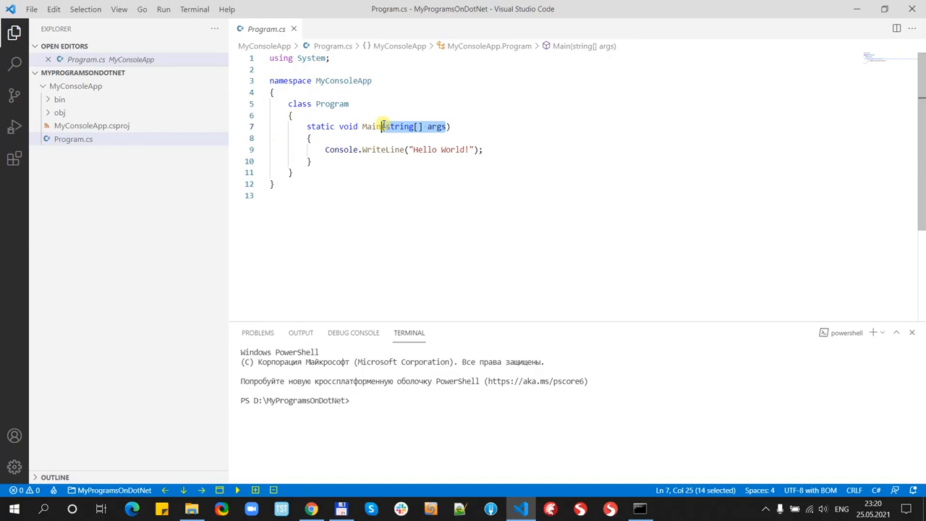
click(289, 195)
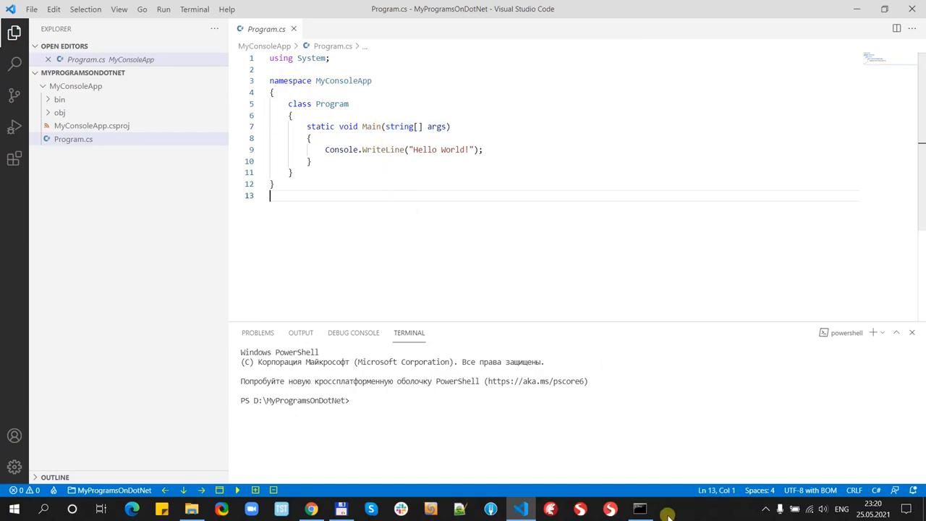
Step: Create a new MyClassLib folder in MyProgramsOnDotNet beside MyConsoleApp
click(640, 509)
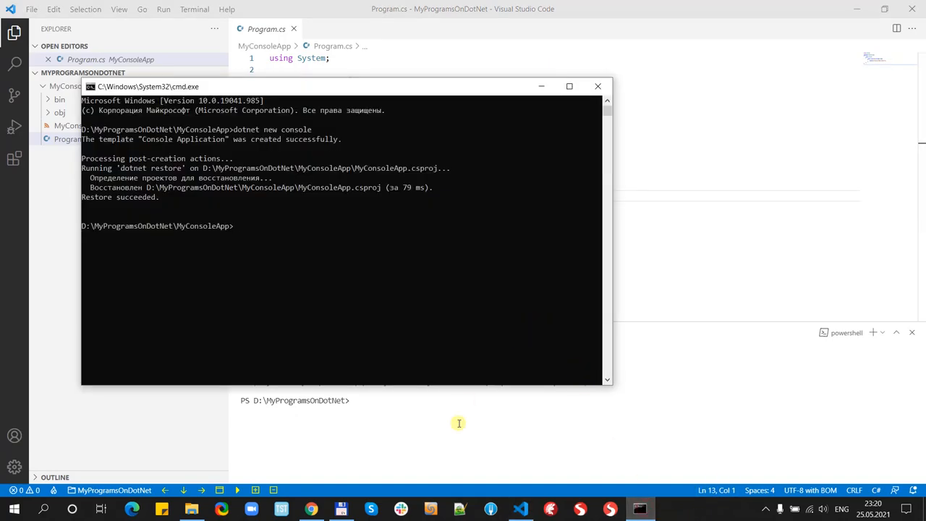
mouse_move(340, 509)
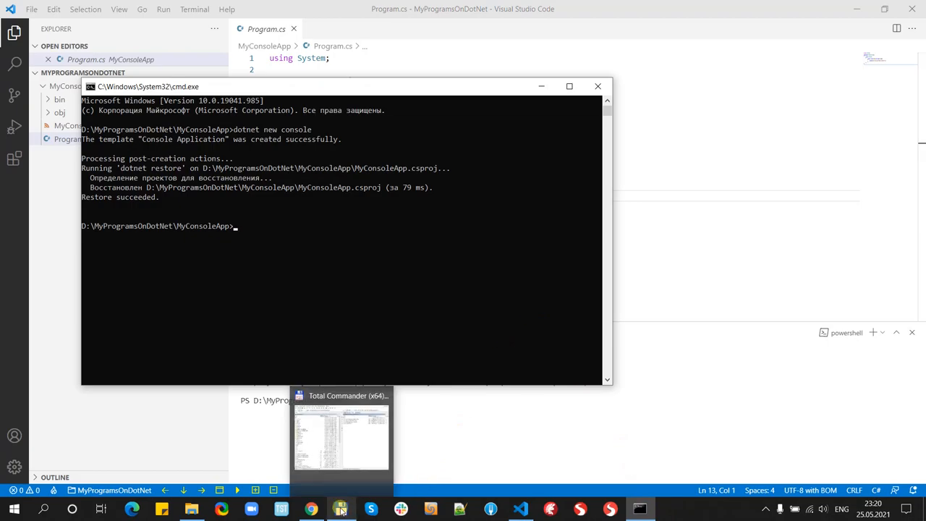
click(341, 434)
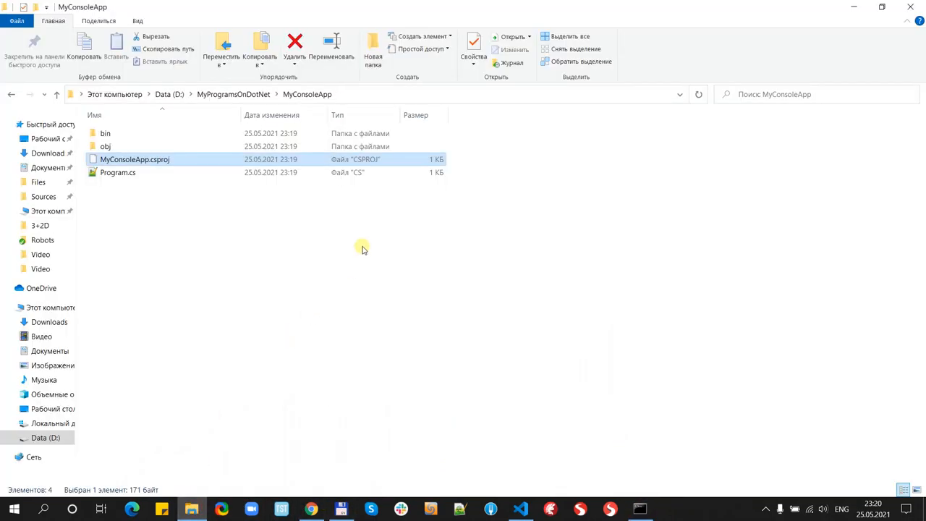
click(233, 94)
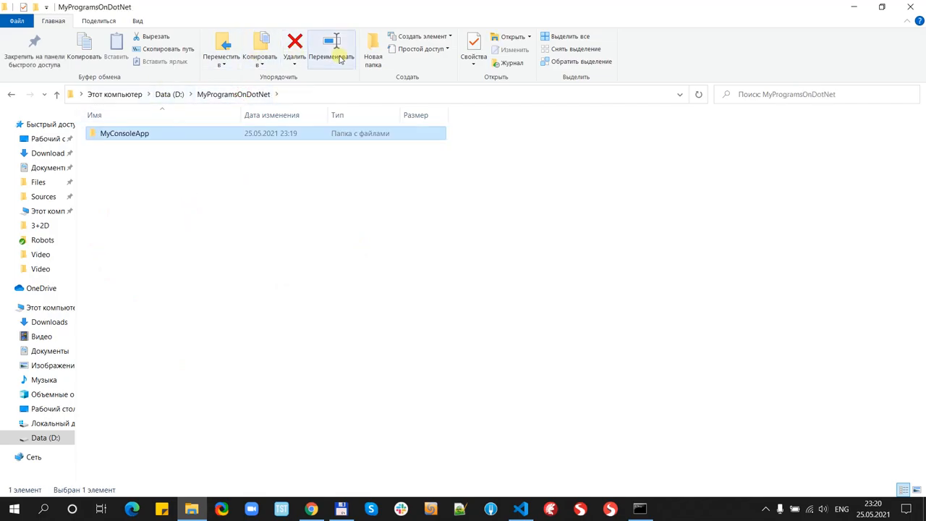
click(373, 48)
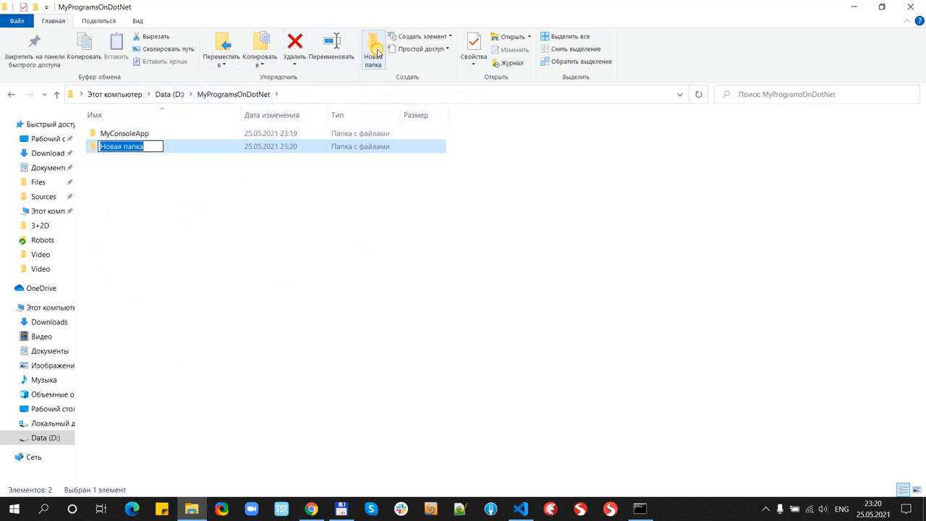
text(M)
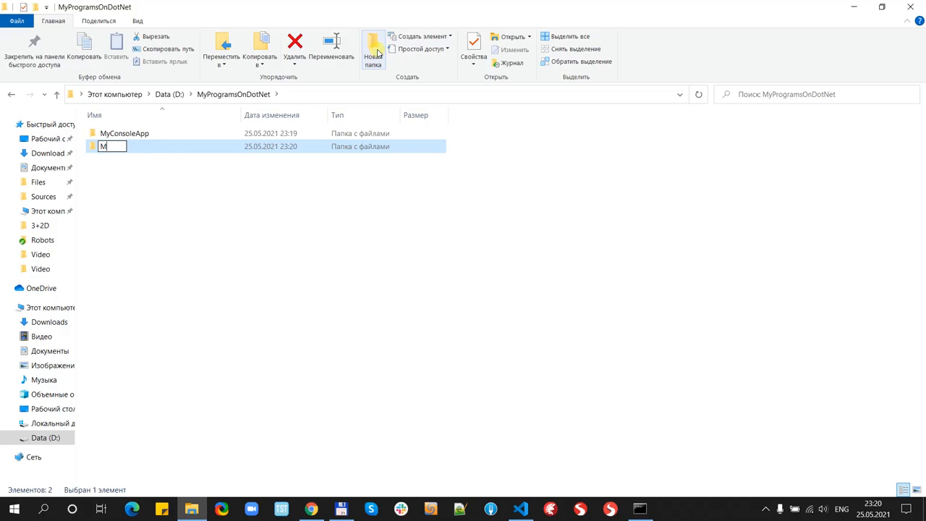
text(yClass)
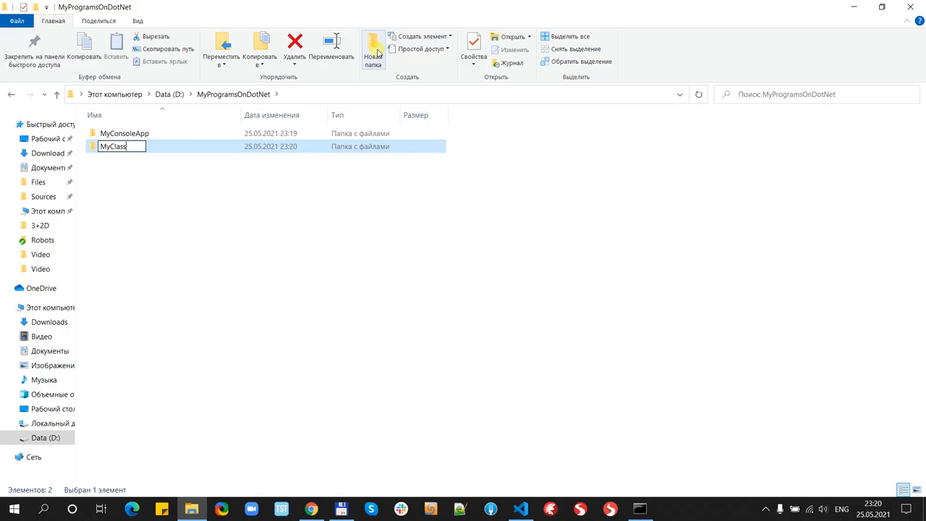
text(Lib)
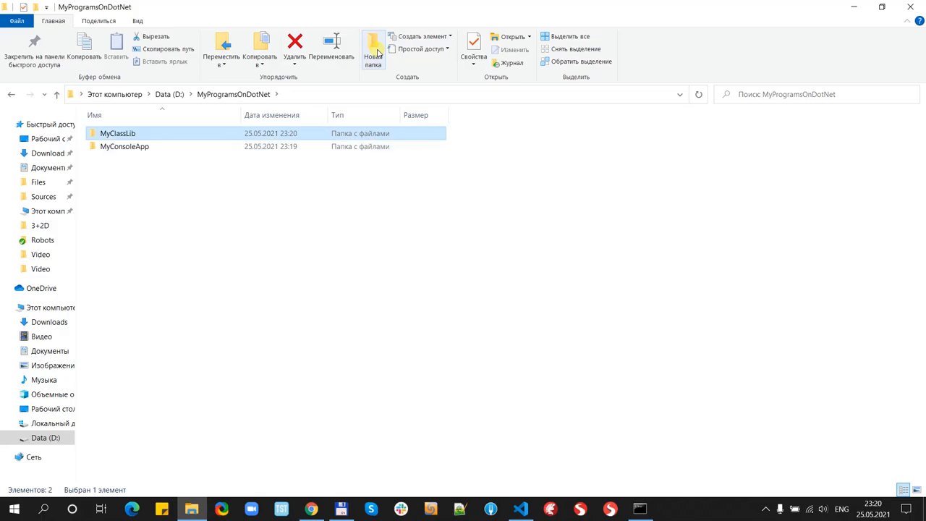
mouse_move(275, 164)
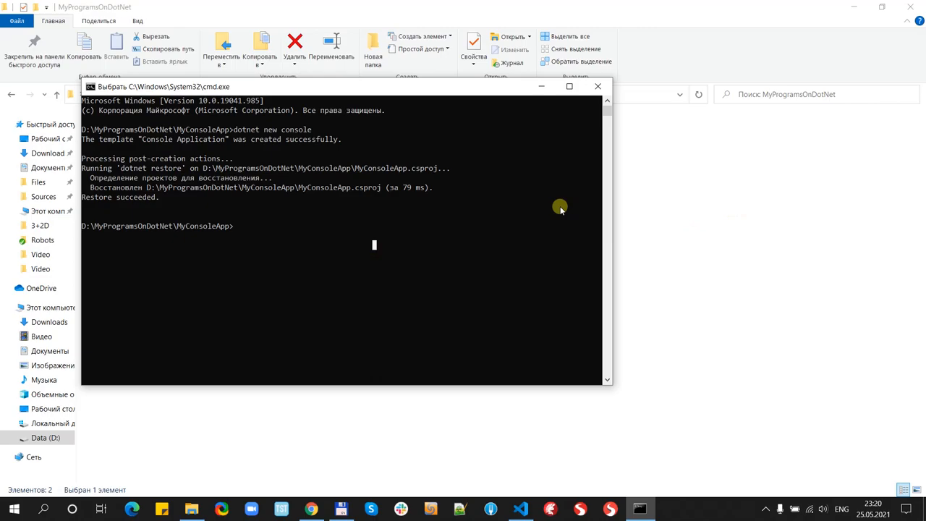
Step: Change the Command Prompt directory to ..\MyClassLib
text(cd)
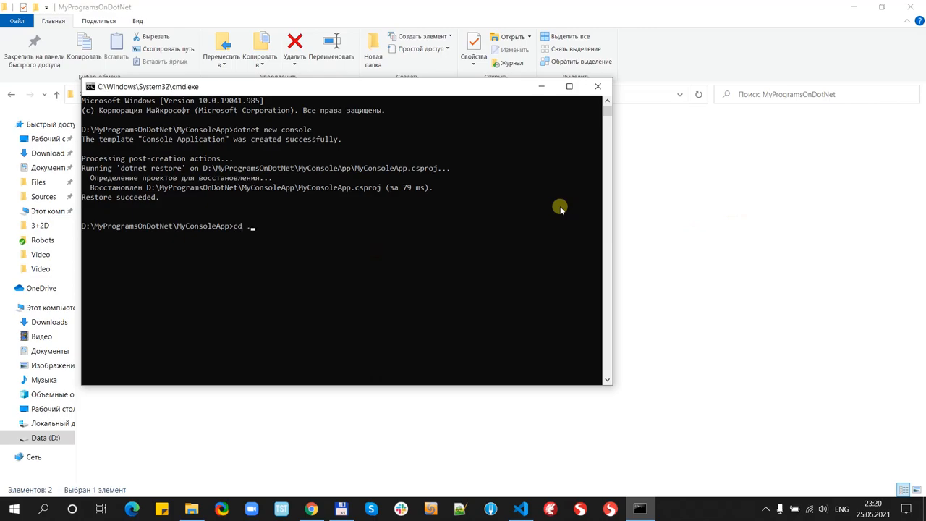
text(..\M)
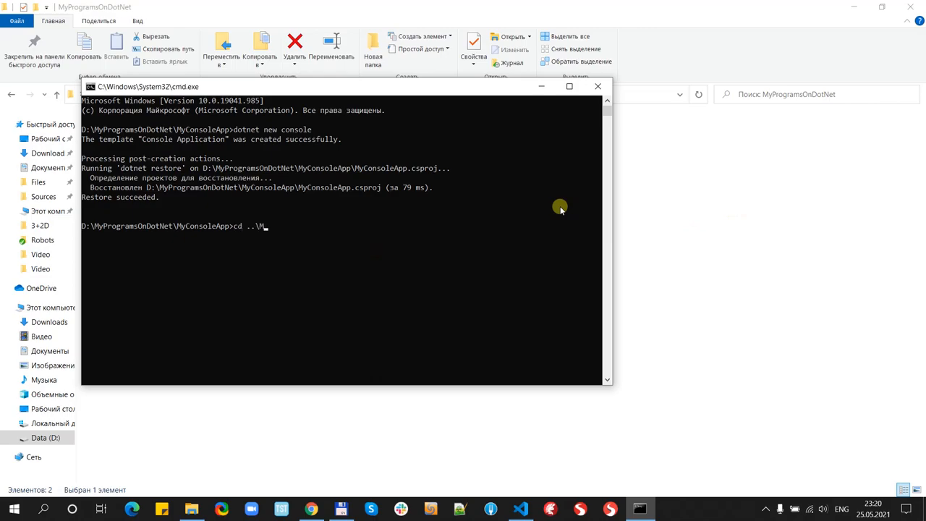
text(yClassLi)
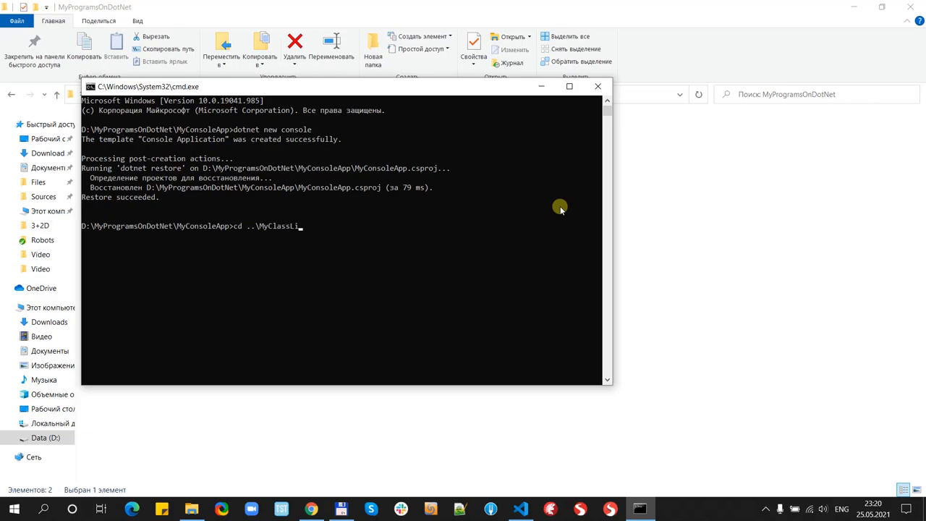
key(Return)
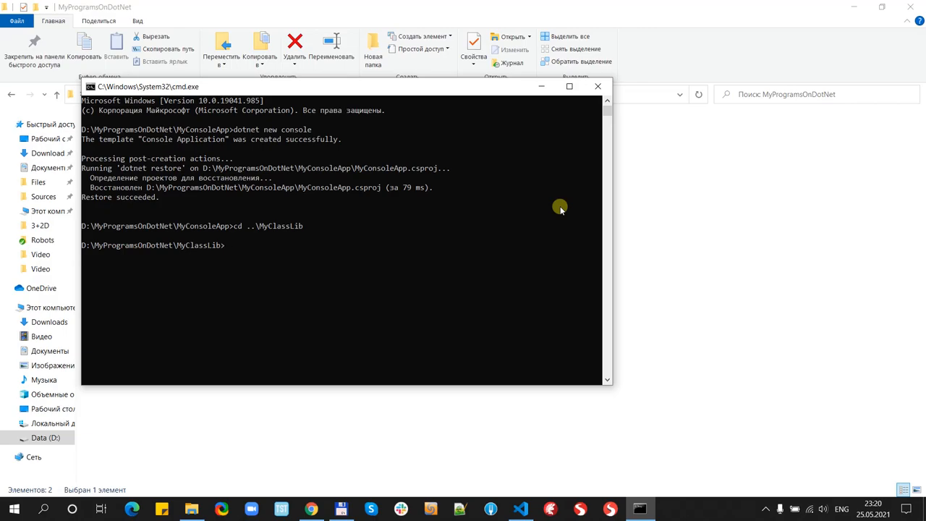
Step: Run dotnet new classlib, retyping the command after the 'dot' typo
text(dot new)
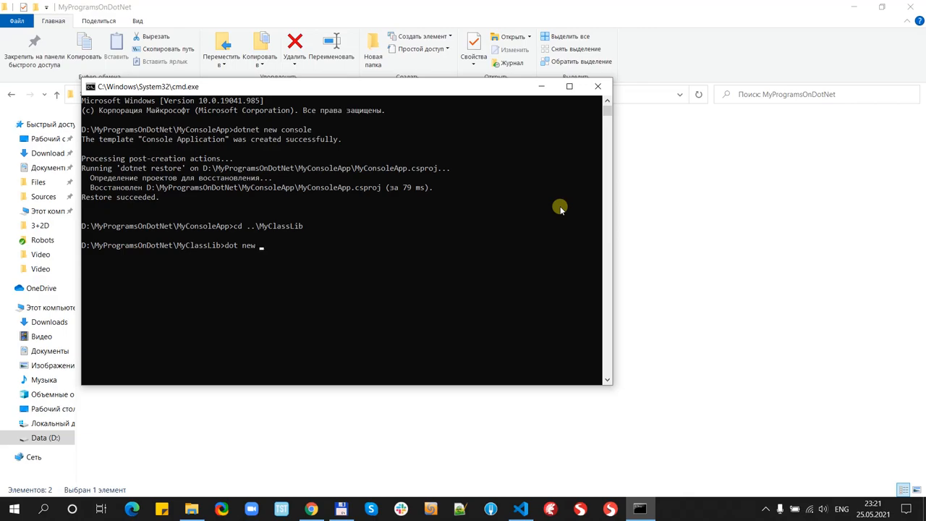
text(classlib)
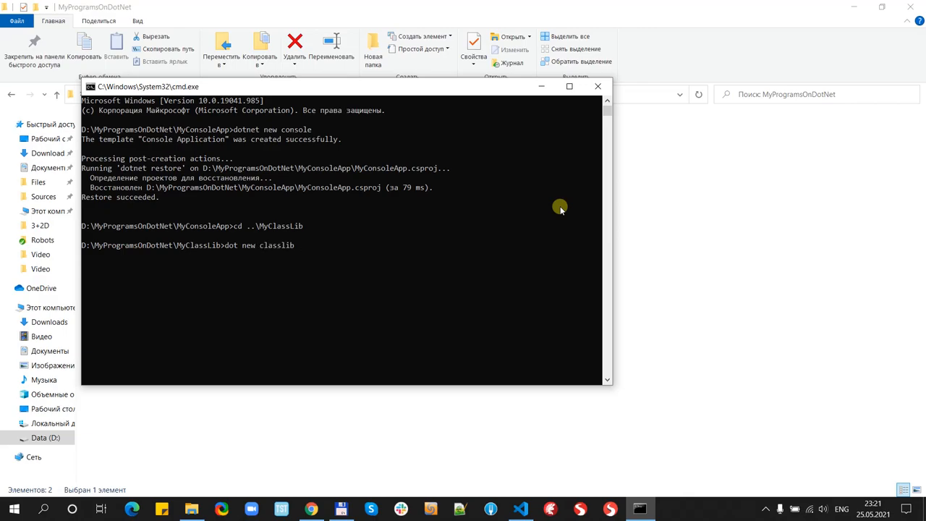
key(Return)
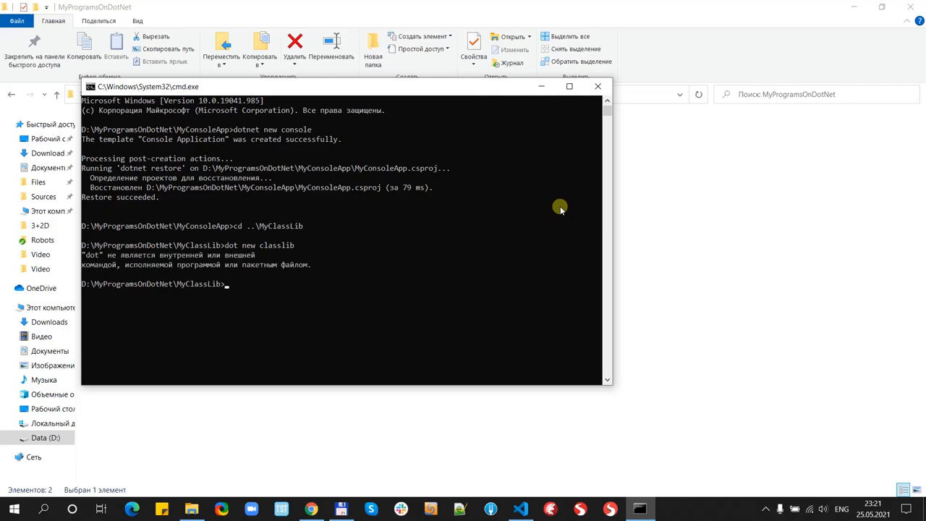
text(dot new classlib)
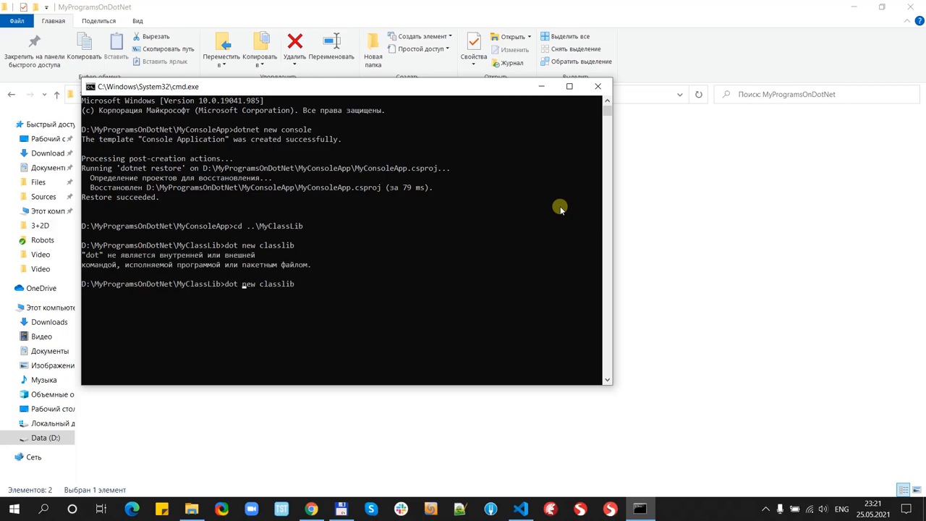
text(ne)
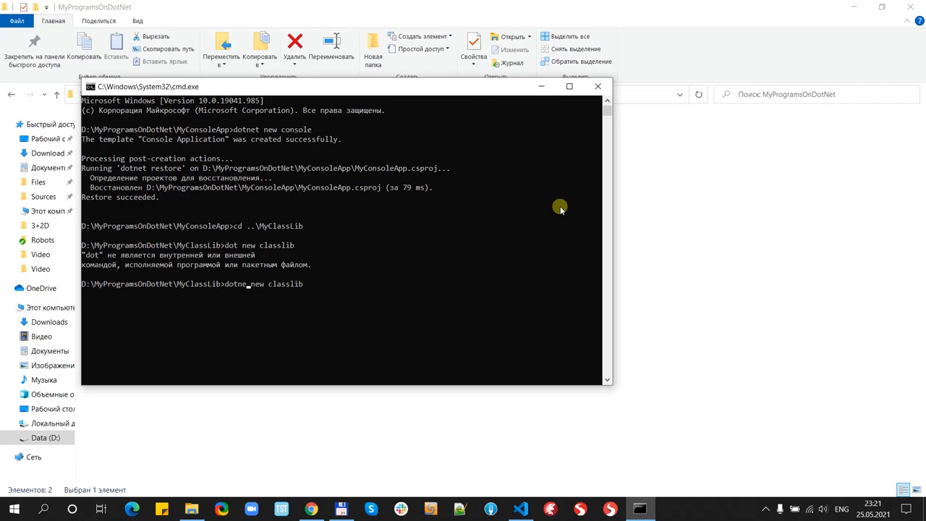
text(t)
key(Return)
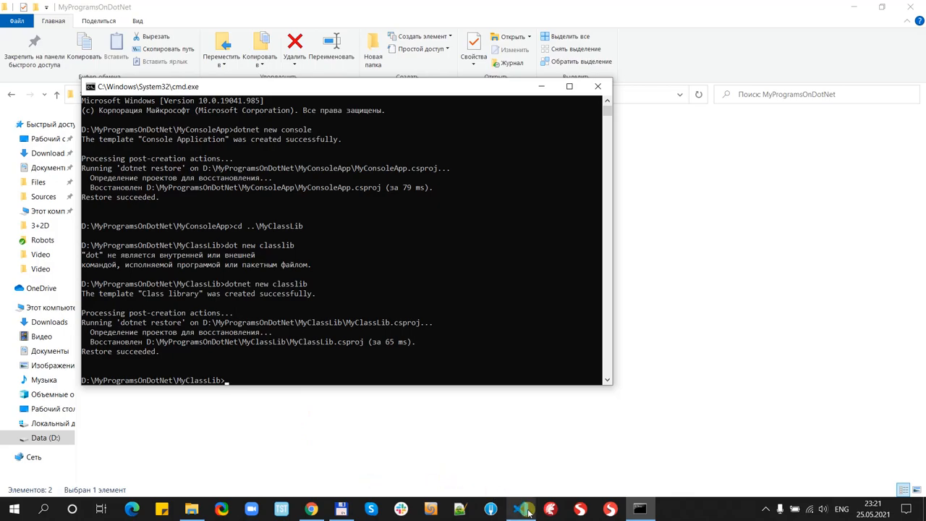
Step: Open MyClassLib.csproj, compare it with MyConsoleApp.csproj, and highlight the net5.0 target
click(520, 509)
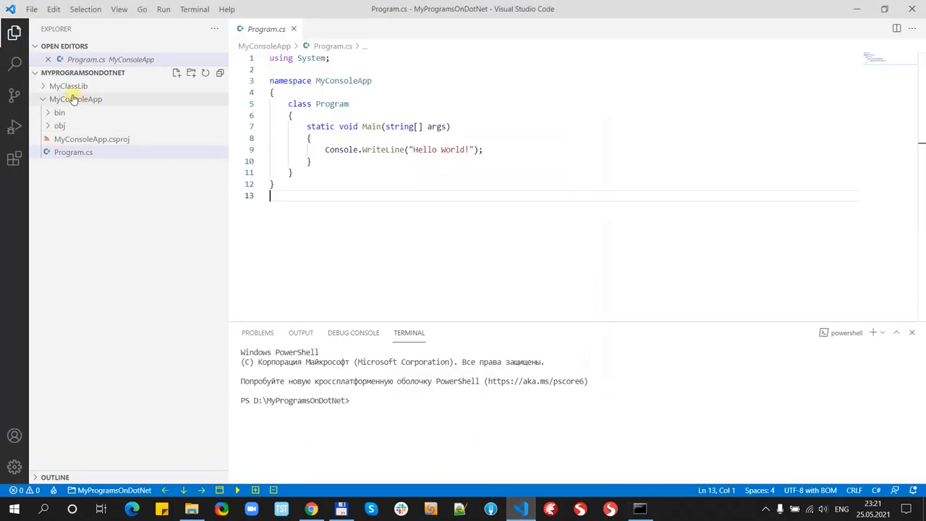
click(68, 86)
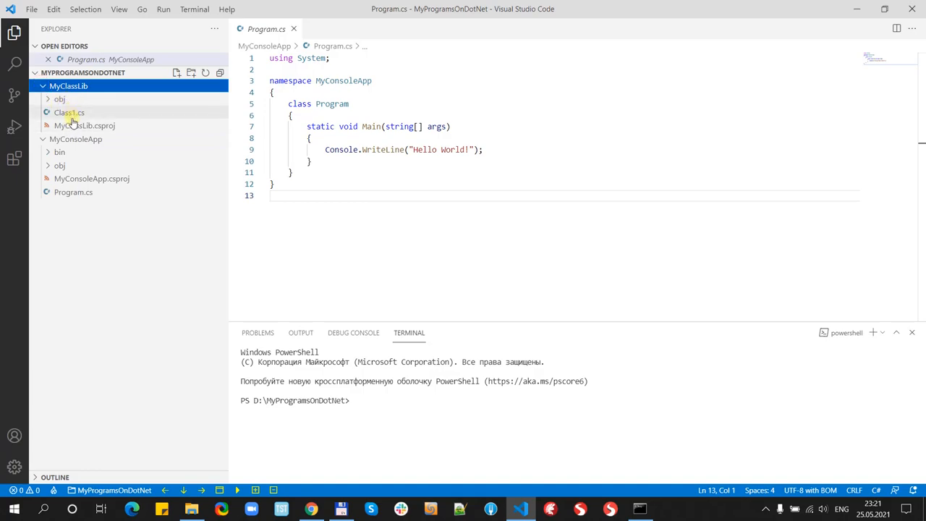
mouse_move(69, 125)
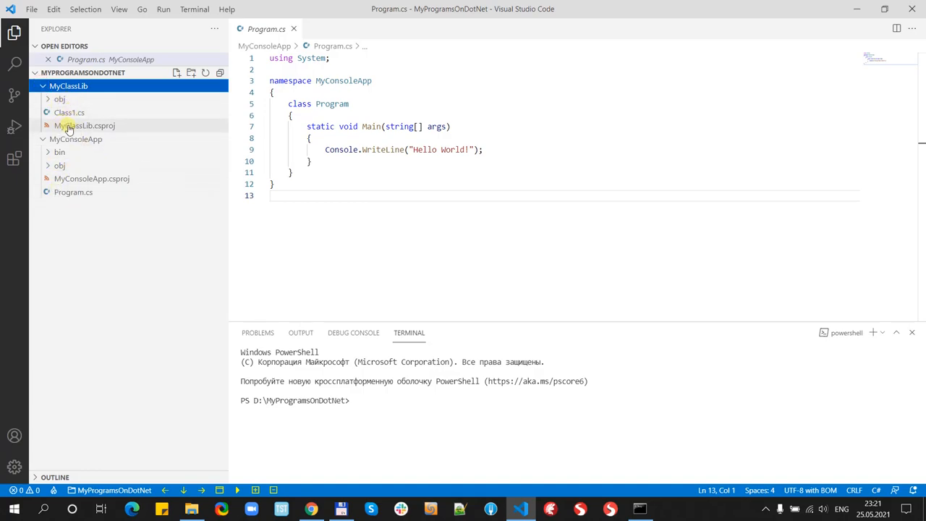
click(85, 125)
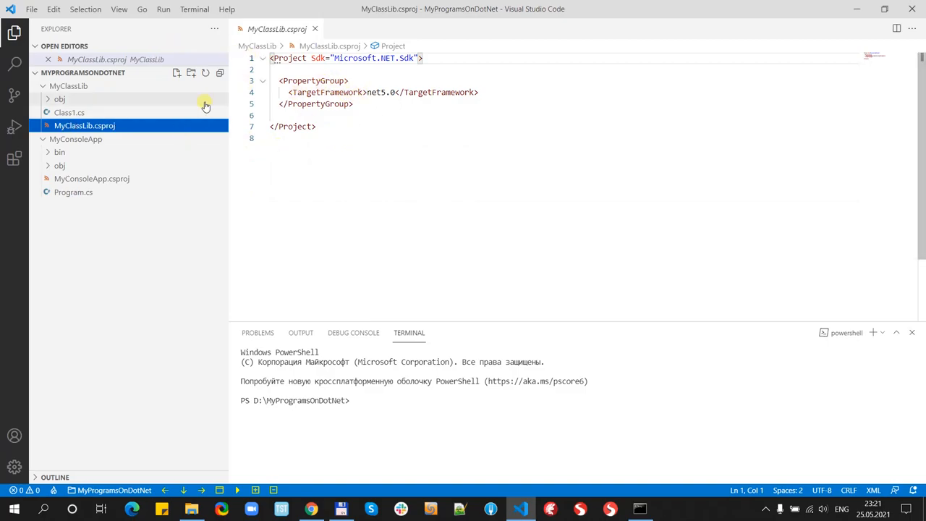
click(92, 178)
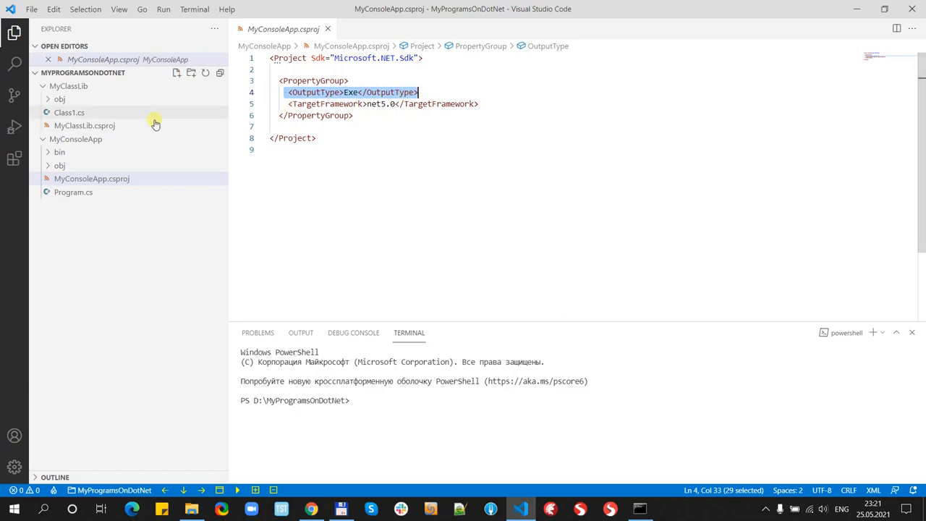
click(85, 126)
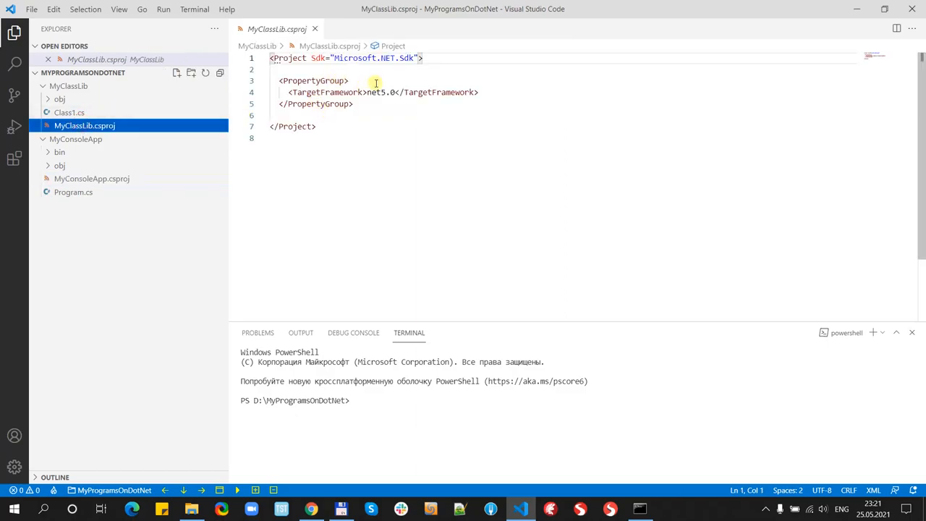
mouse_move(387, 99)
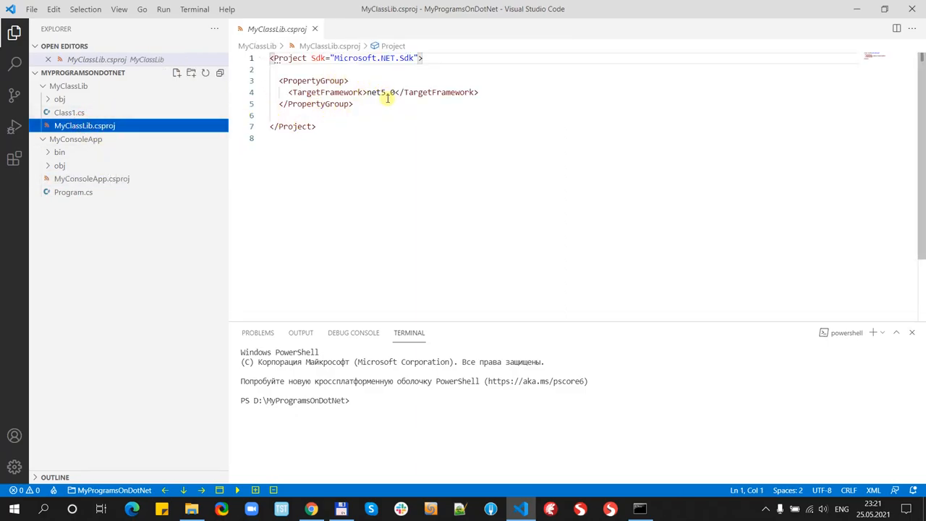
double_click(378, 92)
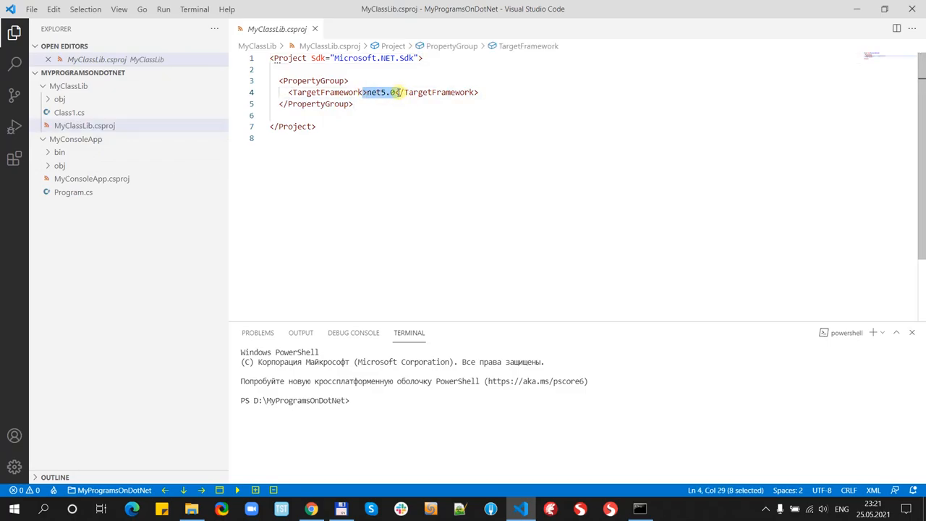
click(353, 104)
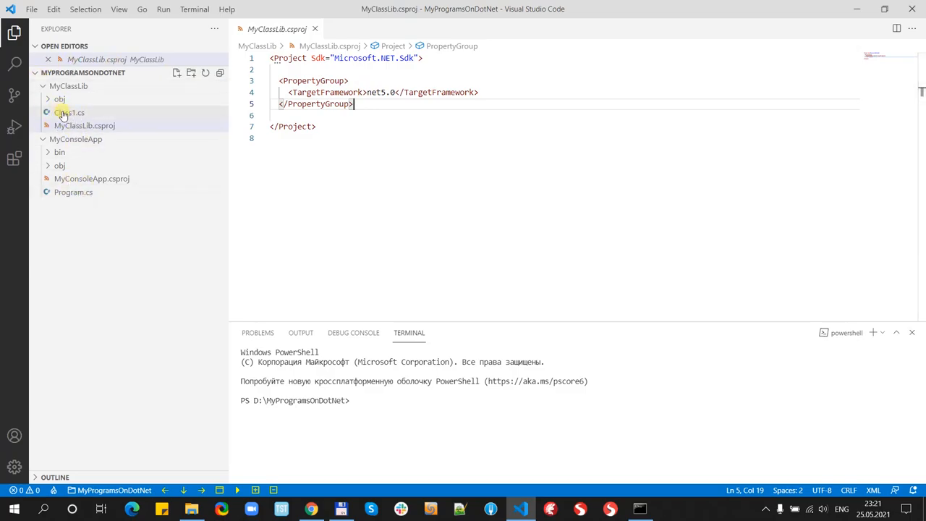
Step: Open Class1.cs, glance at Program.cs, then return to Class1.cs
click(70, 112)
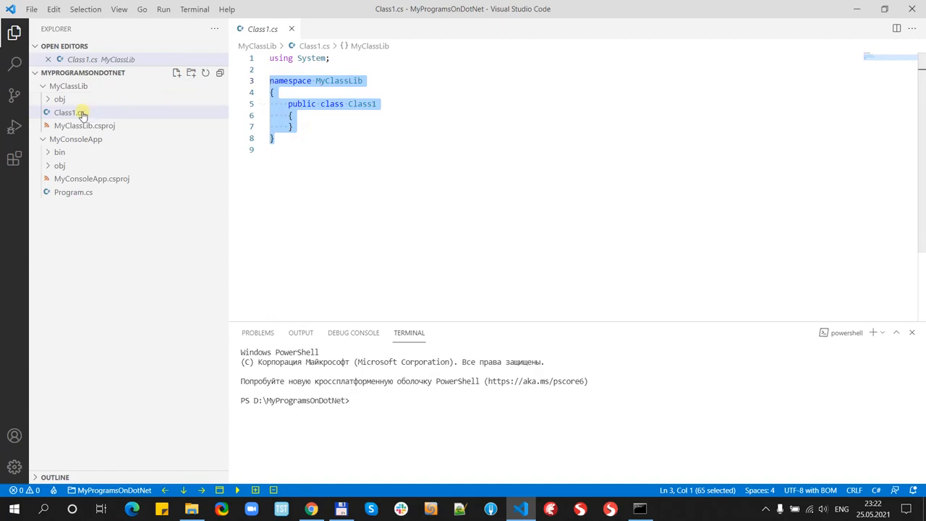
mouse_move(66, 112)
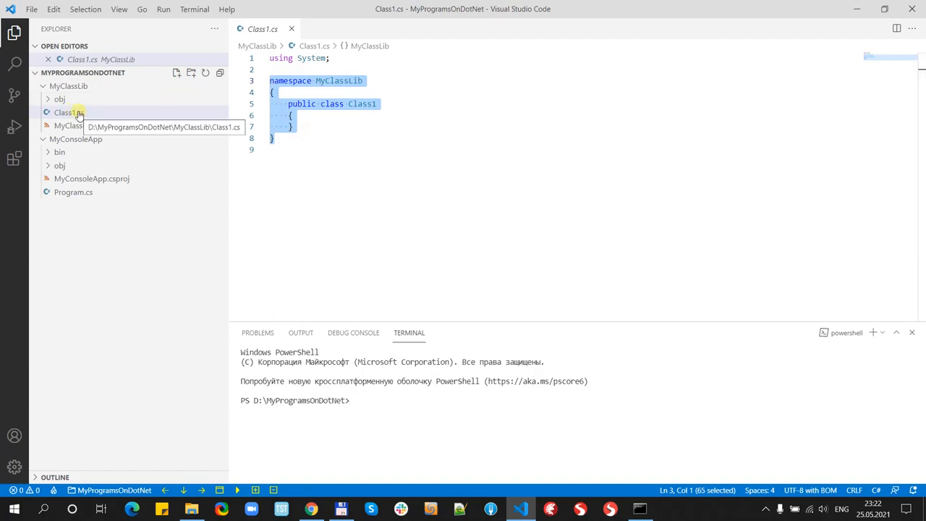
click(69, 113)
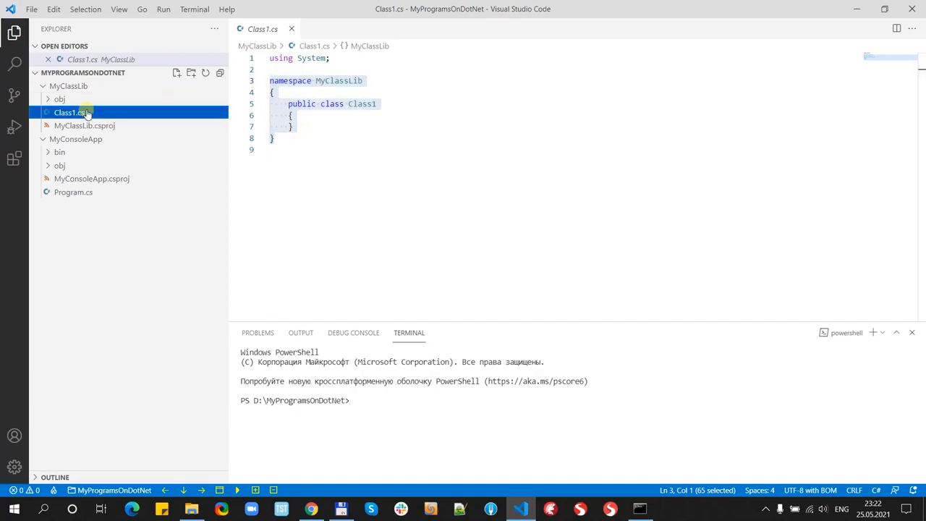
click(324, 145)
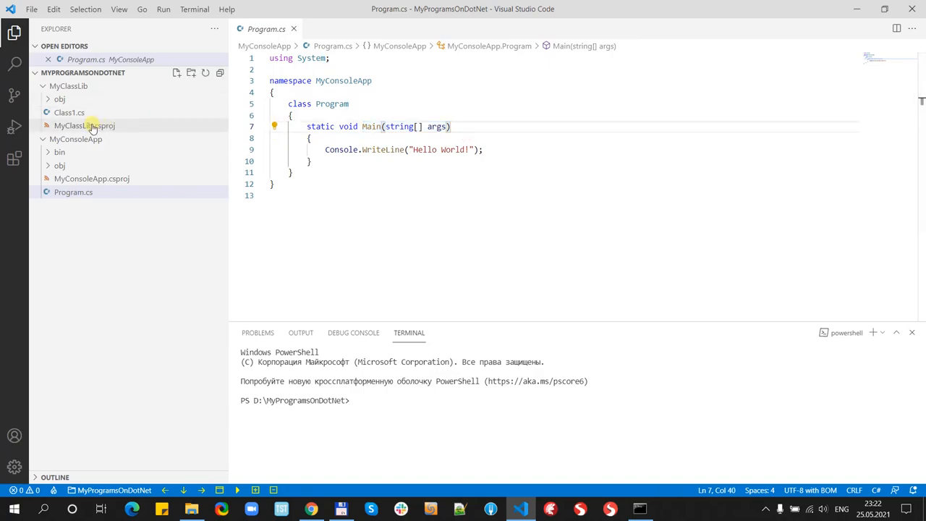
click(85, 125)
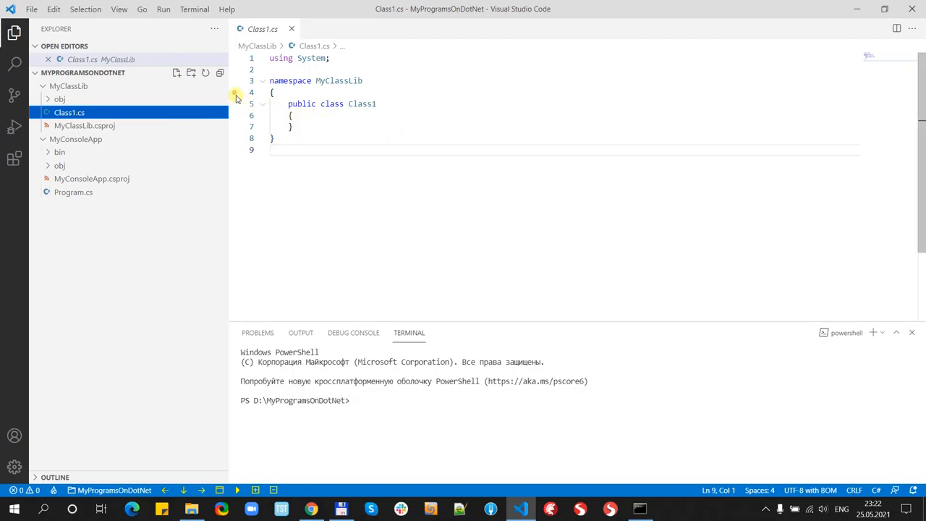
mouse_move(340, 80)
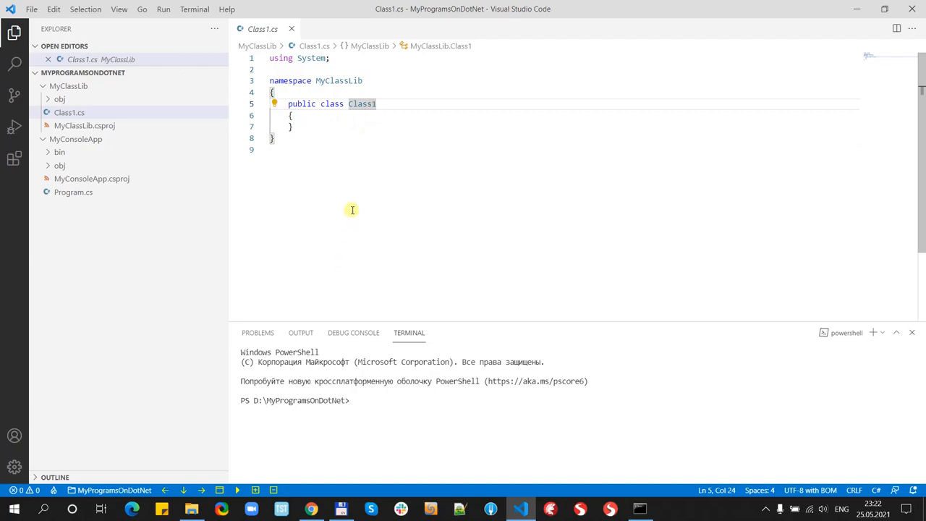
mouse_move(391, 116)
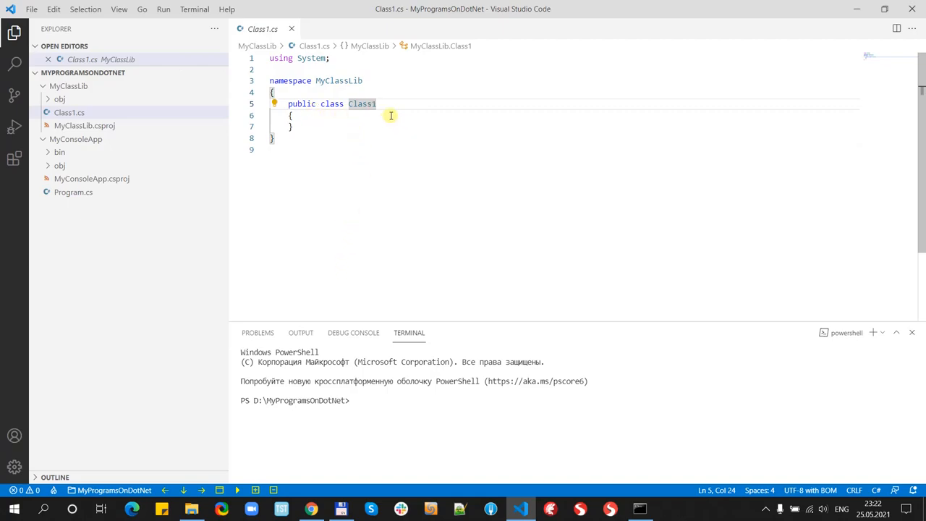
mouse_move(369, 129)
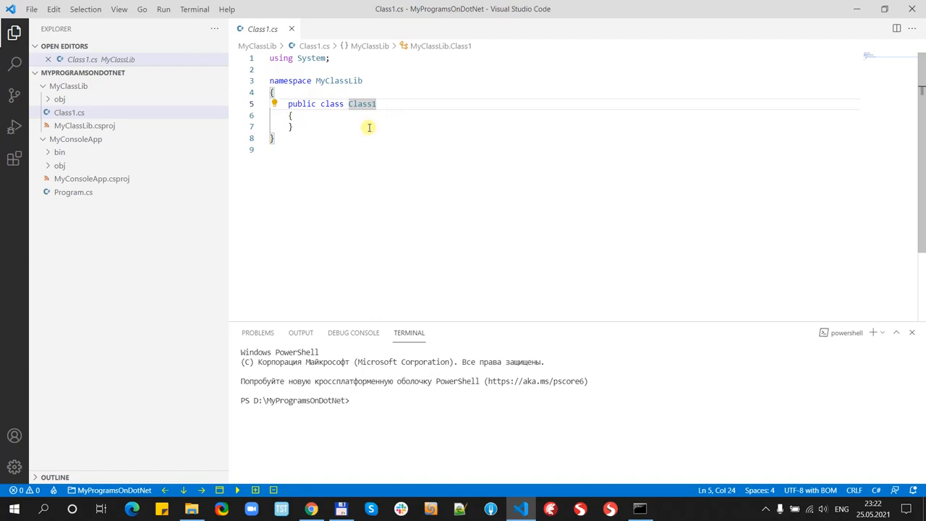
Step: Reopen MyConsoleApp's Program.cs in a tab next to Class1.cs
click(73, 219)
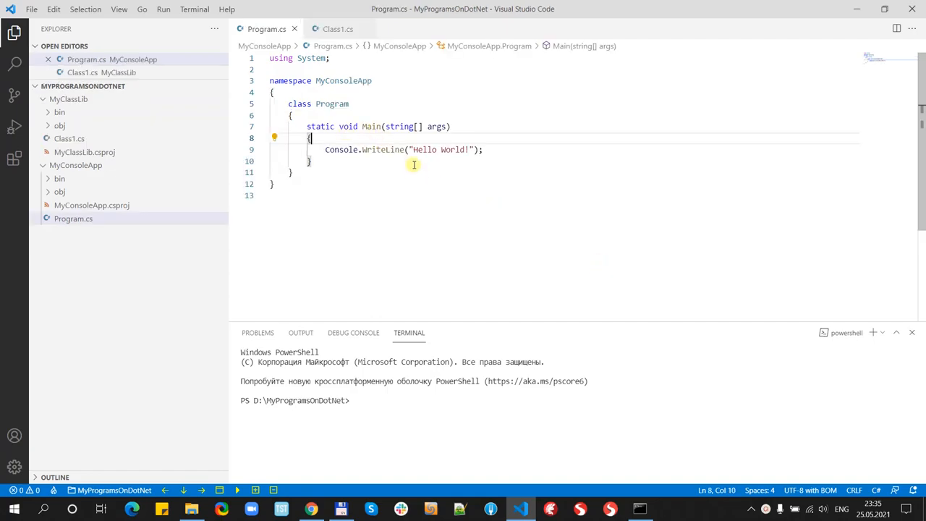
mouse_move(264, 75)
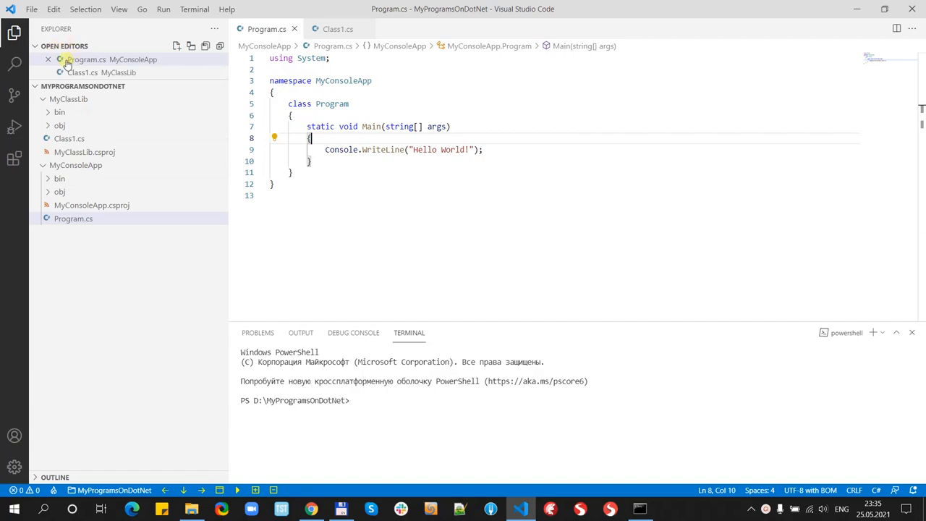
mouse_move(162, 9)
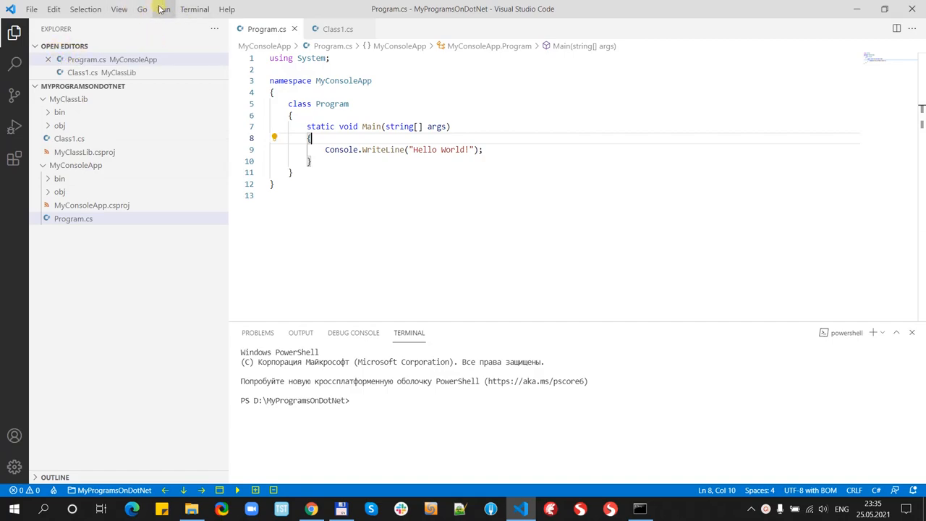
Step: Add a .NET Core debug configuration, generating launch.json and tasks.json in .vscode
click(162, 9)
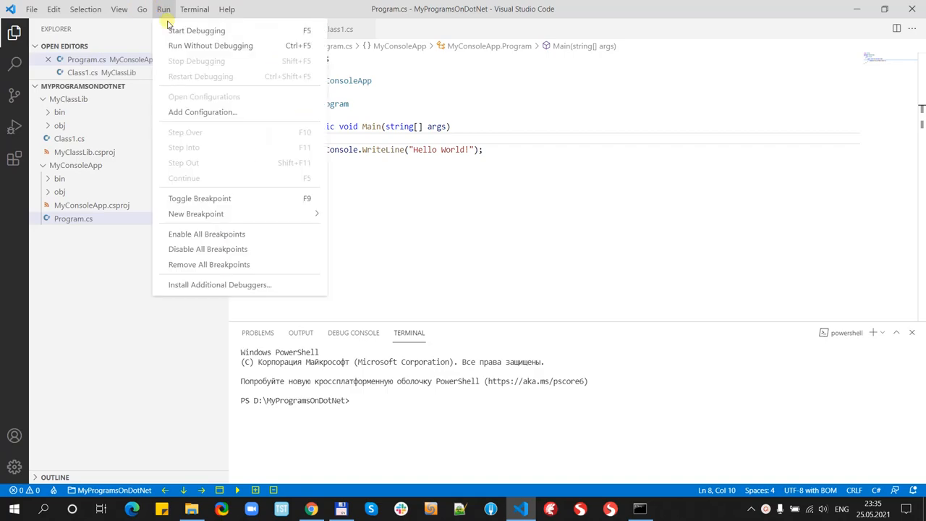
mouse_move(202, 112)
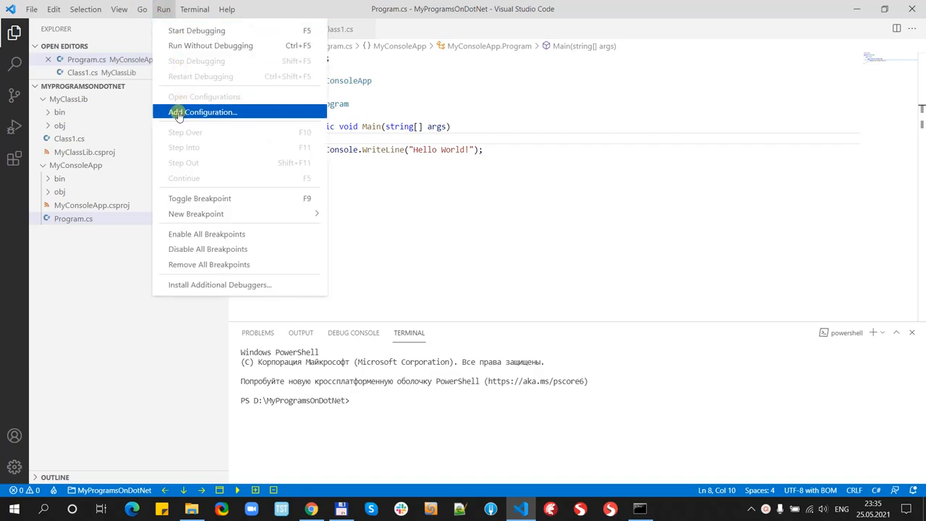
click(203, 111)
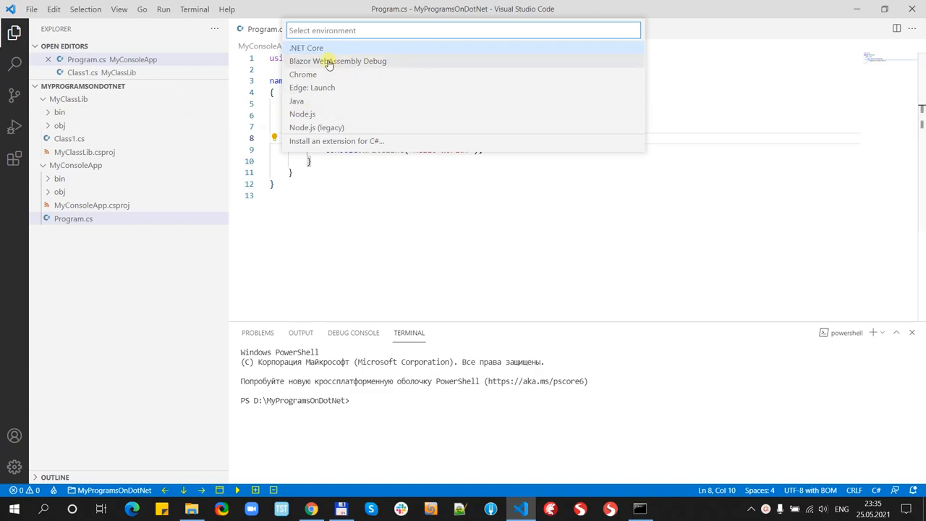
mouse_move(298, 48)
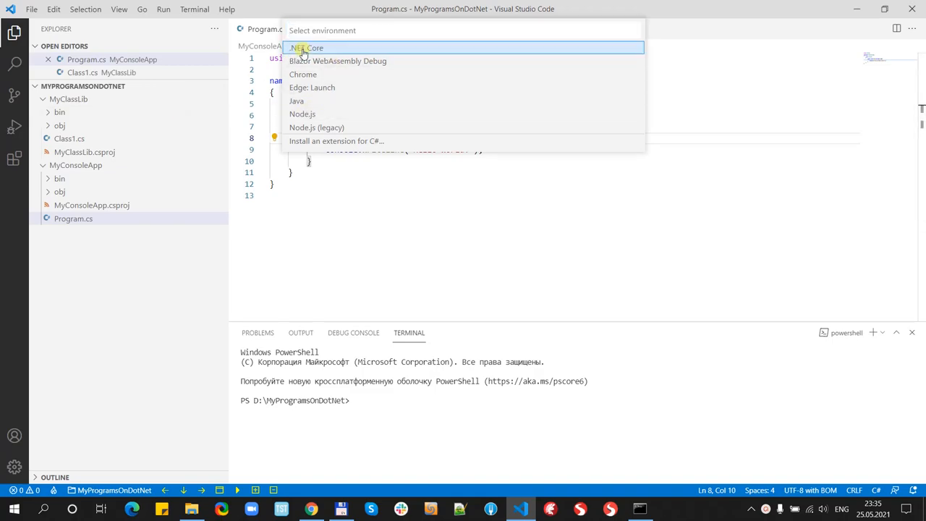
click(306, 48)
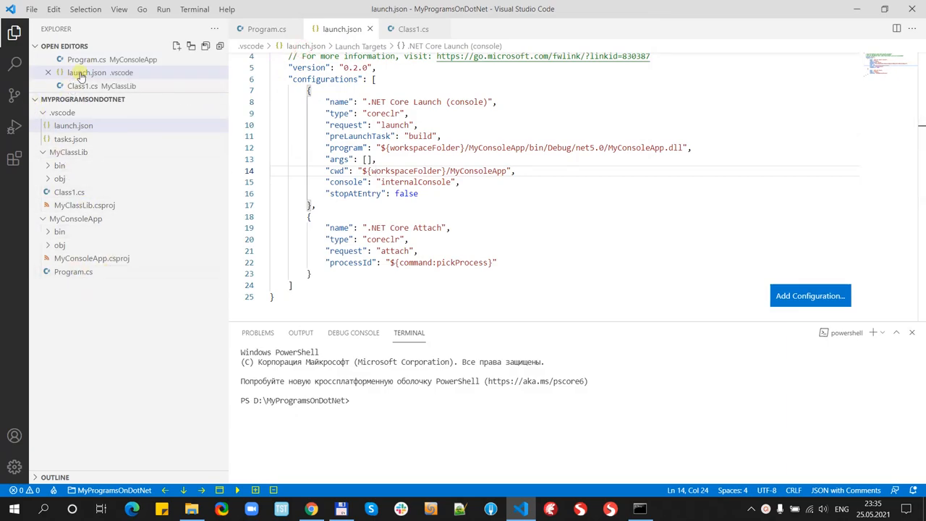
mouse_move(71, 139)
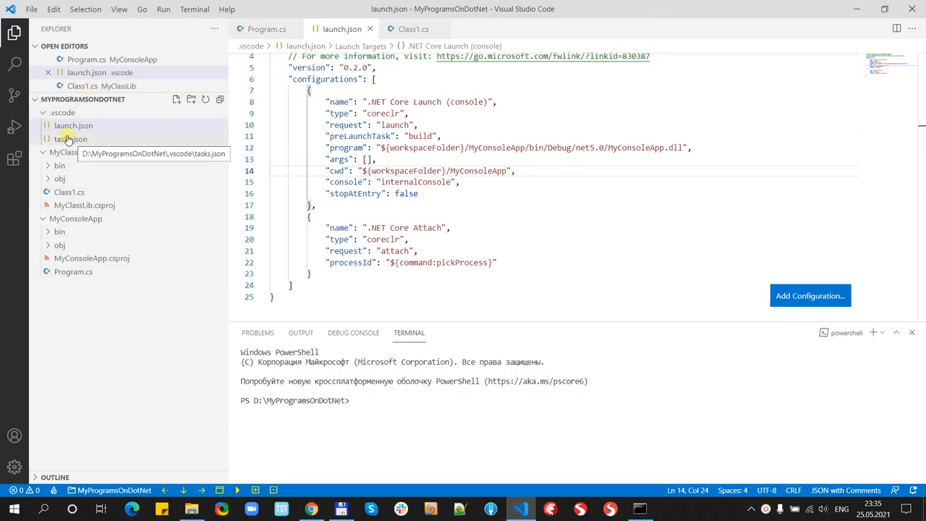
Step: Open tasks.json and inspect the build task arguments targeting MyConsoleApp.csproj
click(72, 138)
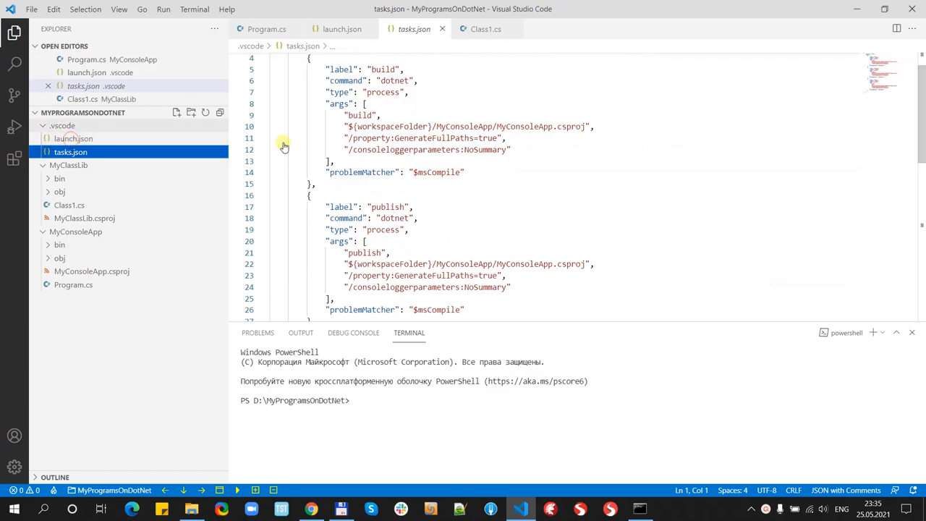
scroll(up, 3)
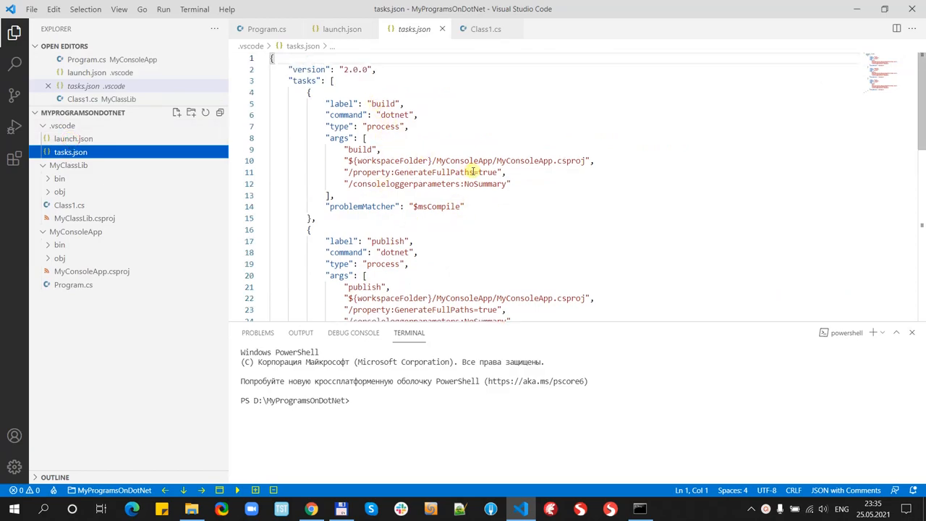
drag(348, 161, 506, 173)
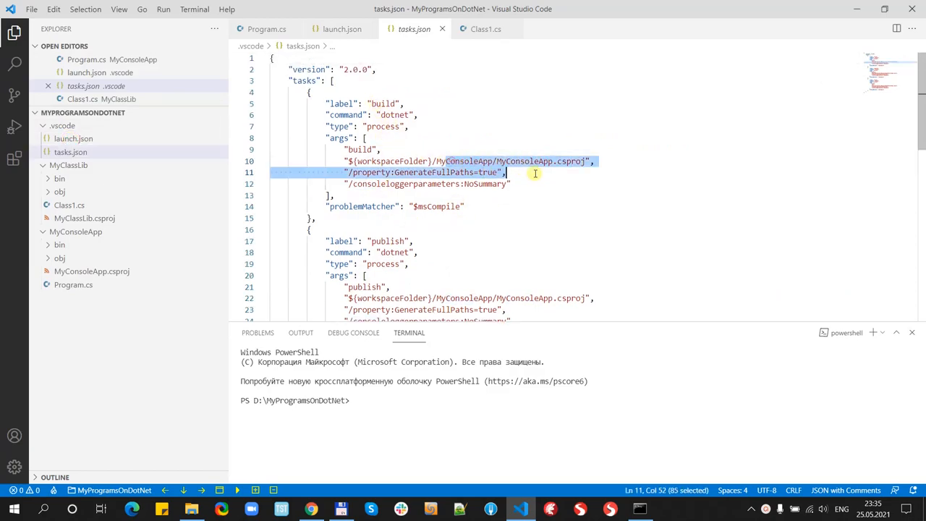
click(498, 109)
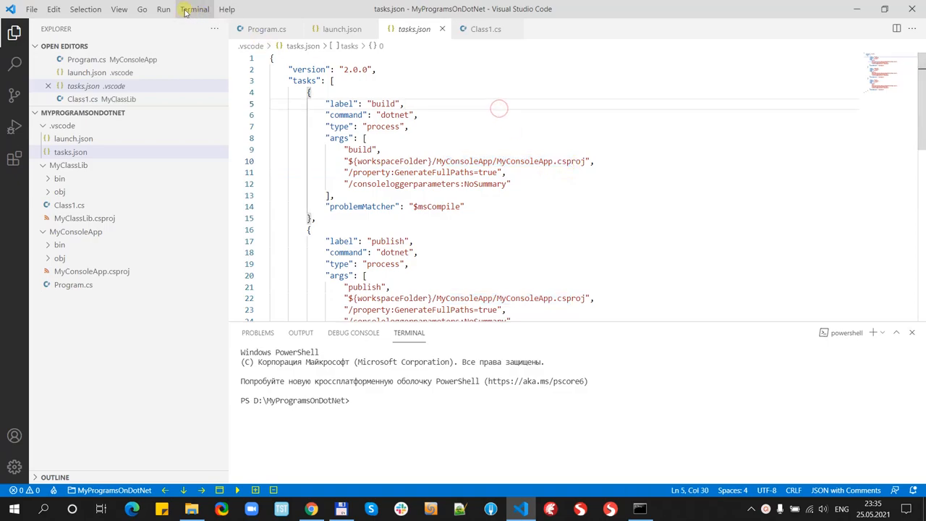
Step: Run the build task to compile MyConsoleApp into MyConsoleApp.dll under bin/Debug/net5.0
click(163, 10)
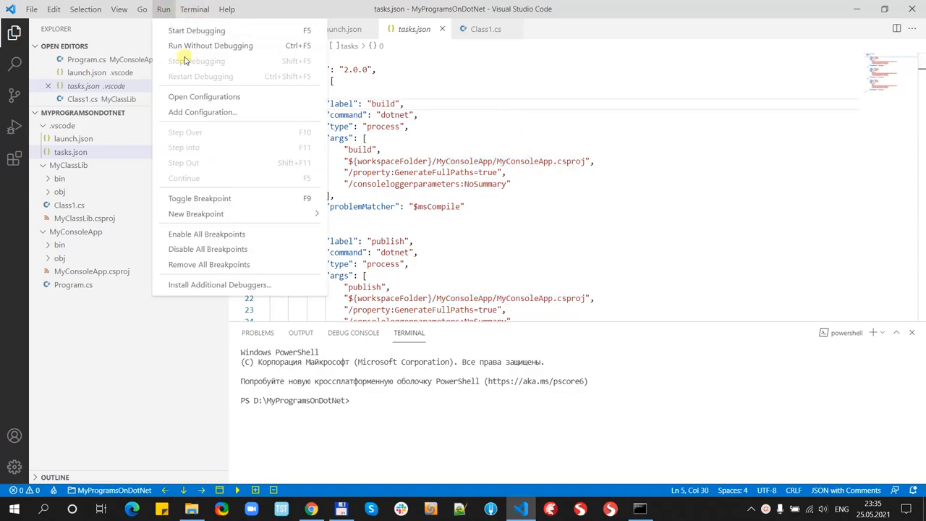
mouse_move(179, 112)
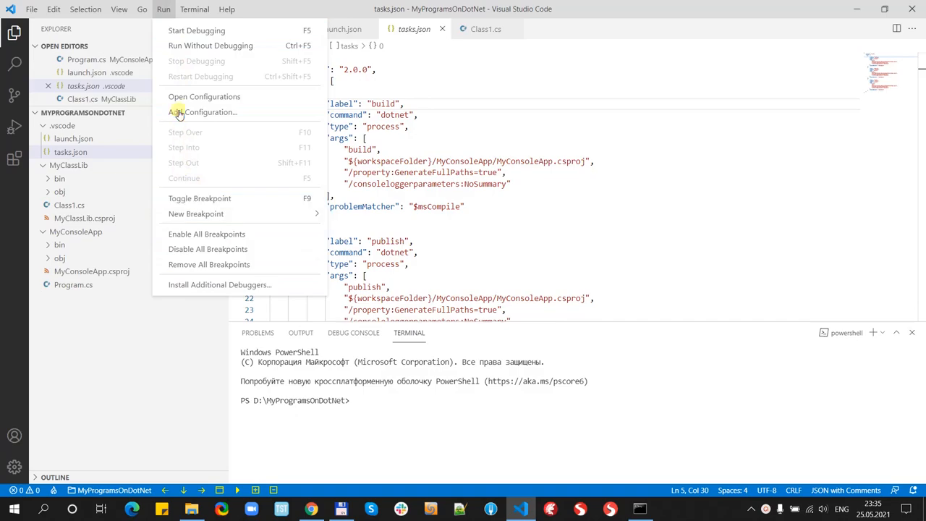
mouse_move(196, 31)
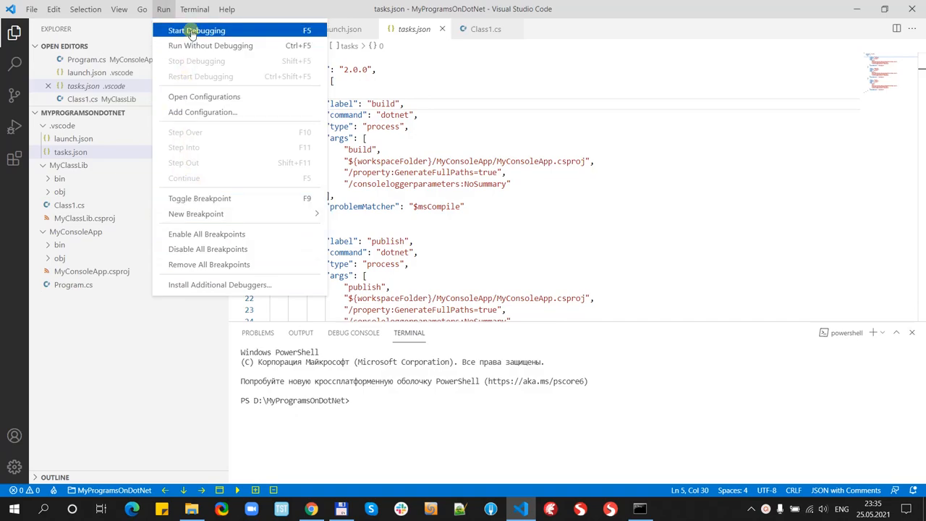
click(194, 10)
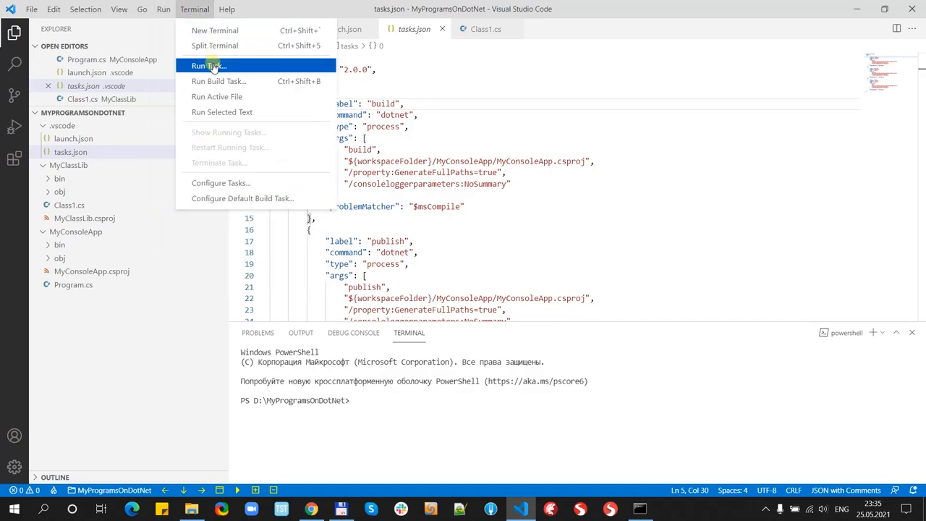
click(209, 65)
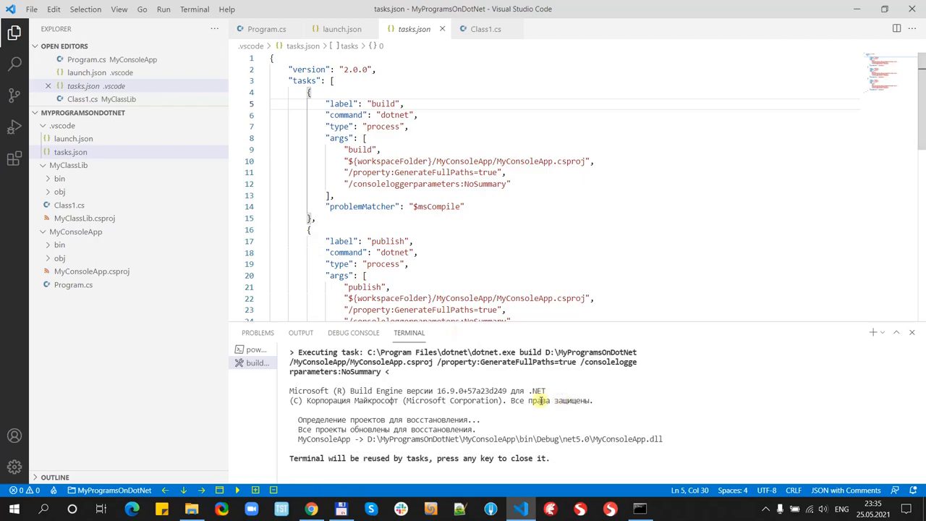
mouse_move(666, 440)
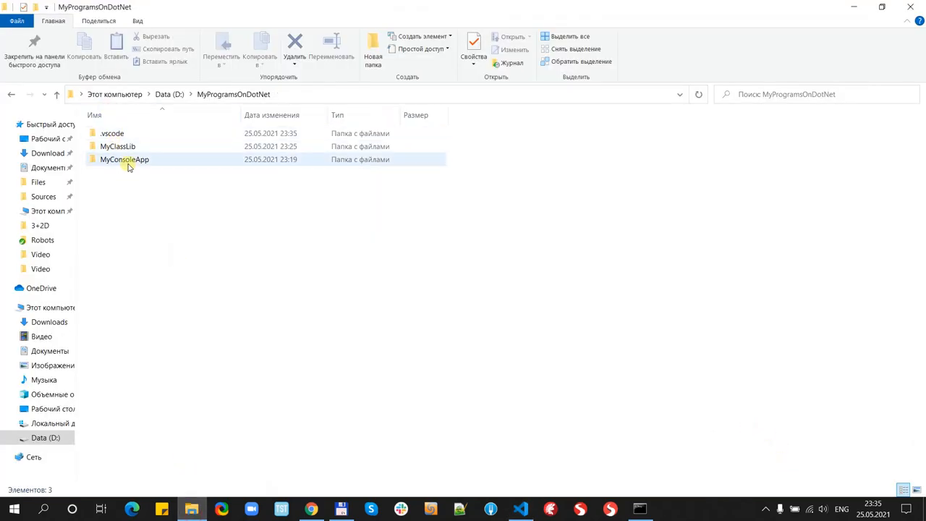
Step: Browse into MyConsoleApp's bin output folder and select MyConsoleApp.dll
double_click(123, 159)
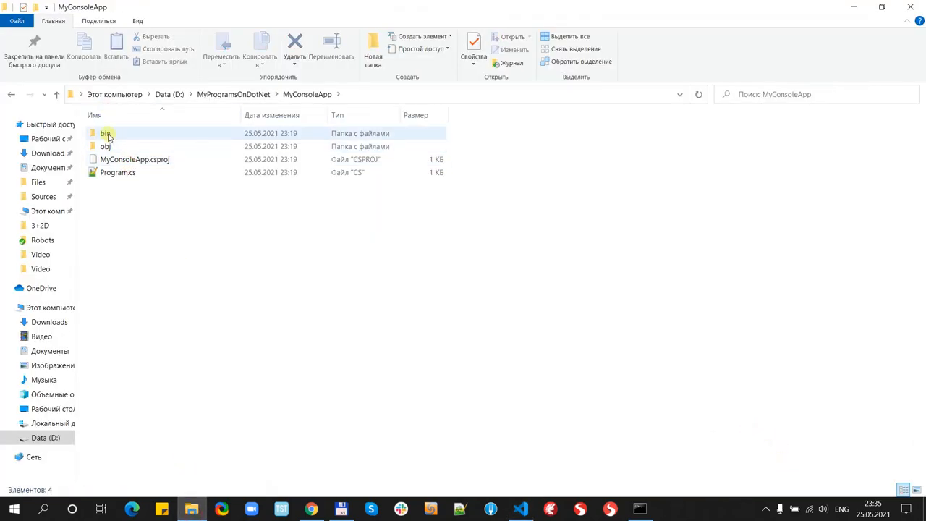
double_click(104, 133)
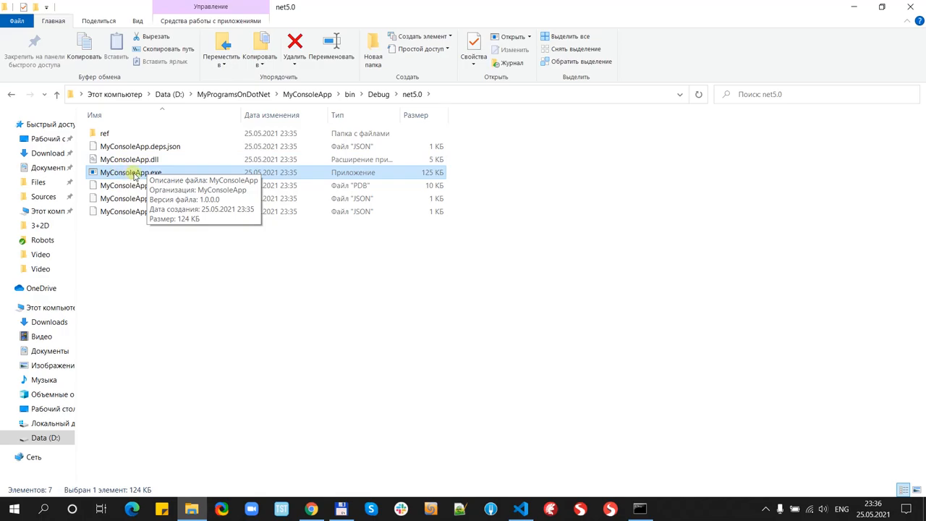
mouse_move(157, 176)
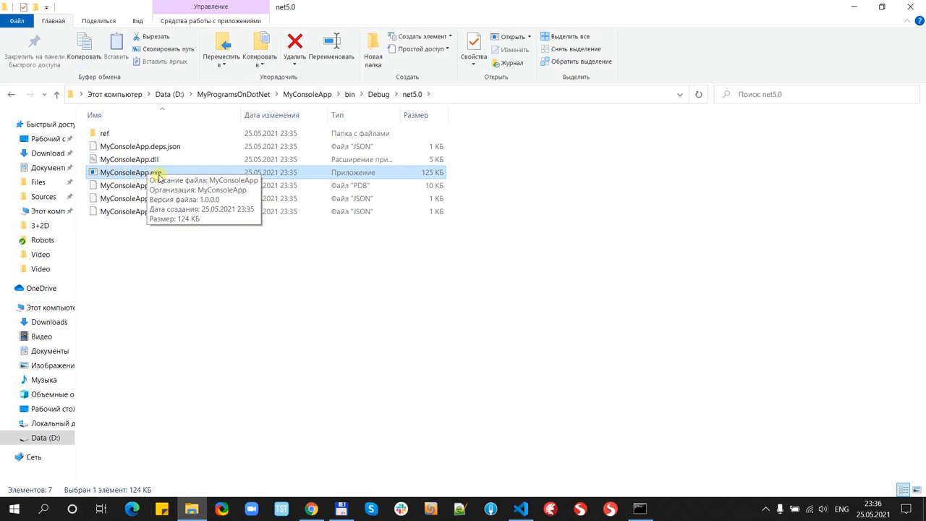
click(128, 159)
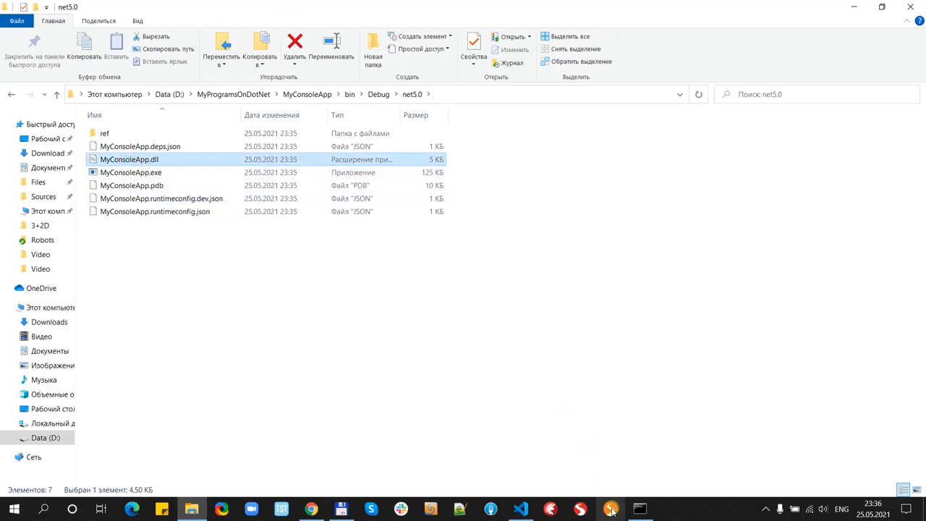
mouse_move(525, 509)
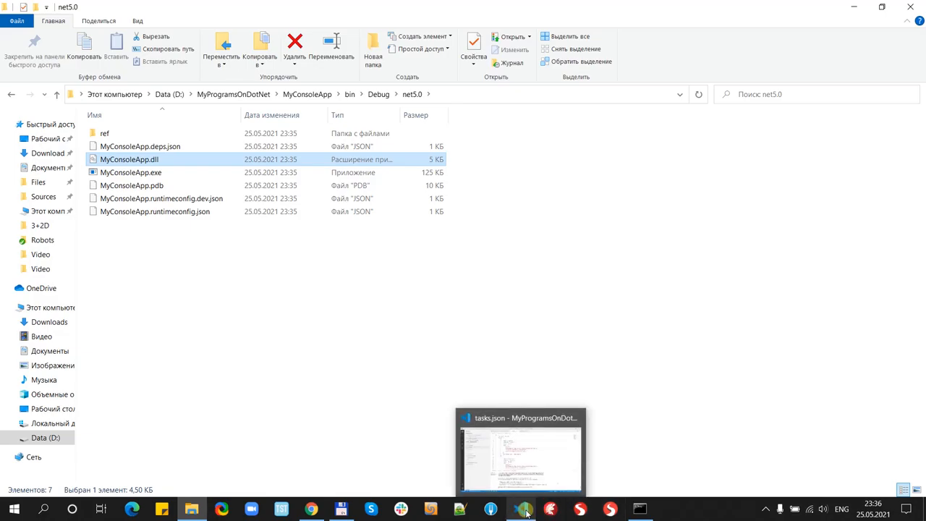
Step: Back in VS Code, set a breakpoint on line 8 of Program.cs
click(520, 449)
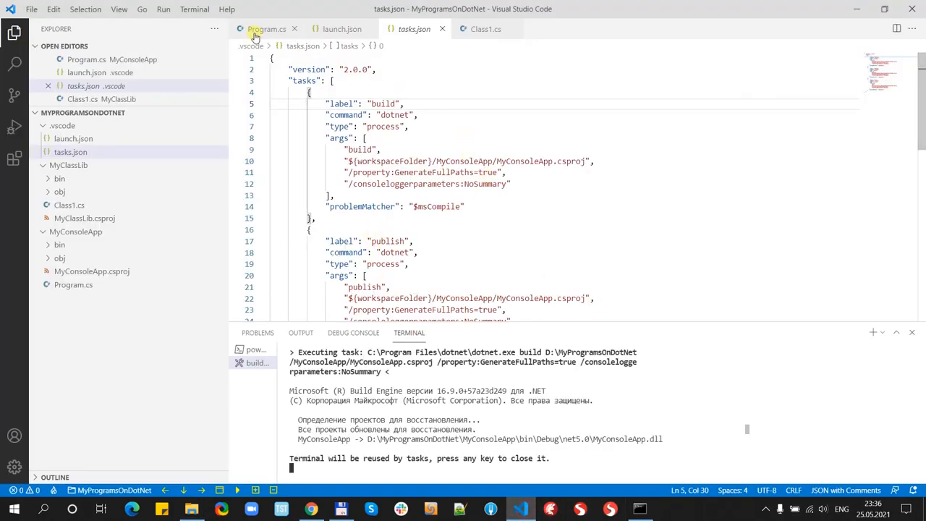
click(267, 29)
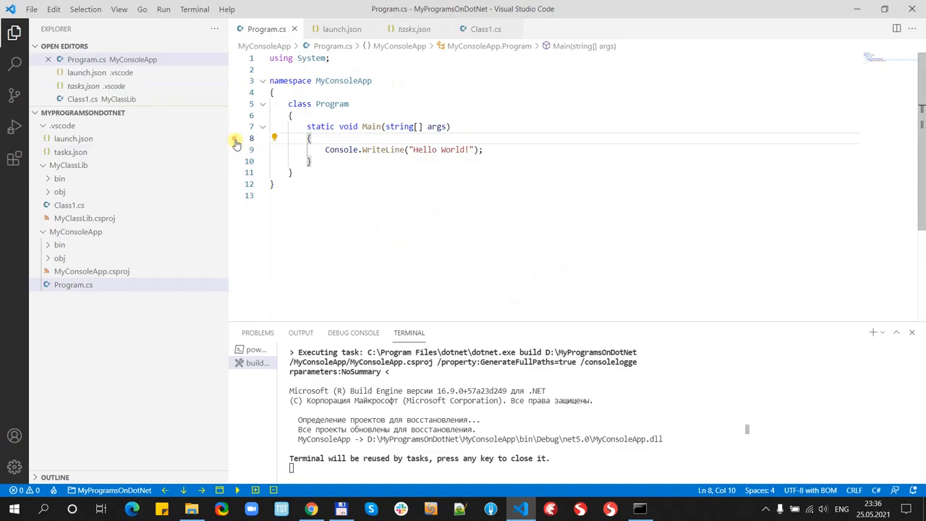
click(234, 138)
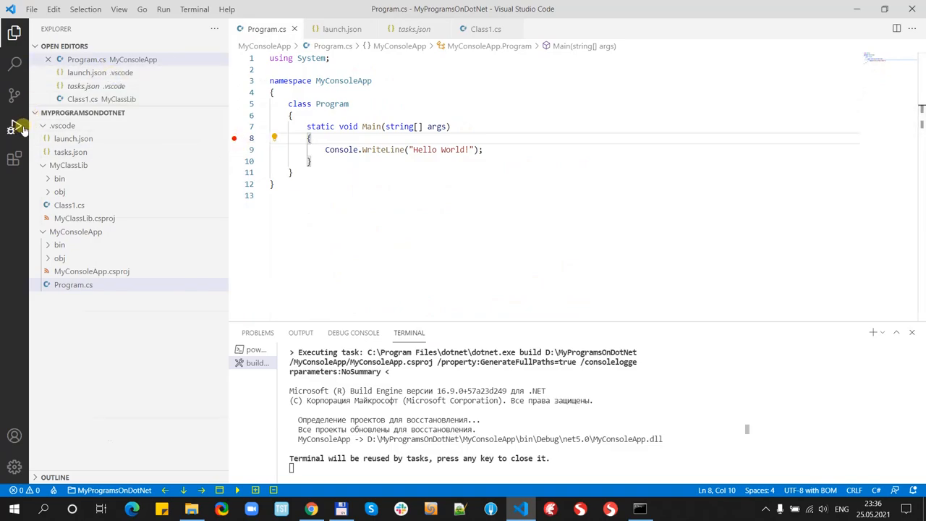
Step: Start debugging, step over Main, and run to completion printing Hello World!
click(15, 129)
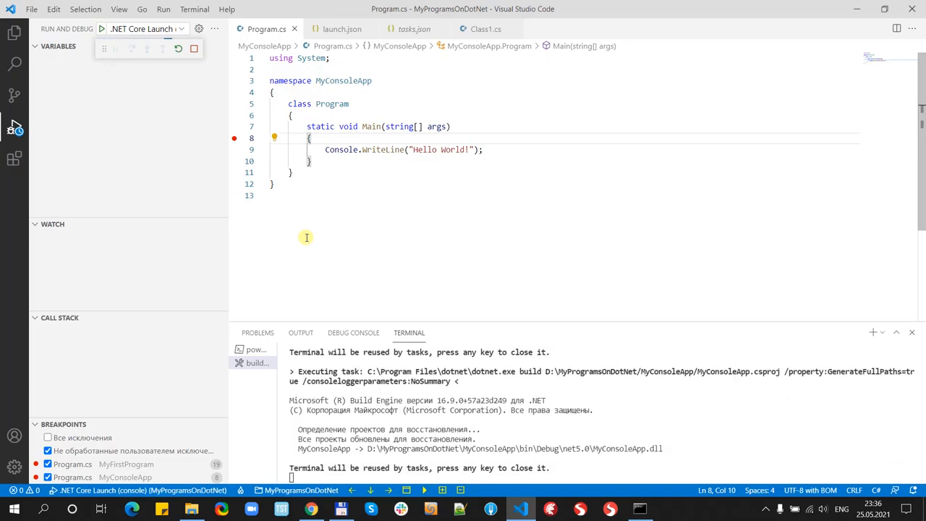
click(102, 29)
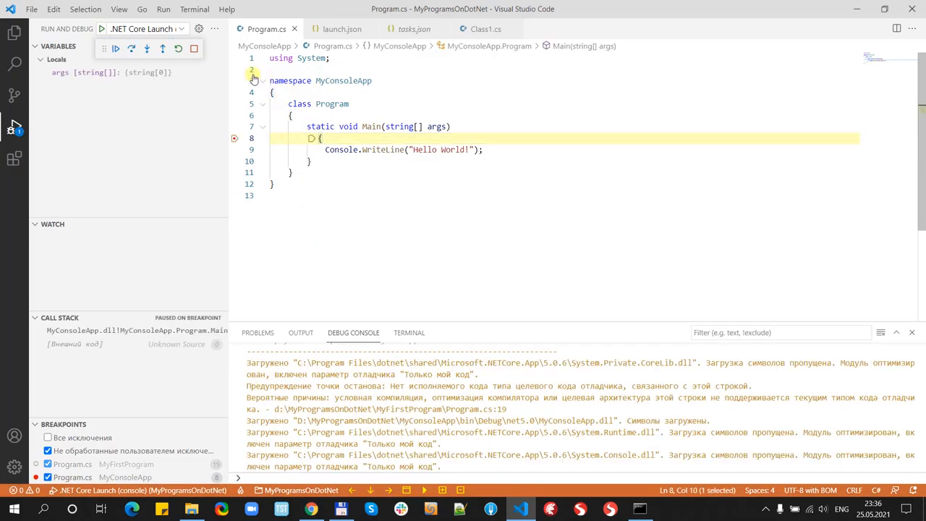
click(132, 48)
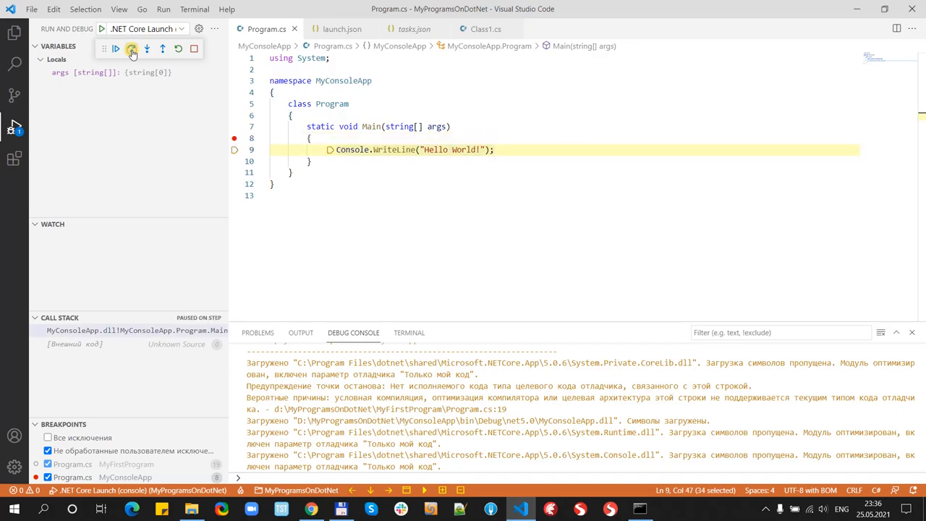
click(131, 49)
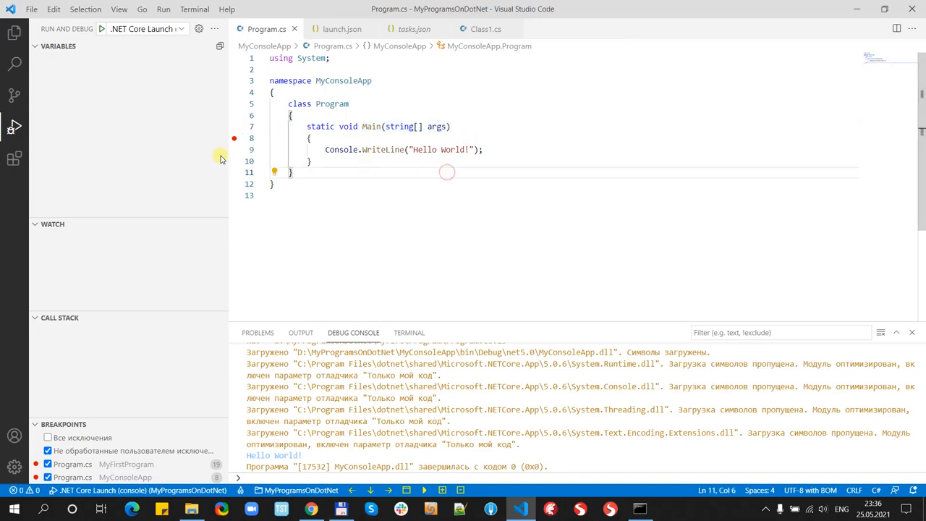
mouse_move(15, 33)
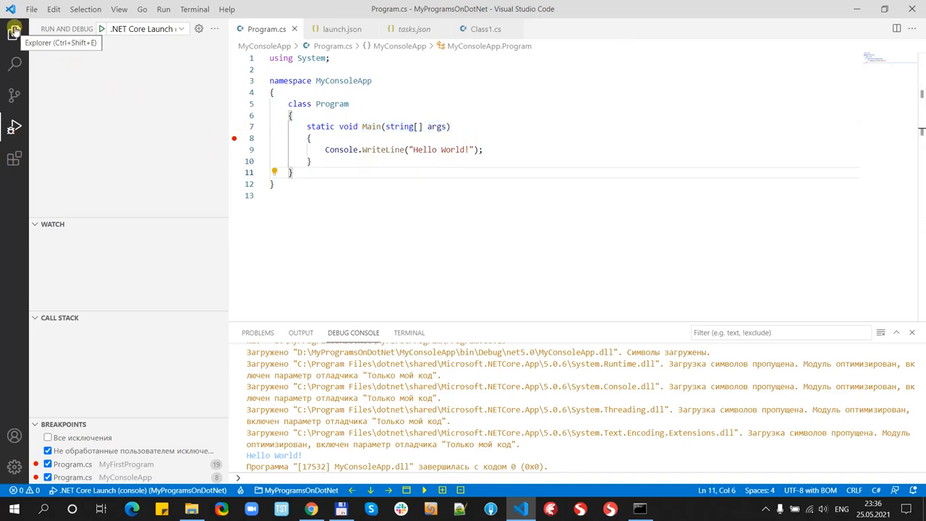
Step: Expand the MyClassLib project folder in the VS Code Explorer
click(15, 30)
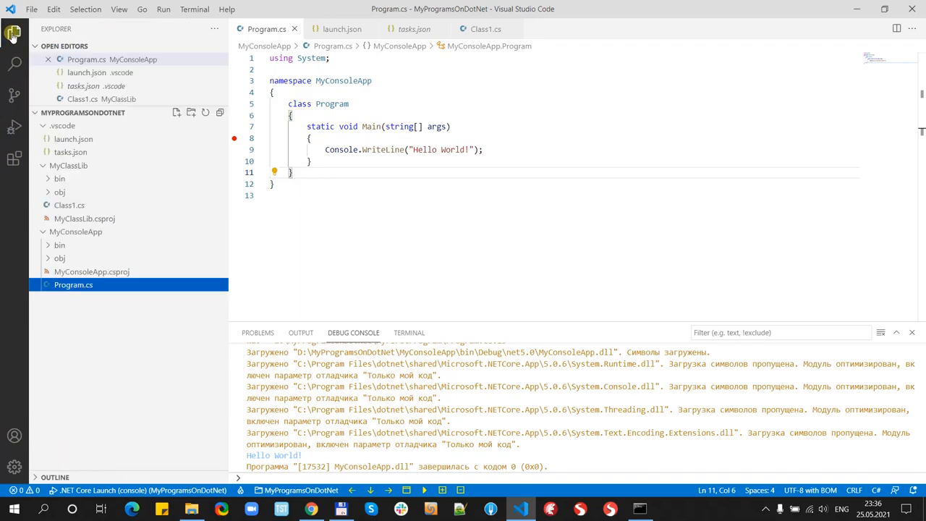
click(68, 165)
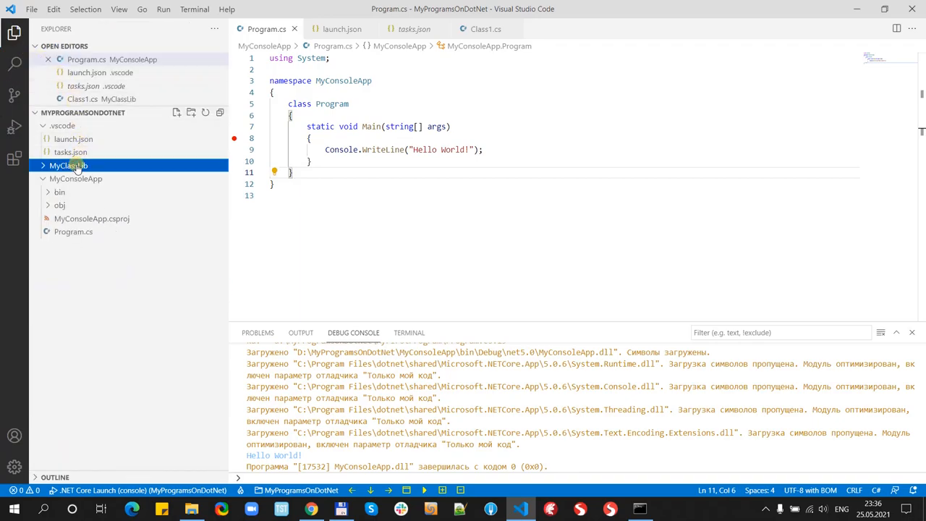
click(69, 165)
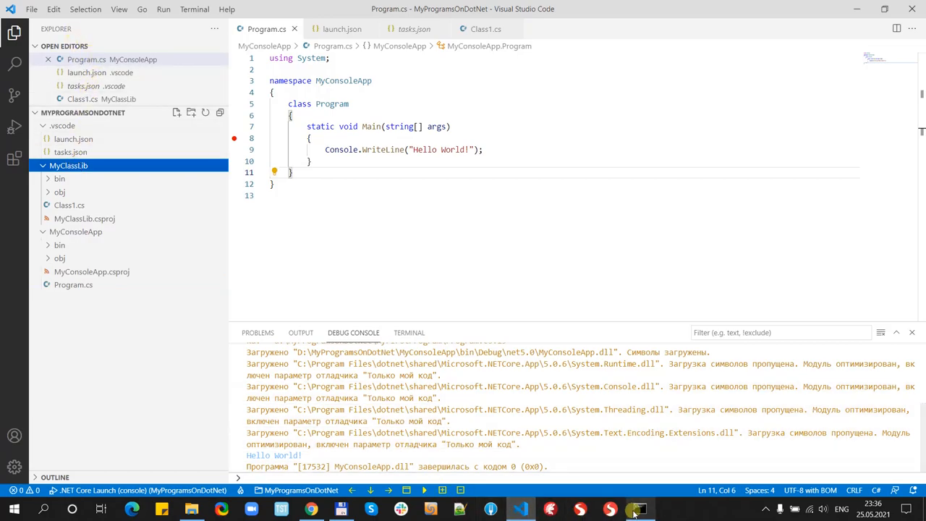
Step: Run dotnet build in Command Prompt to compile MyClassLib.dll with zero warnings
click(637, 509)
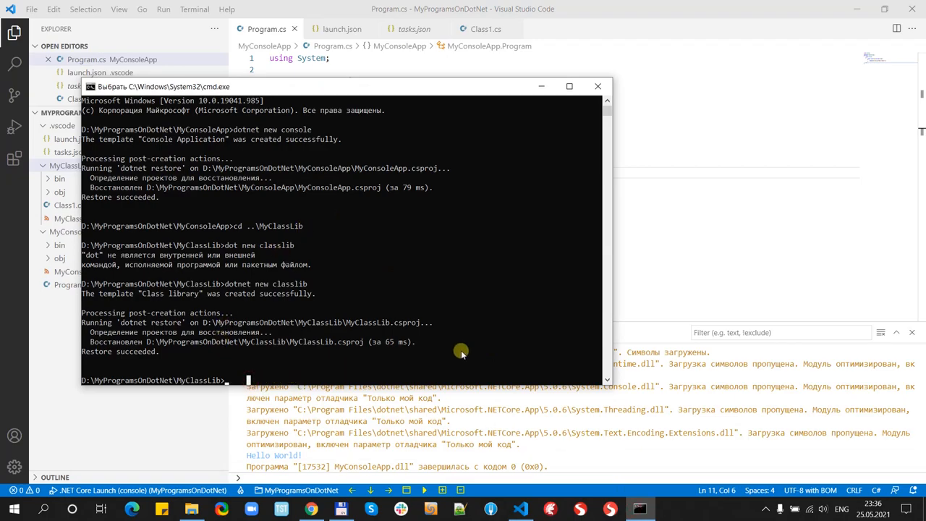
text(dotnet b)
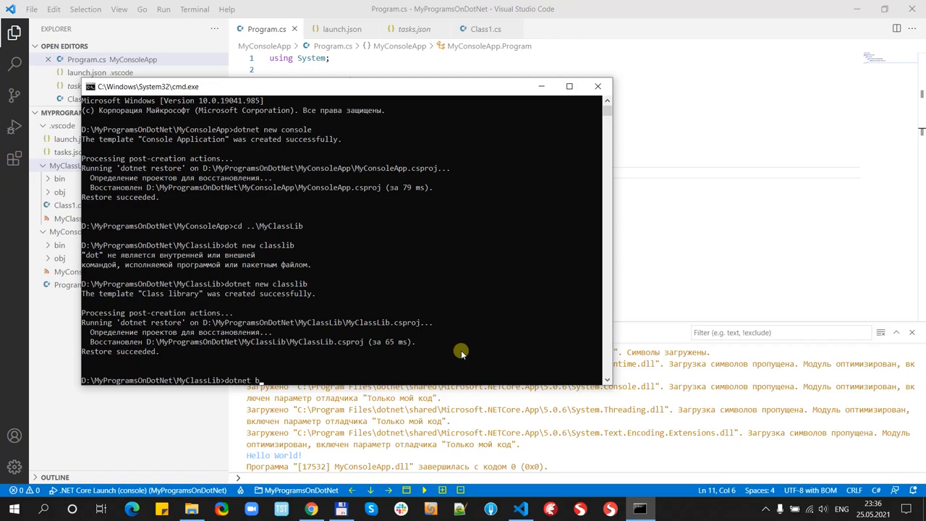
key(Return)
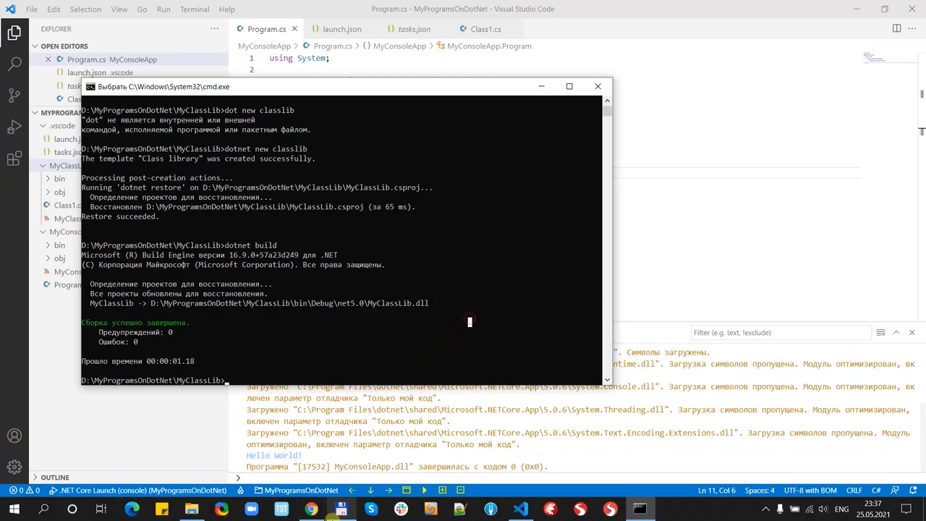
click(192, 509)
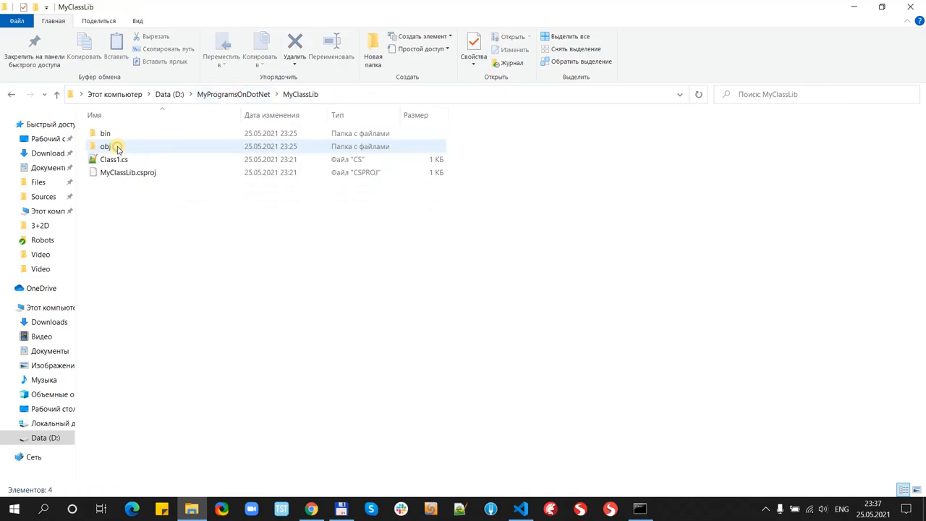
Step: Open MyClassLib's bin output folder to view MyClassLib.dll, then return to VS Code
click(106, 133)
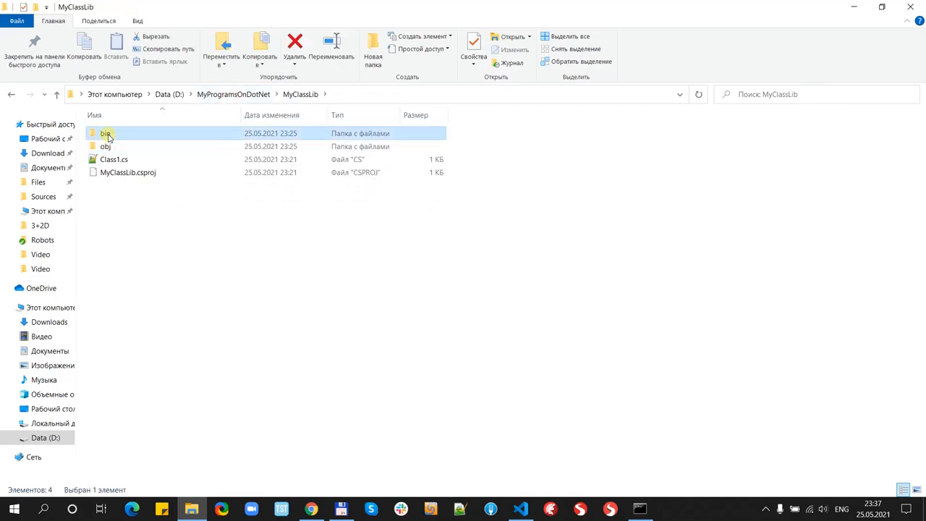
double_click(106, 133)
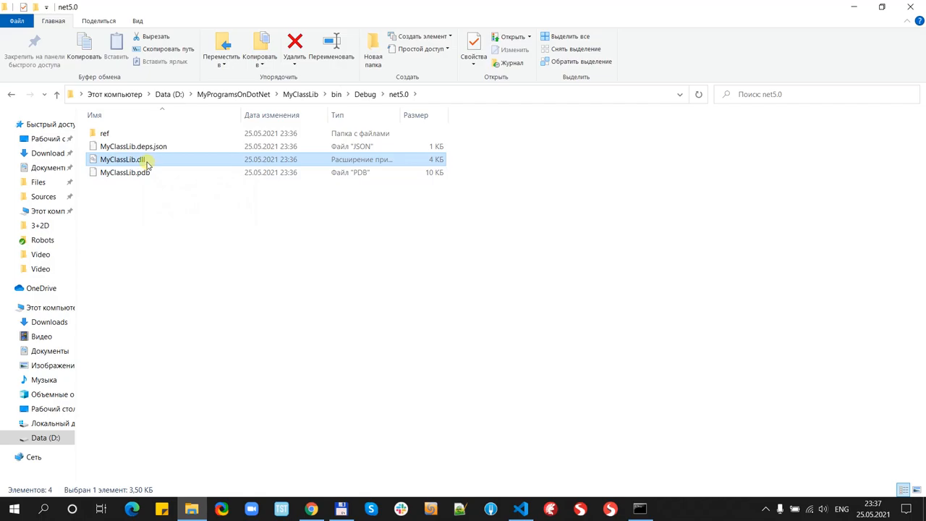
mouse_move(145, 159)
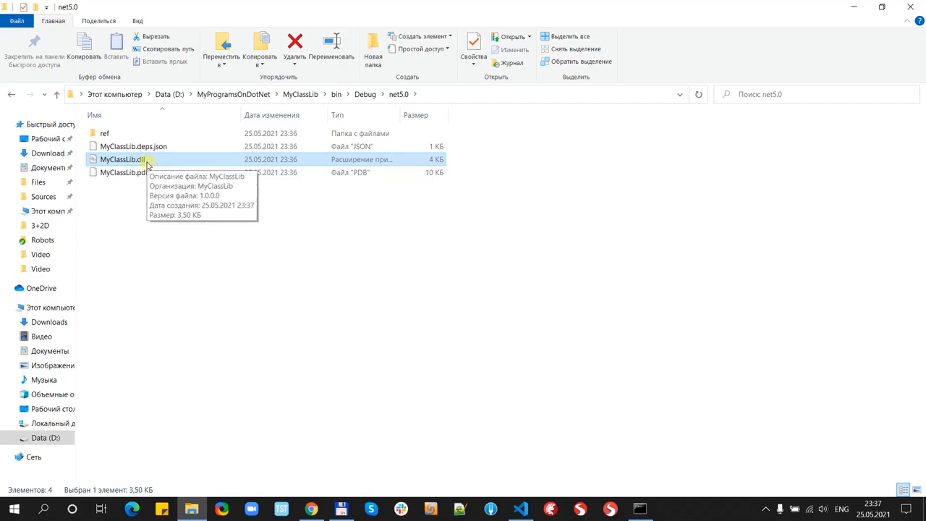
mouse_move(221, 274)
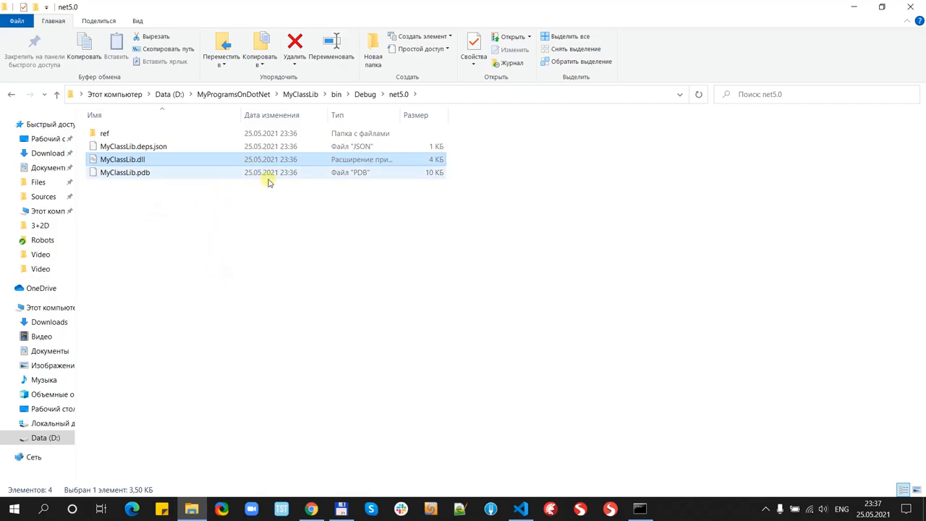
click(520, 509)
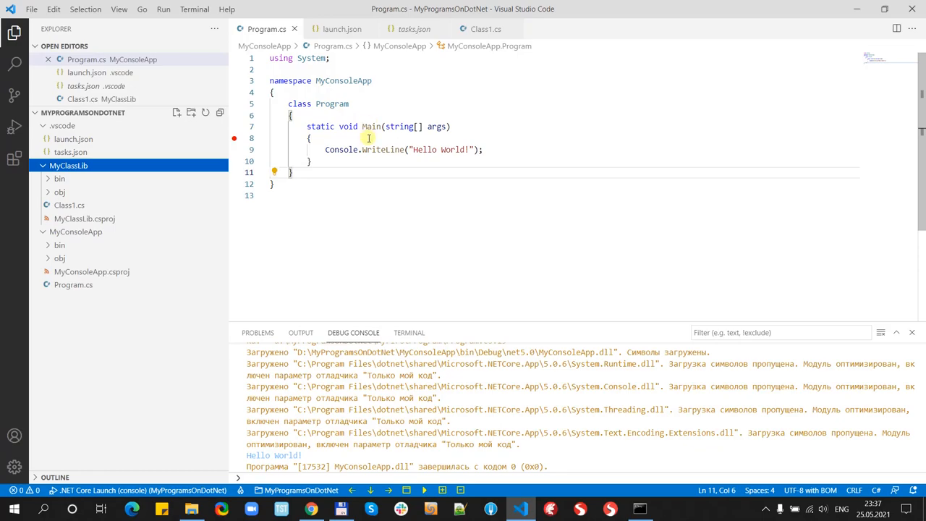
mouse_move(383, 158)
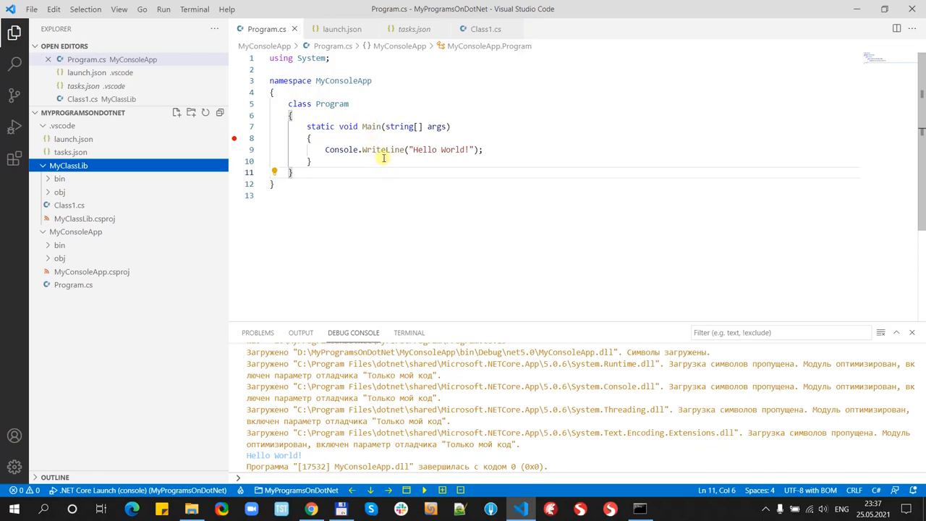
mouse_move(434, 150)
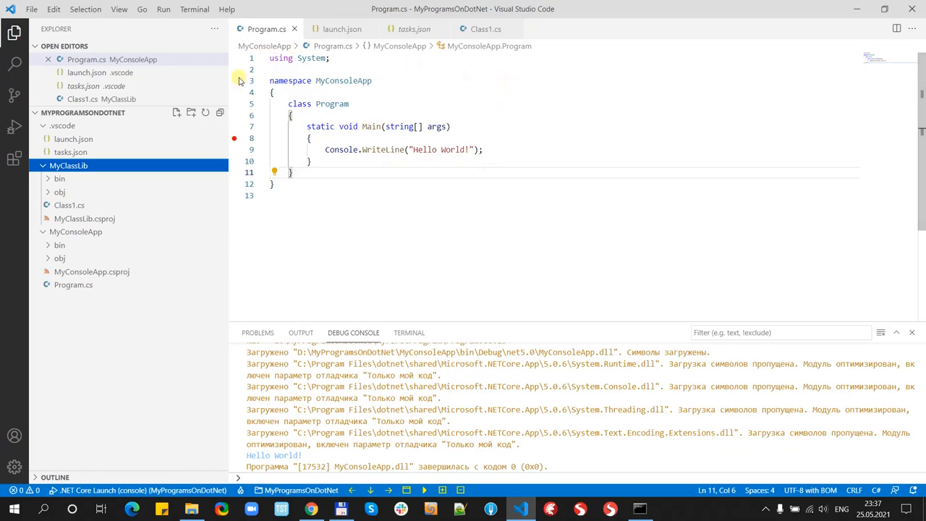
mouse_move(495, 146)
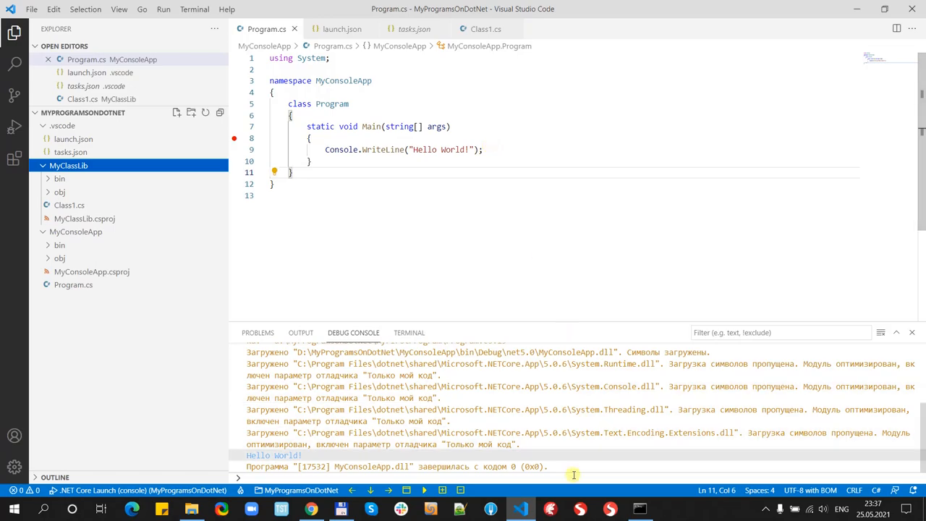
click(640, 509)
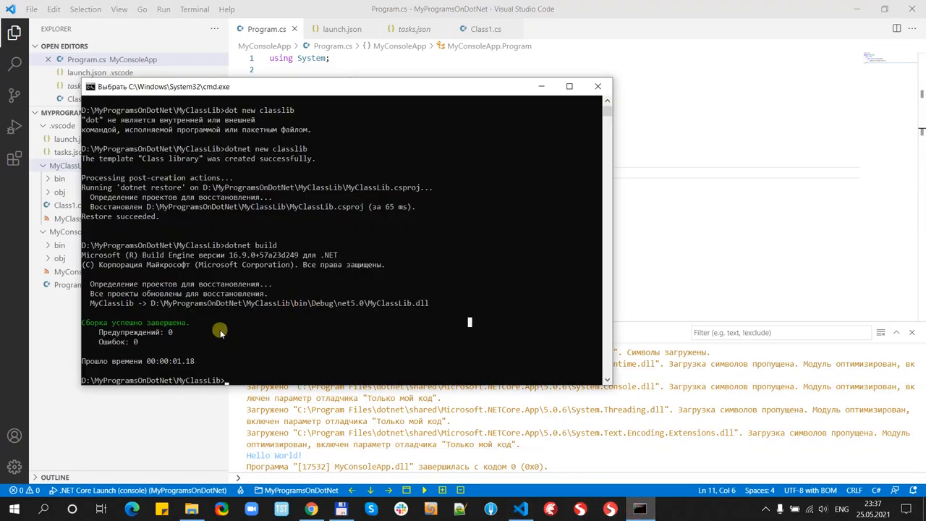
click(598, 86)
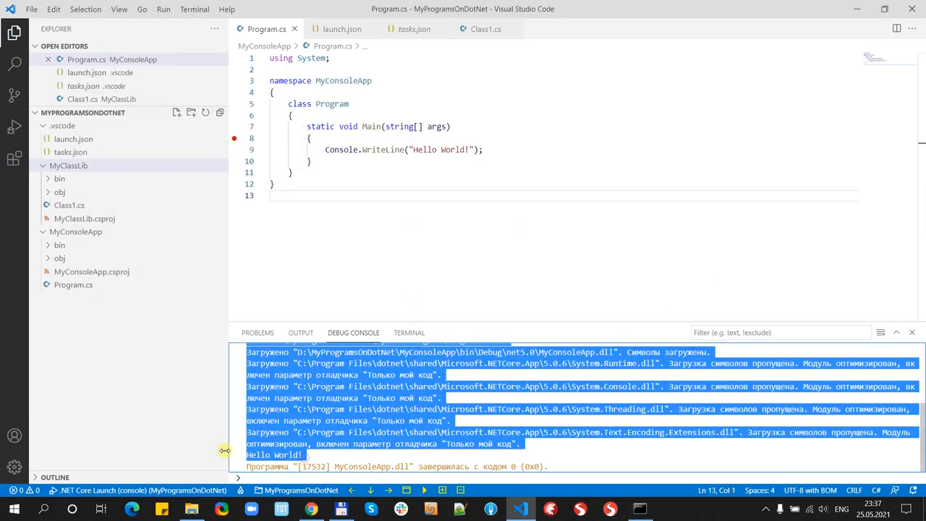
mouse_move(407, 202)
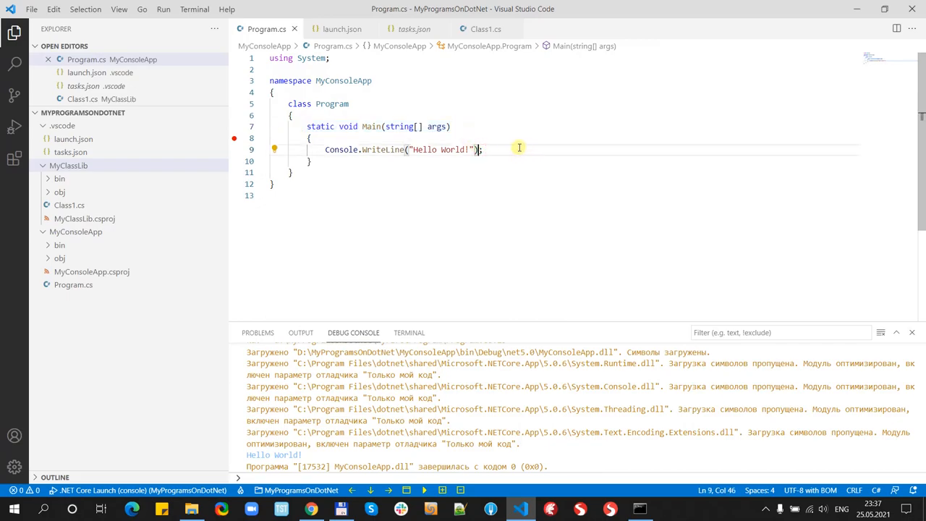
mouse_move(479, 150)
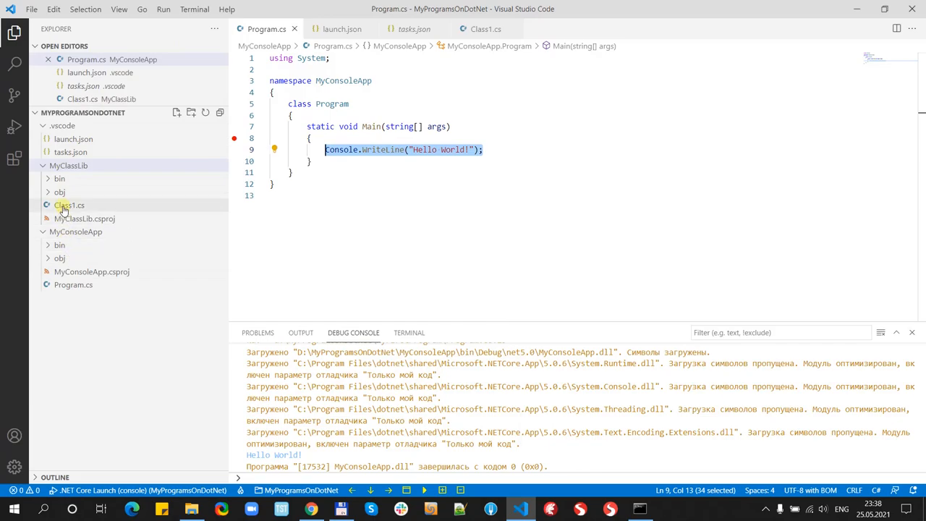
Step: Open MyClassLib's Class1.cs, showing the empty public class Class1
click(69, 205)
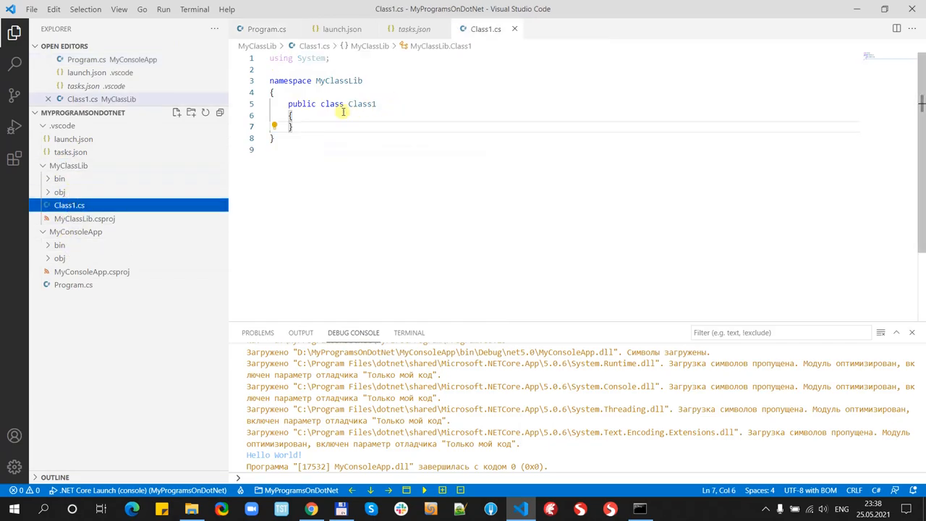
mouse_move(305, 116)
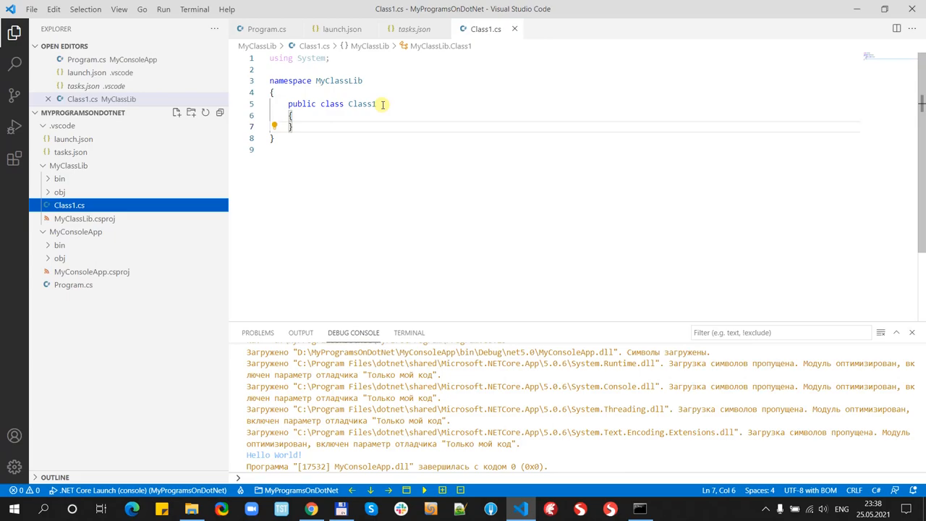
mouse_move(398, 96)
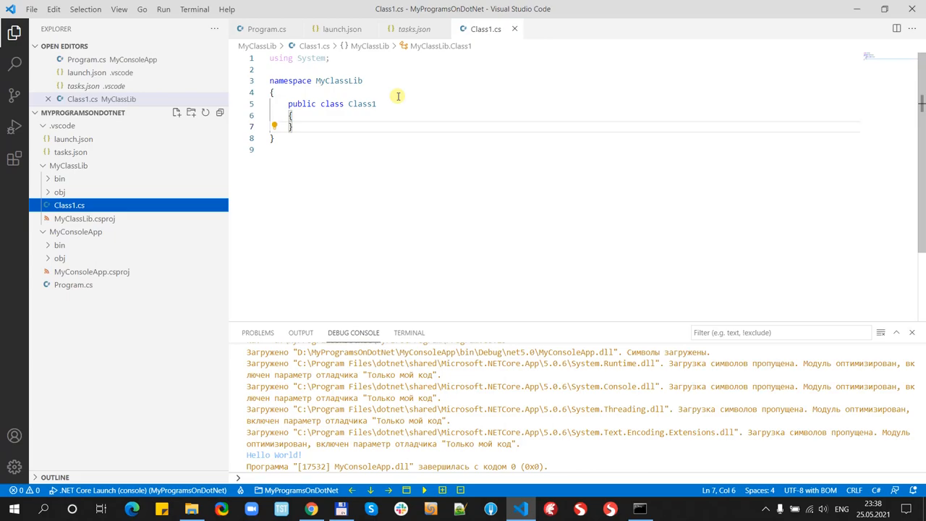
mouse_move(413, 104)
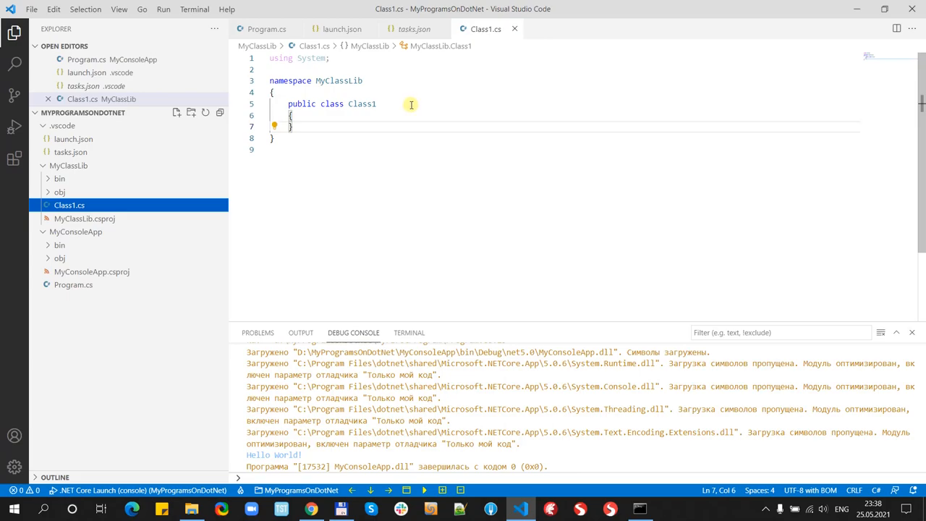
mouse_move(374, 118)
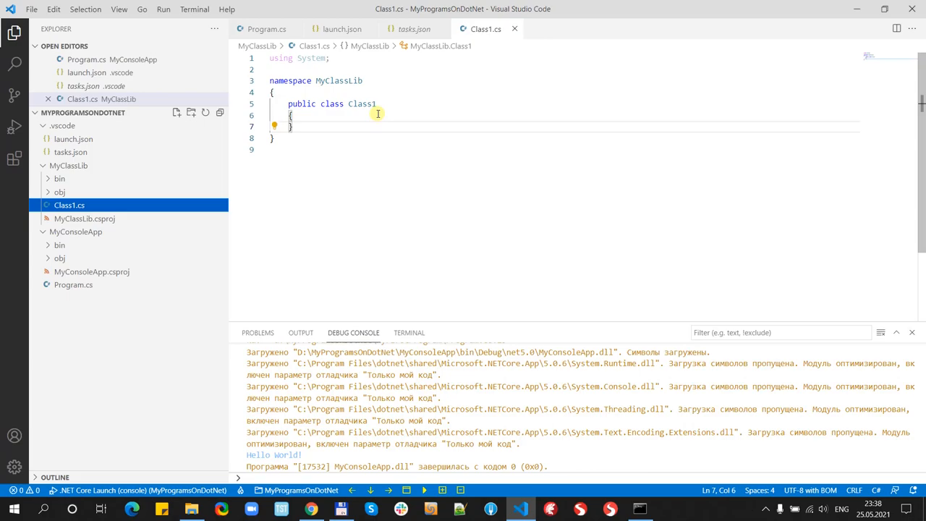
mouse_move(397, 92)
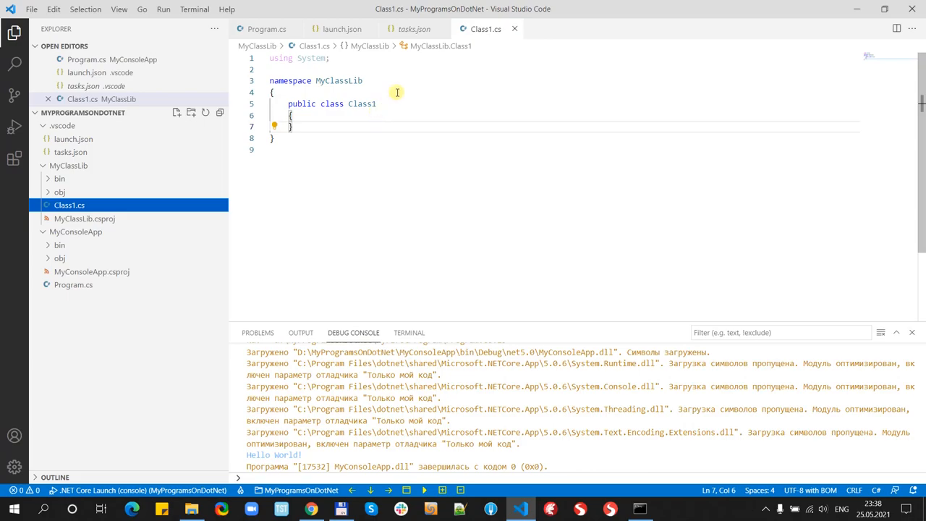
mouse_move(351, 80)
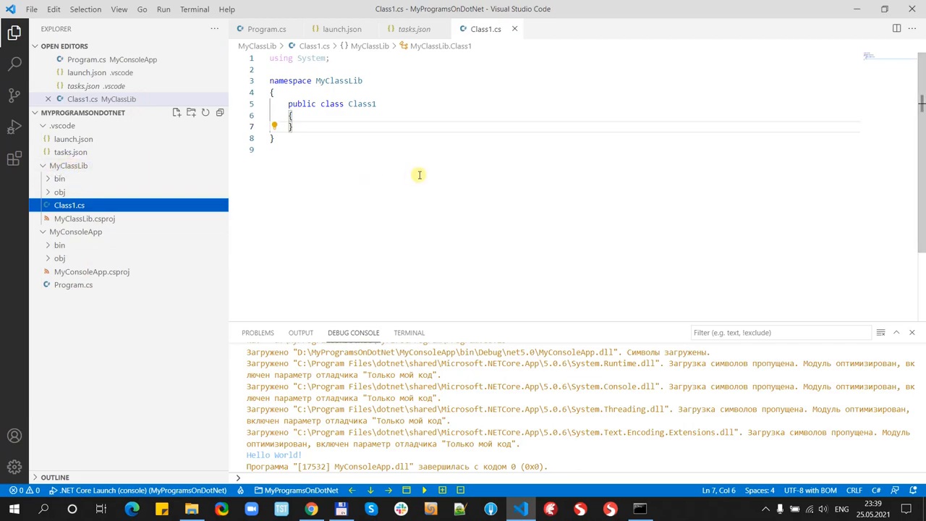
Step: Rename the class Class1 to Calculator and start a new line inside it
double_click(362, 103)
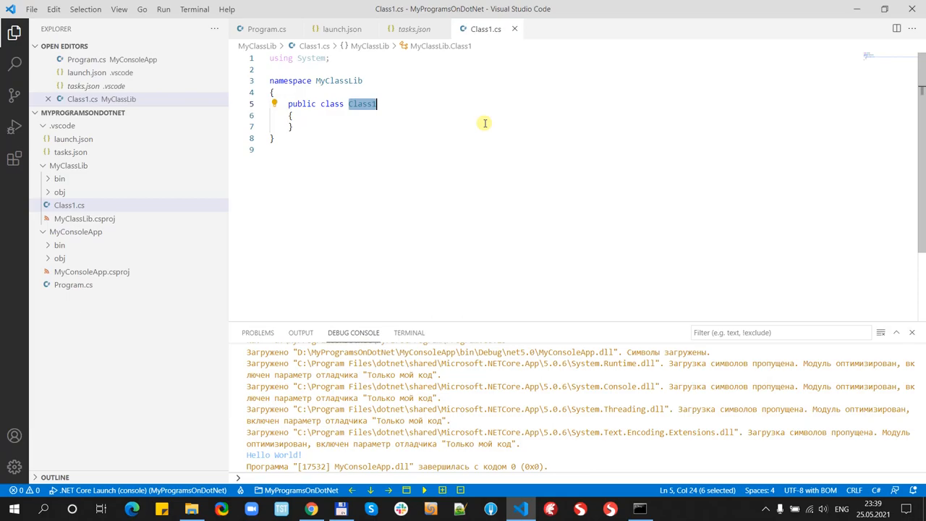
text(Calcula)
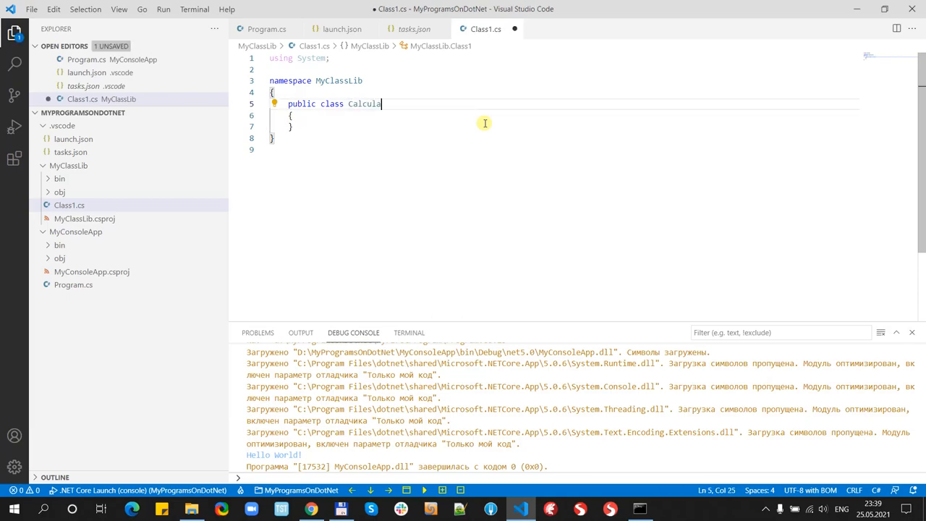
text(tor)
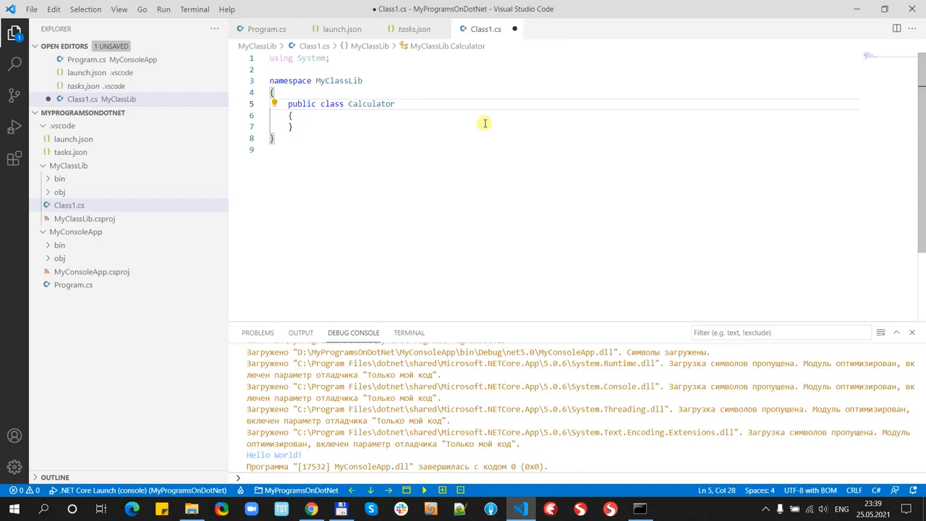
key(Enter)
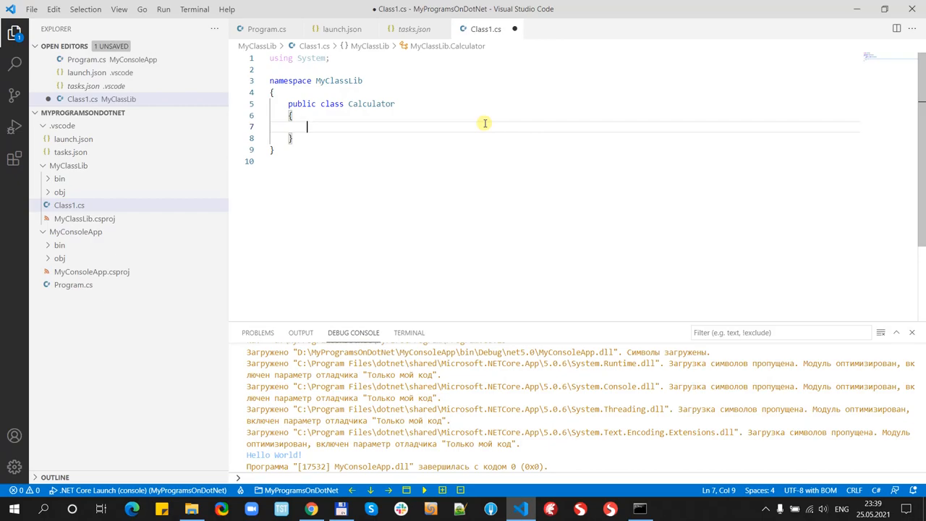
Step: Write 'public static int Sum(int a, int b)' returning a + b
text(public)
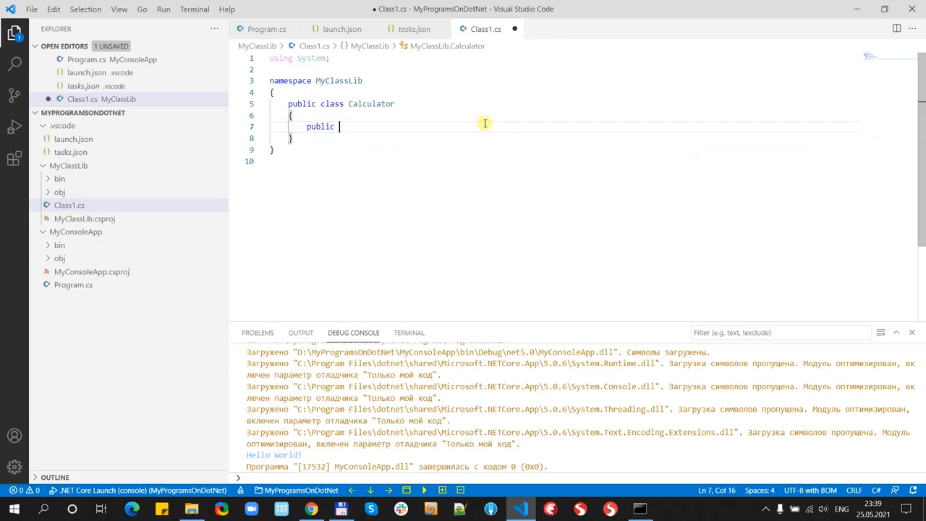
text(static)
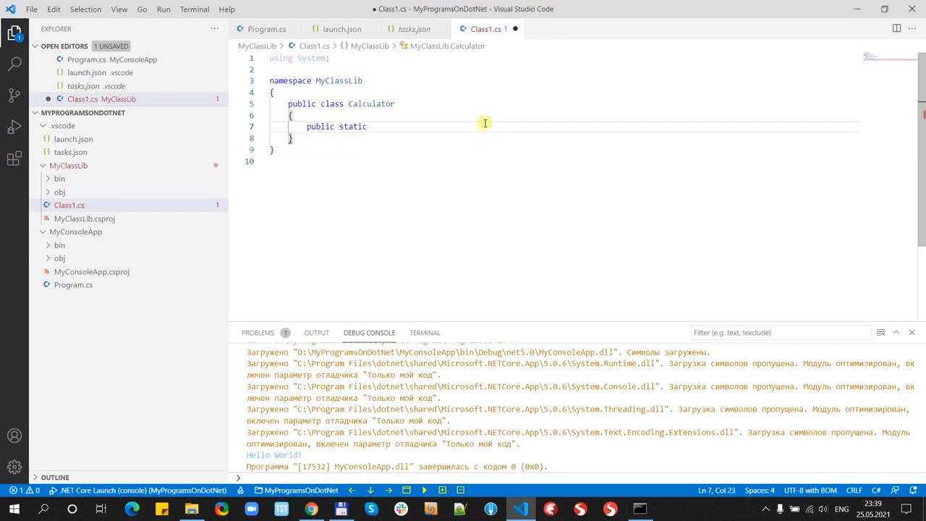
text(SU)
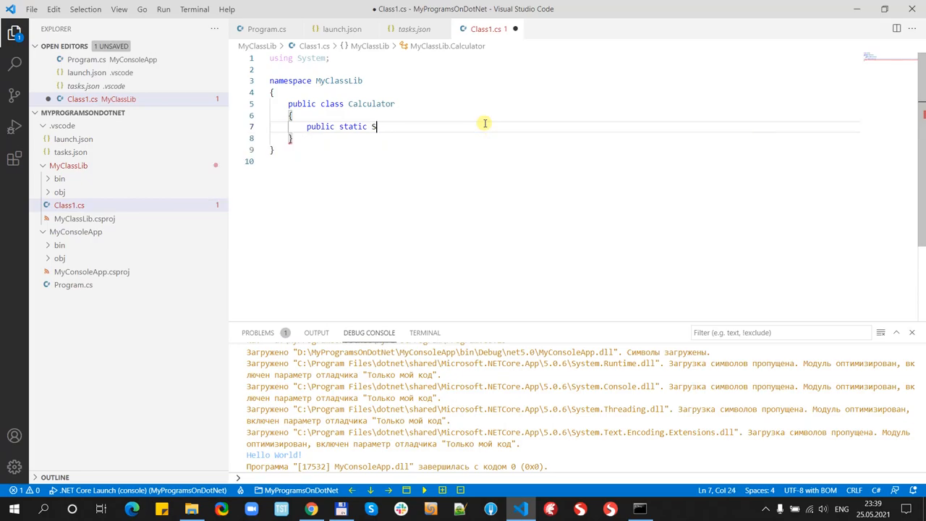
text(um)
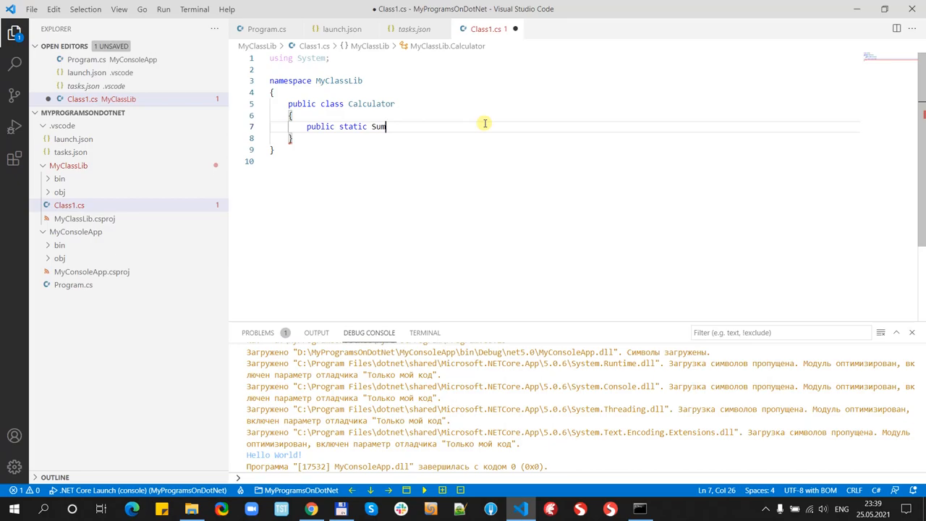
text(())
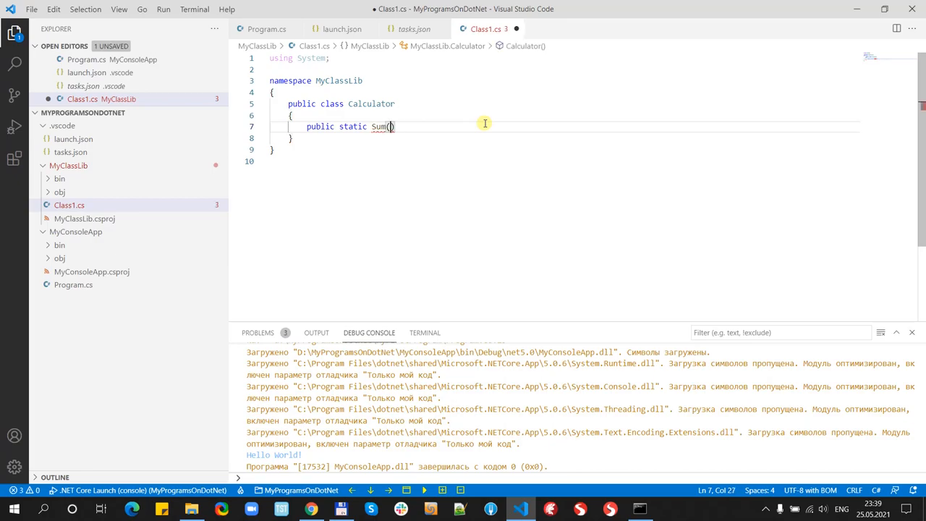
text(int a)
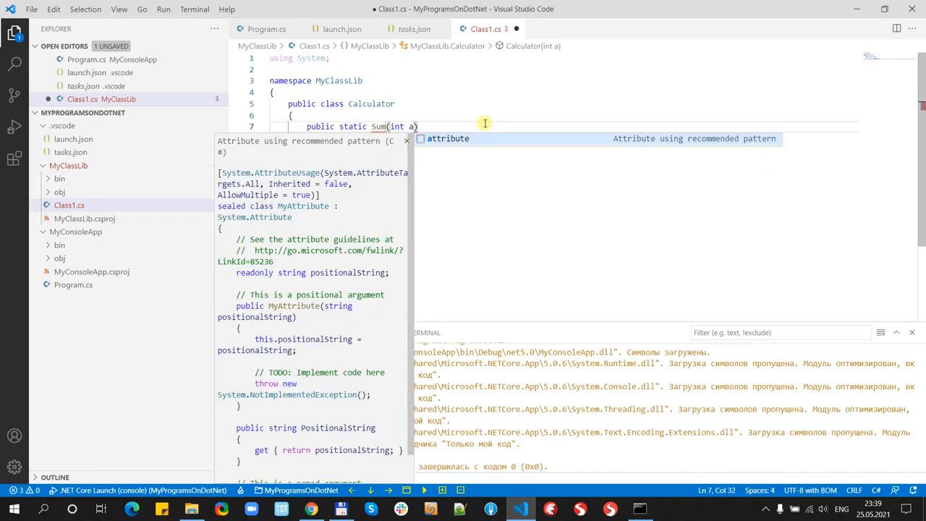
text(, int b)
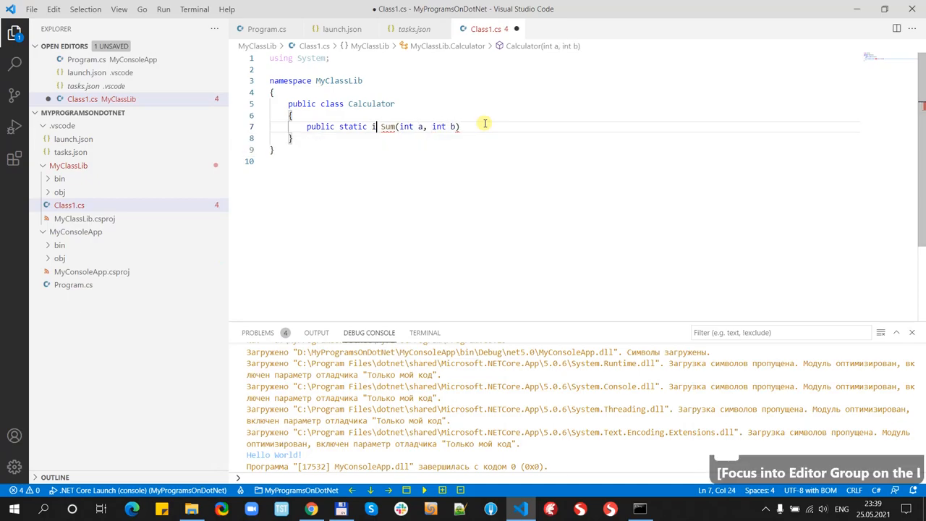
text(nt)
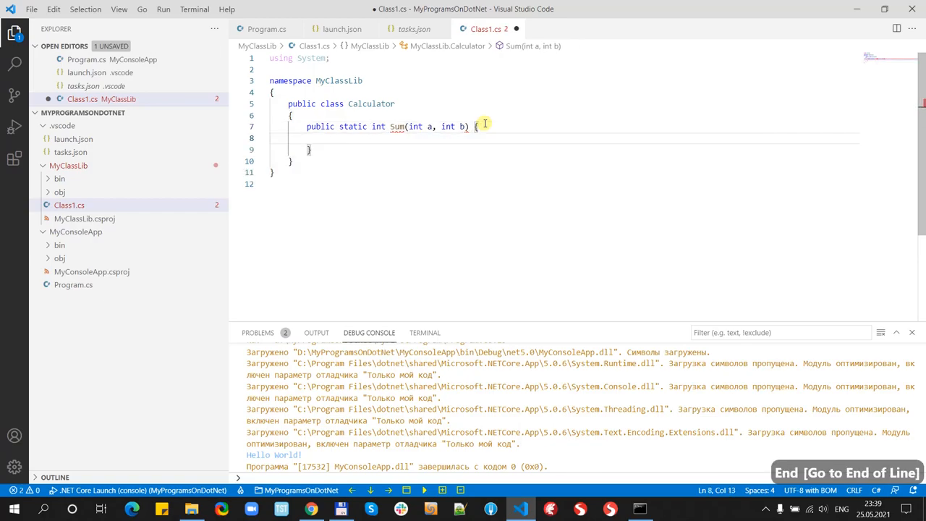
text(return)
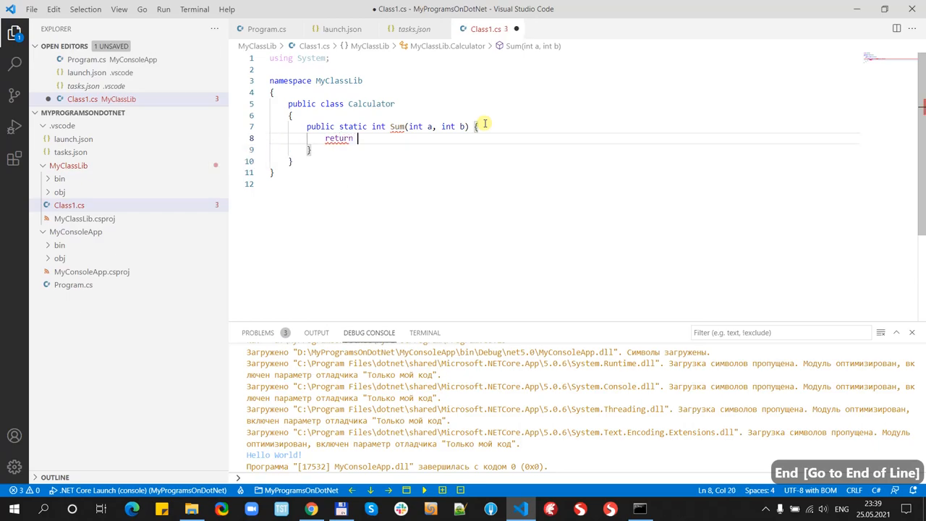
text(a+ b)
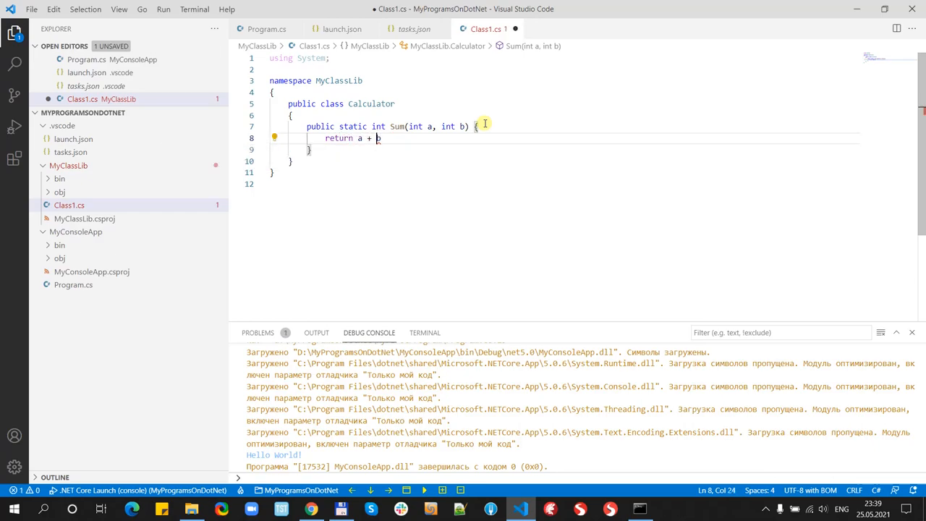
text(;)
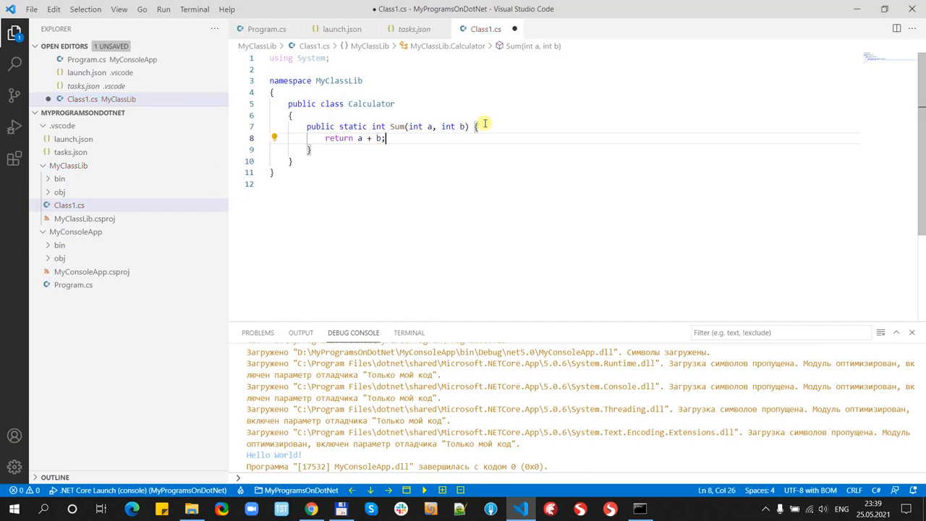
key(Home)
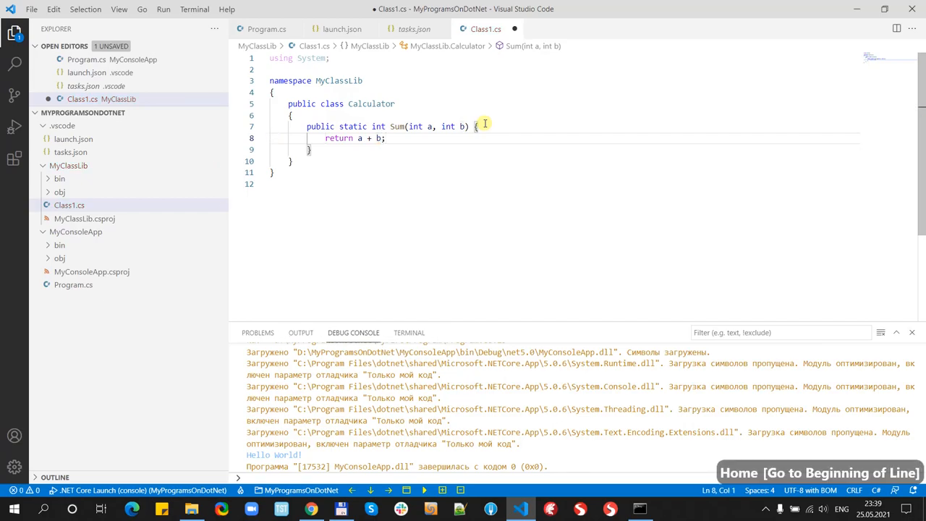
Step: Duplicate Sum as a Mul method returning a * b, and save Class1.cs
drag(307, 125, 271, 161)
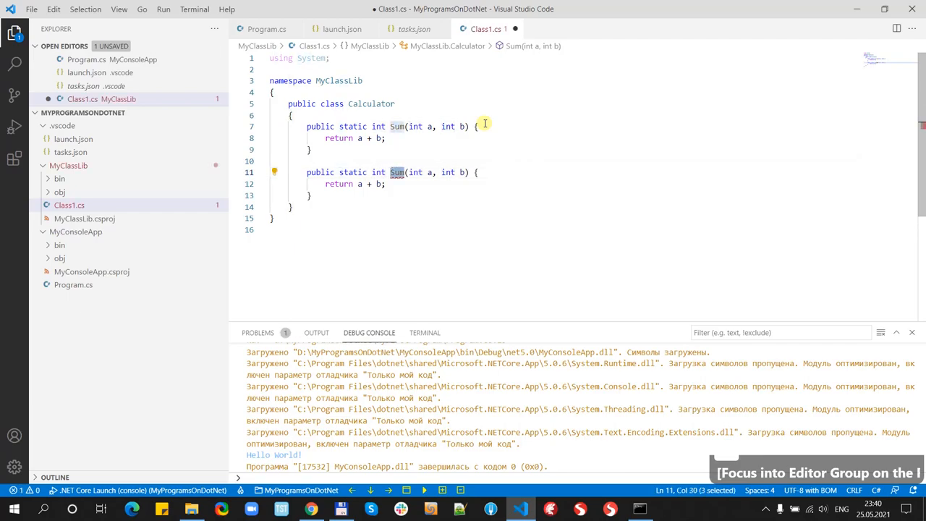
text(Mul)
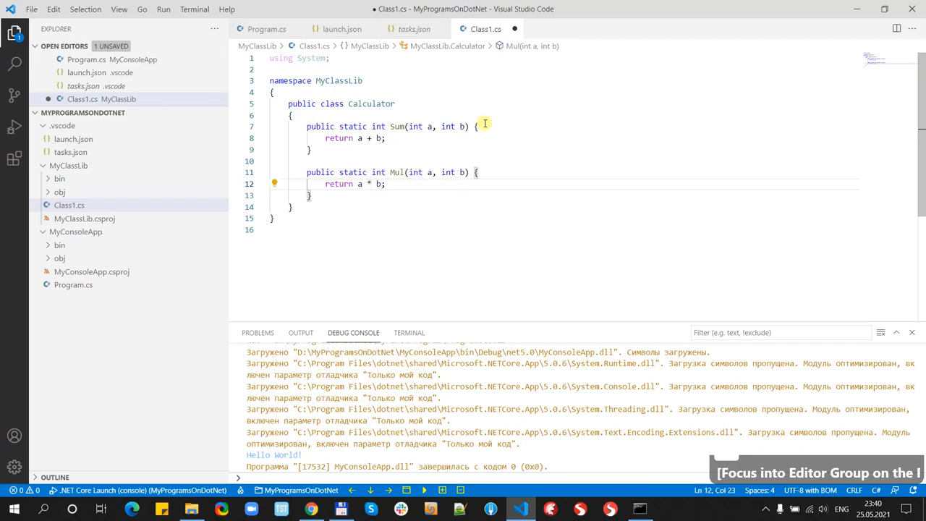
key(ctrl+s)
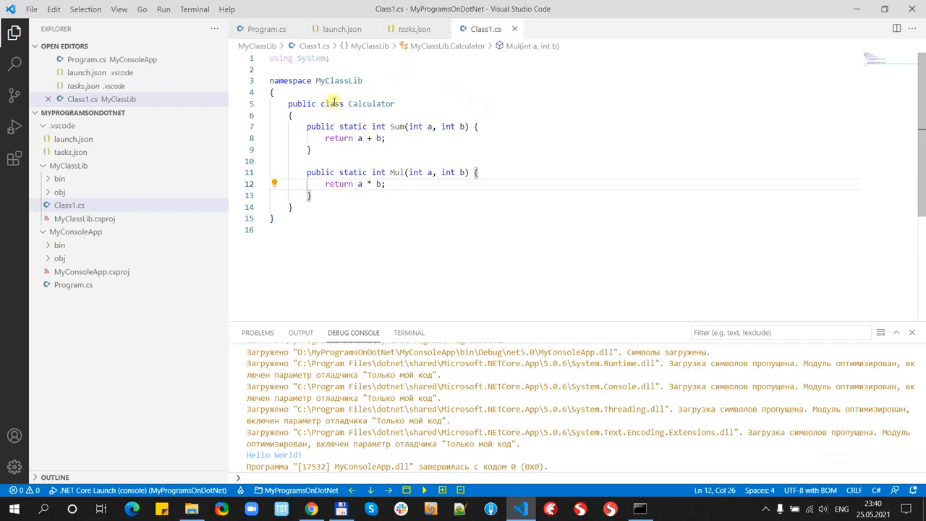
mouse_move(535, 255)
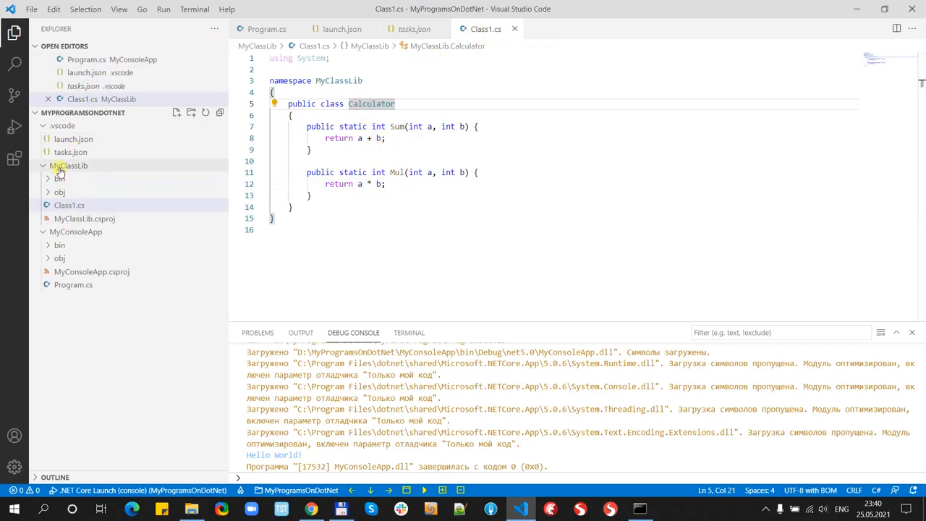
mouse_move(89, 186)
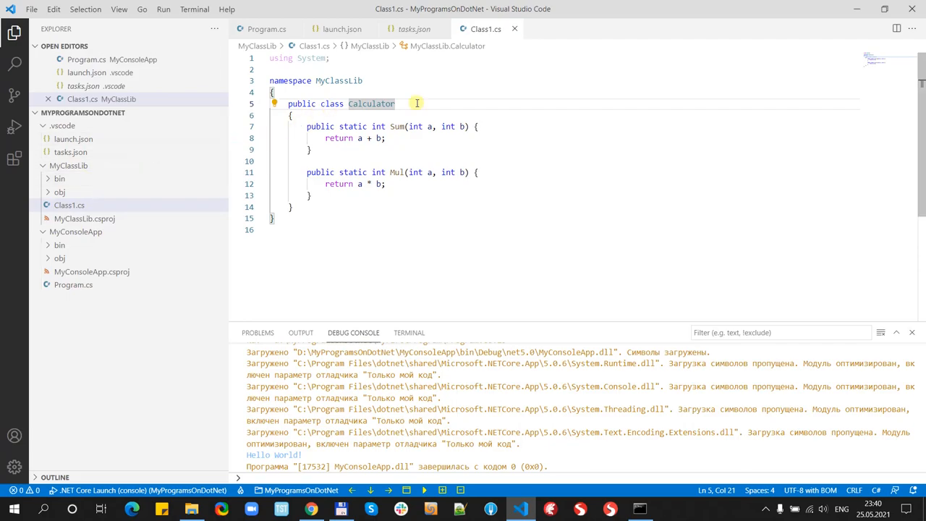
mouse_move(469, 70)
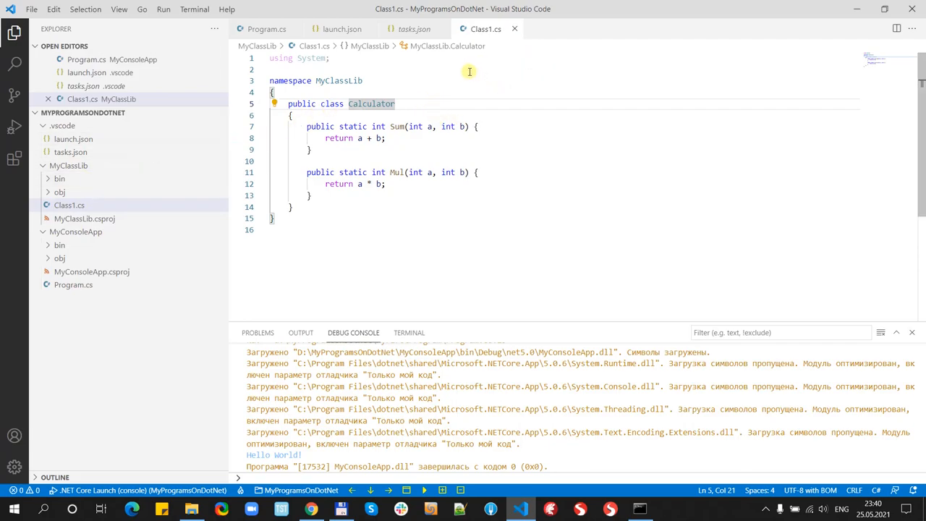
mouse_move(293, 54)
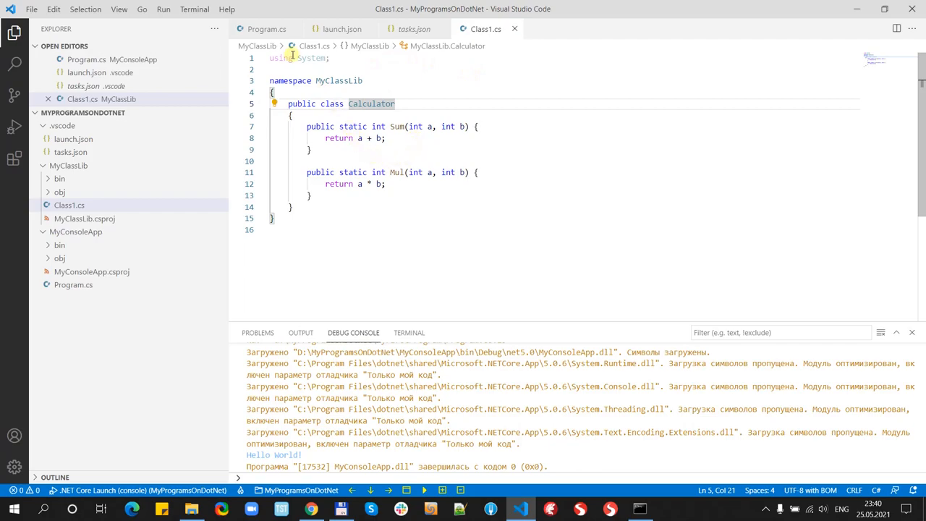
Step: Switch to Program.cs and open the MyConsoleApp folder's right-click menu
click(267, 29)
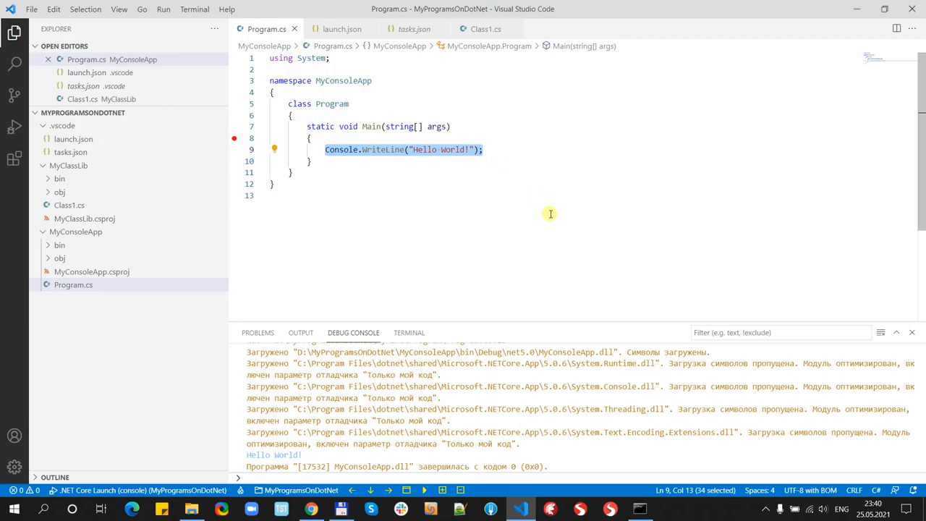
mouse_move(314, 138)
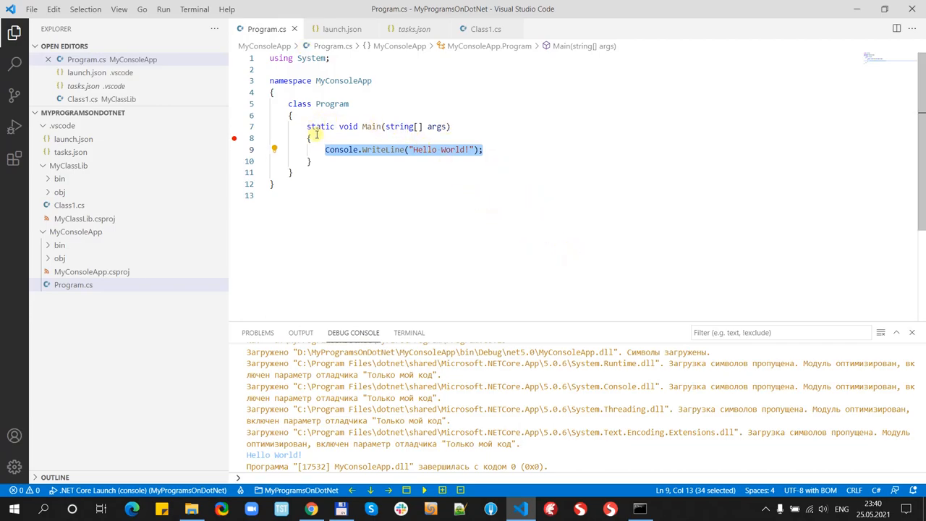
mouse_move(8, 226)
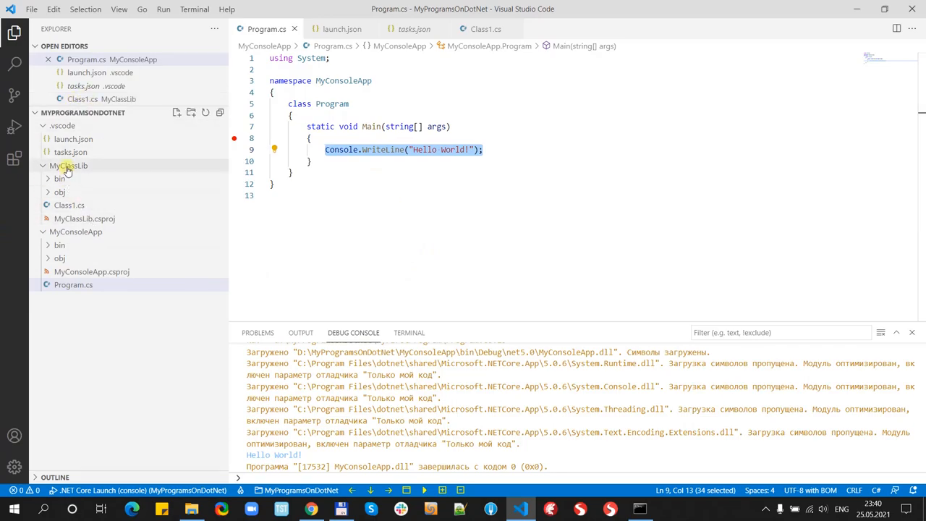
right_click(76, 232)
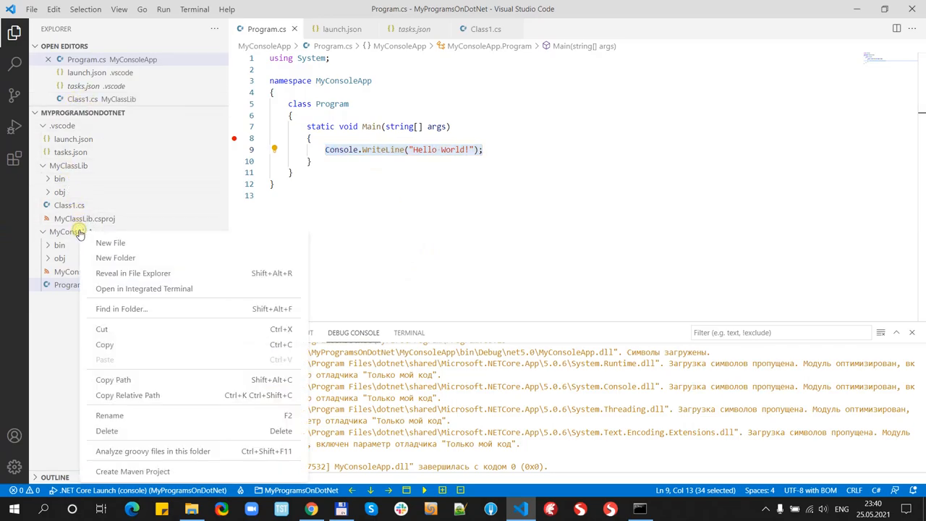
Step: Open a terminal in MyConsoleApp and type the first dotnet add reference ..\ attempt
click(144, 288)
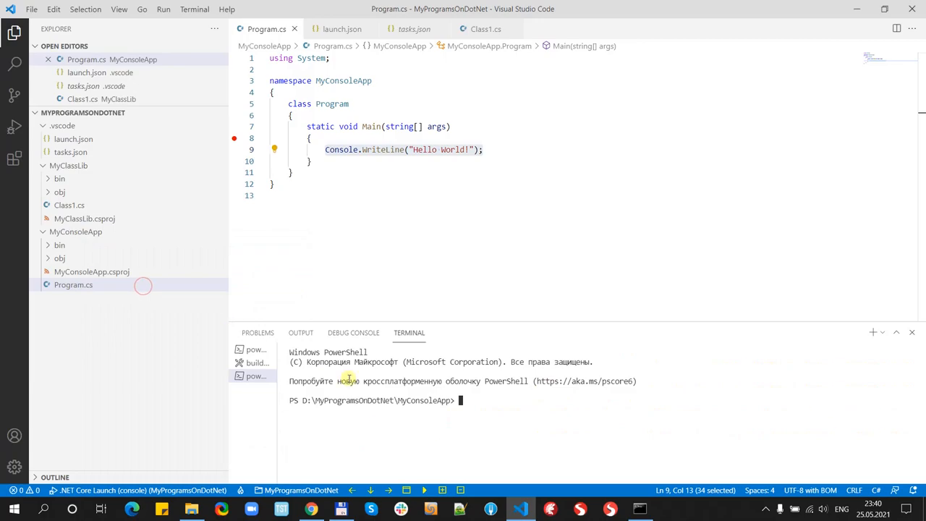
mouse_move(481, 400)
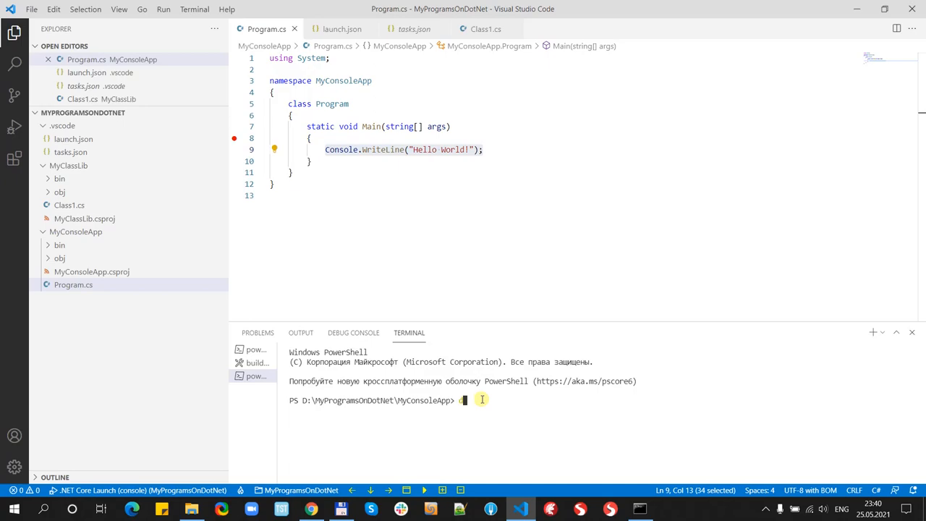
text(dotnet)
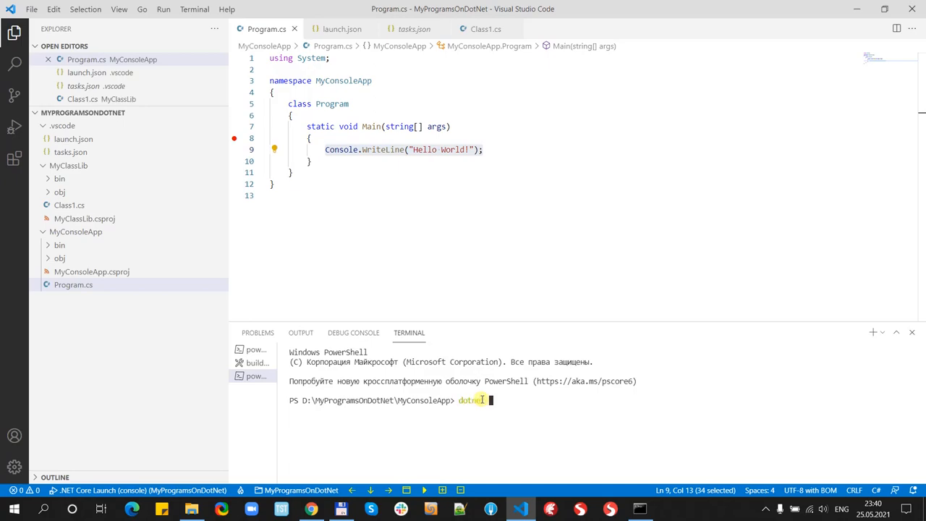
text(add)
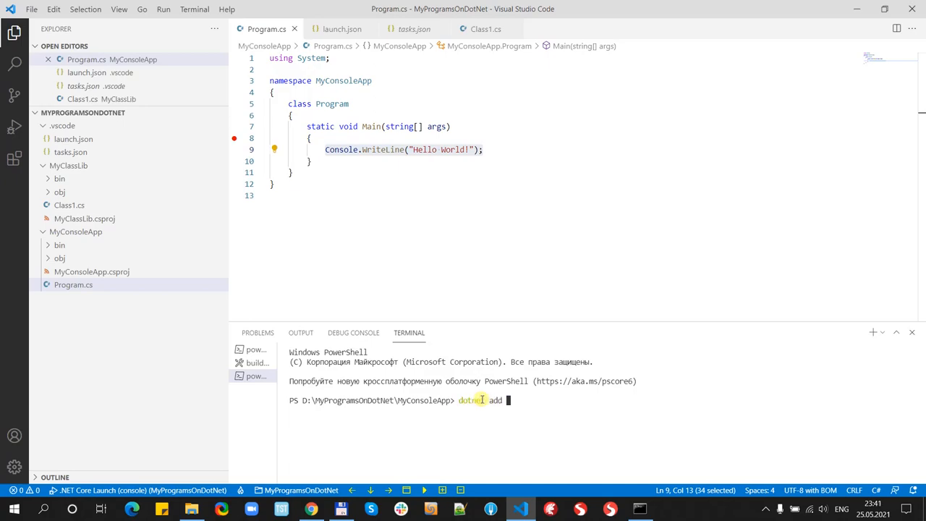
text(reference)
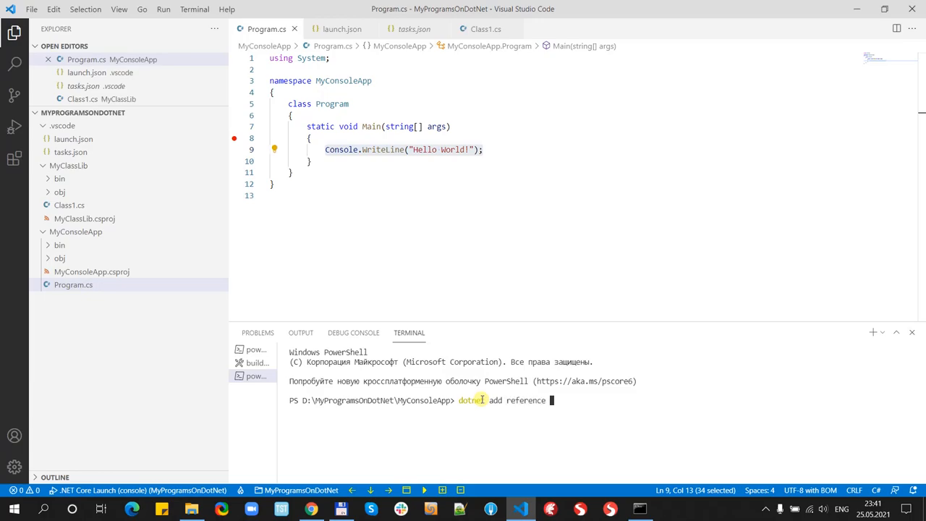
text(..)
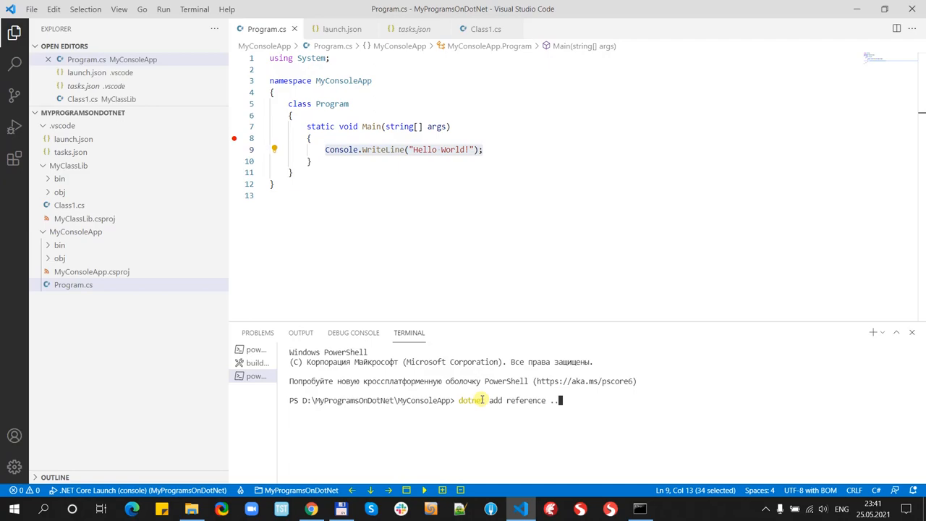
text(\MyClassLib)
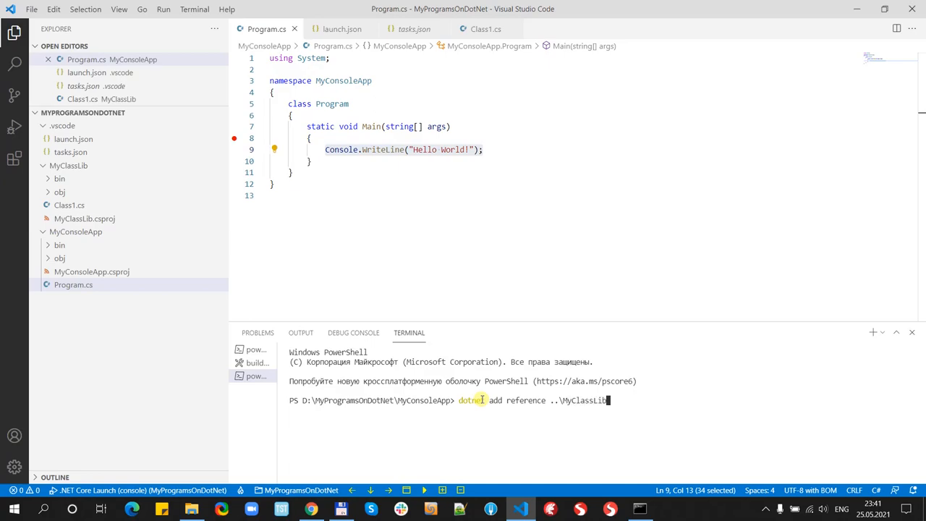
mouse_move(521, 402)
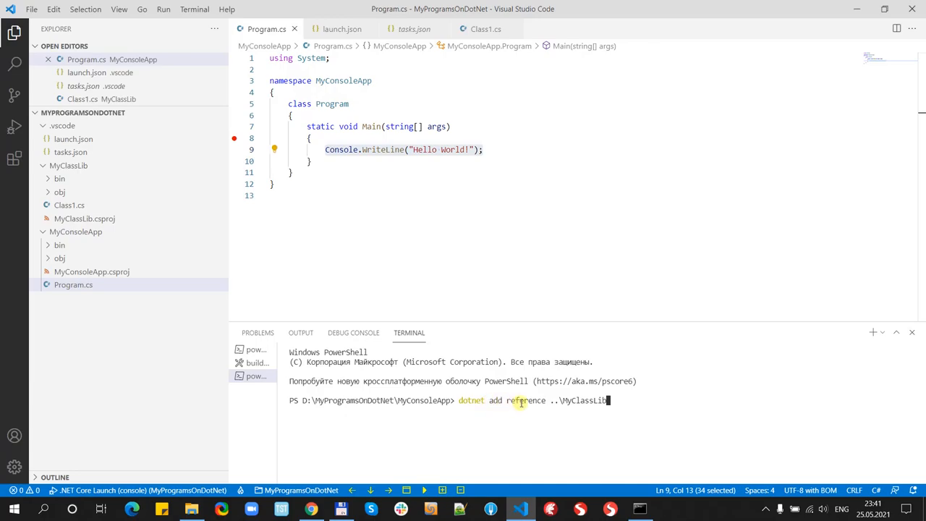
Step: Rerun dotnet add reference with the corrected ..\MyClassLib\MyClassLib.csproj path
key(Return)
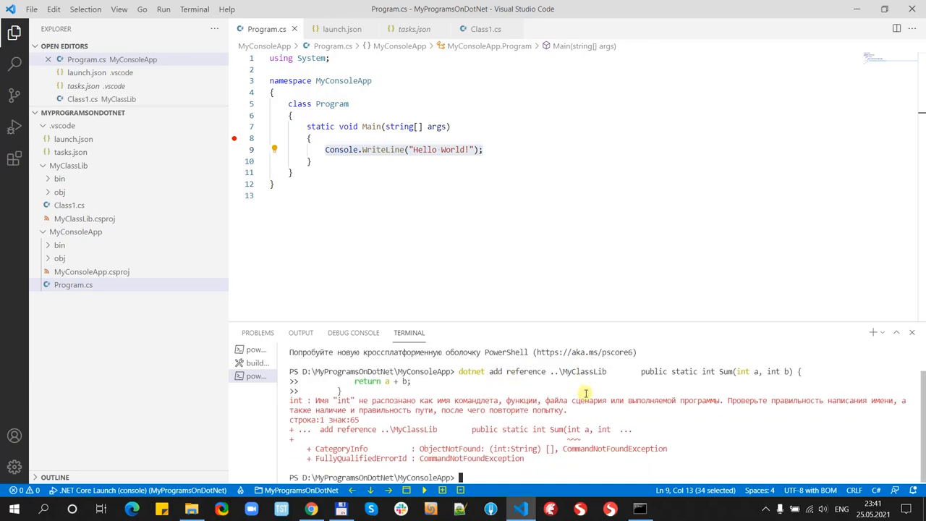
mouse_move(759, 391)
text(d)
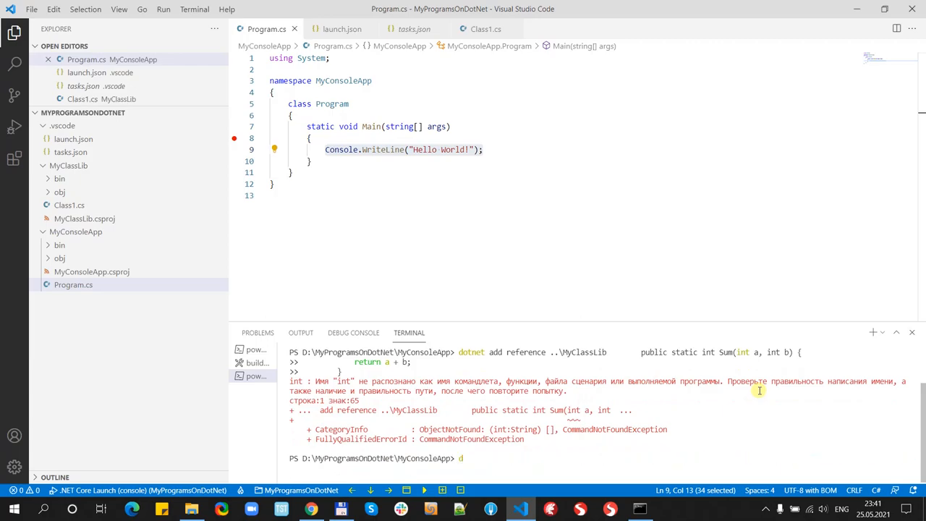
text(otnet add reference ..)
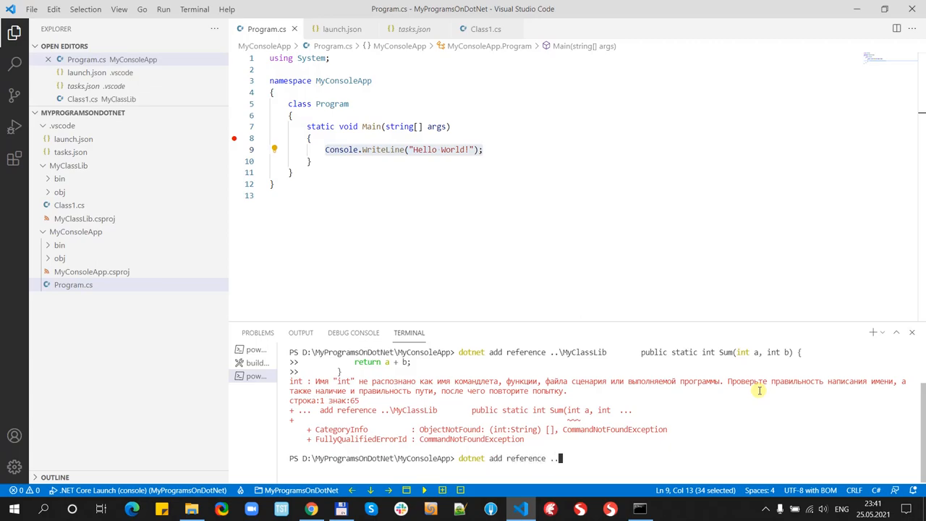
text(MyClassLib.cspr)
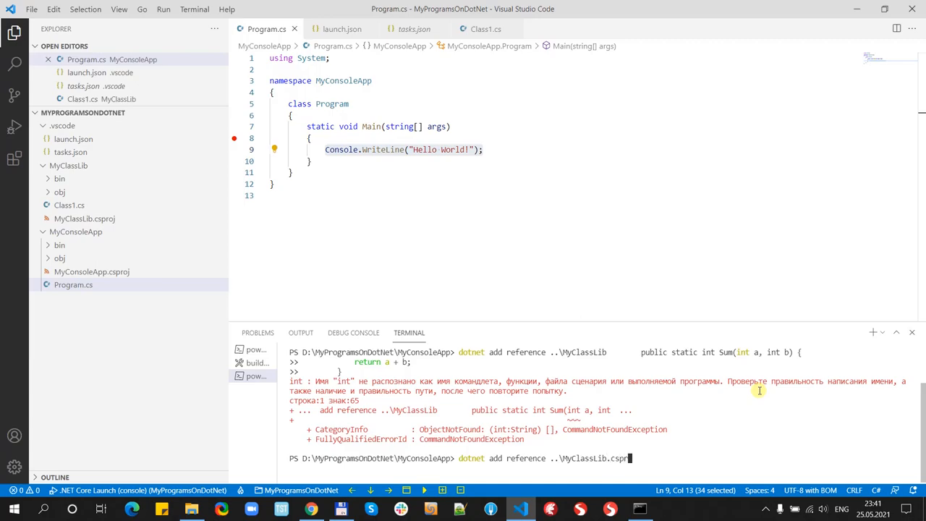
key(Return)
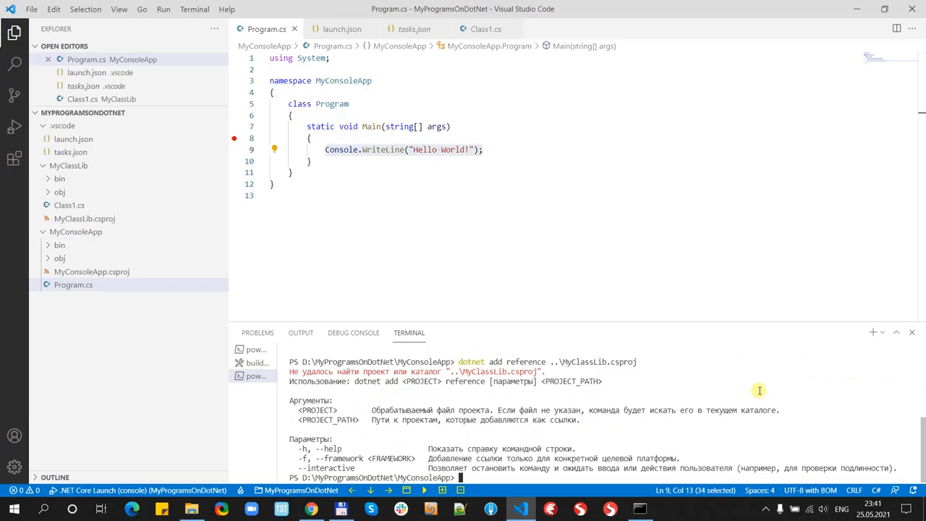
key(Up)
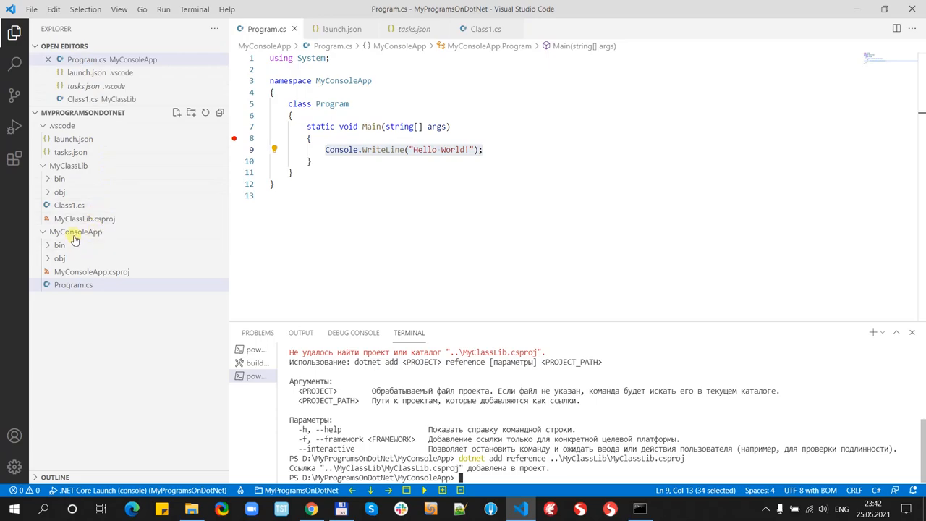
Step: Check MyConsoleApp.csproj for the MyClassLib ProjectReference, then return to Program.cs
click(92, 272)
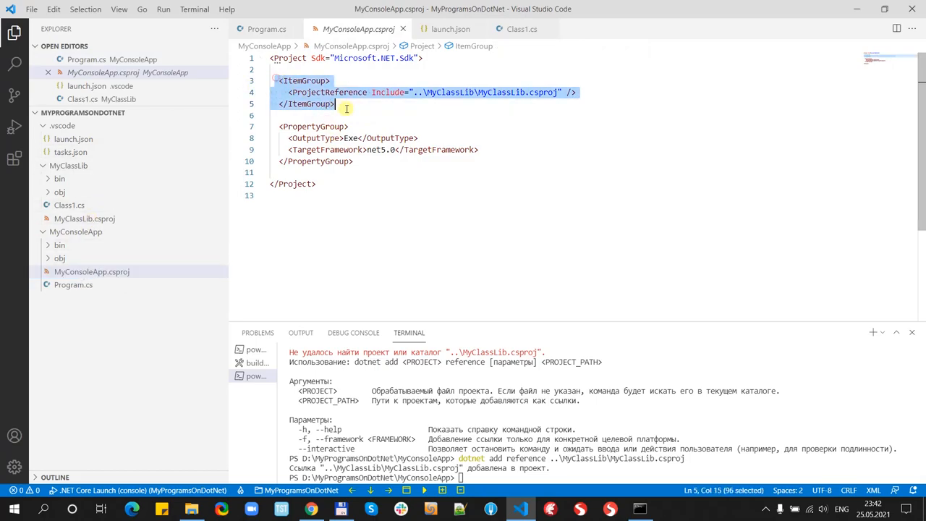
click(348, 127)
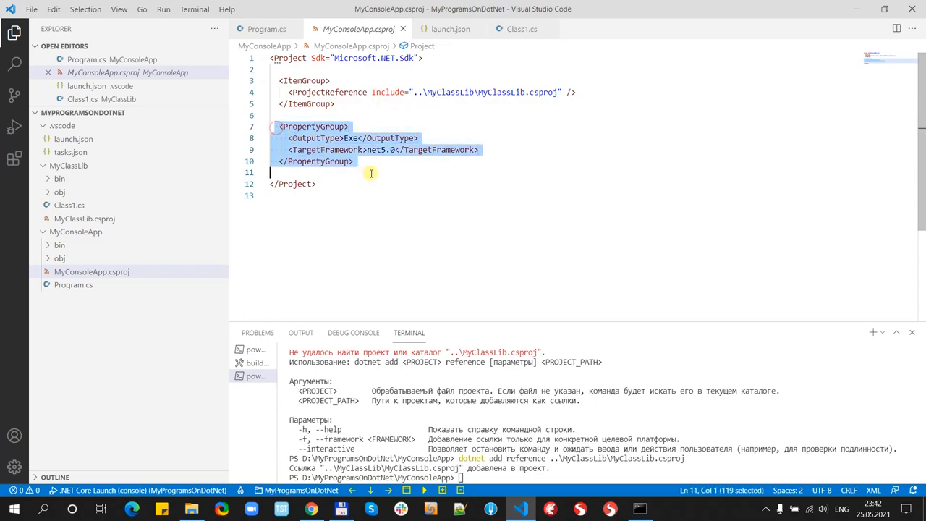
click(292, 92)
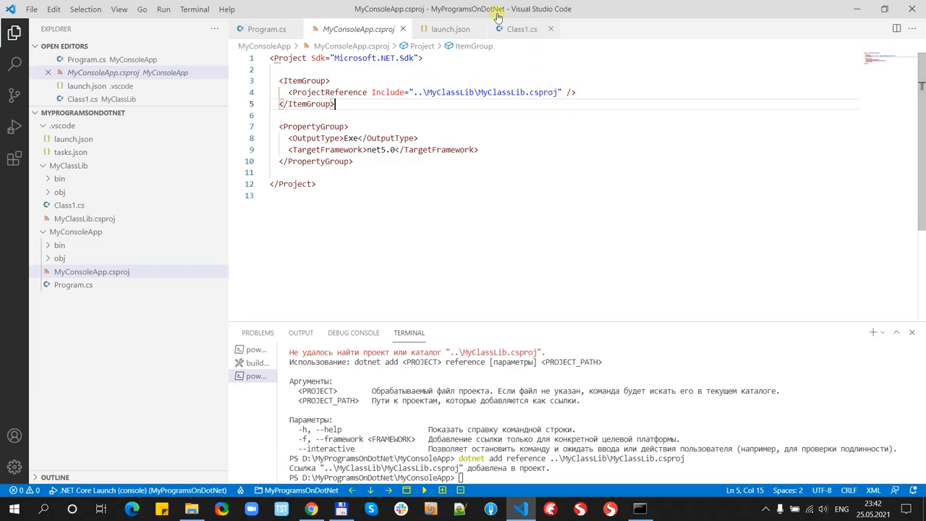
click(266, 29)
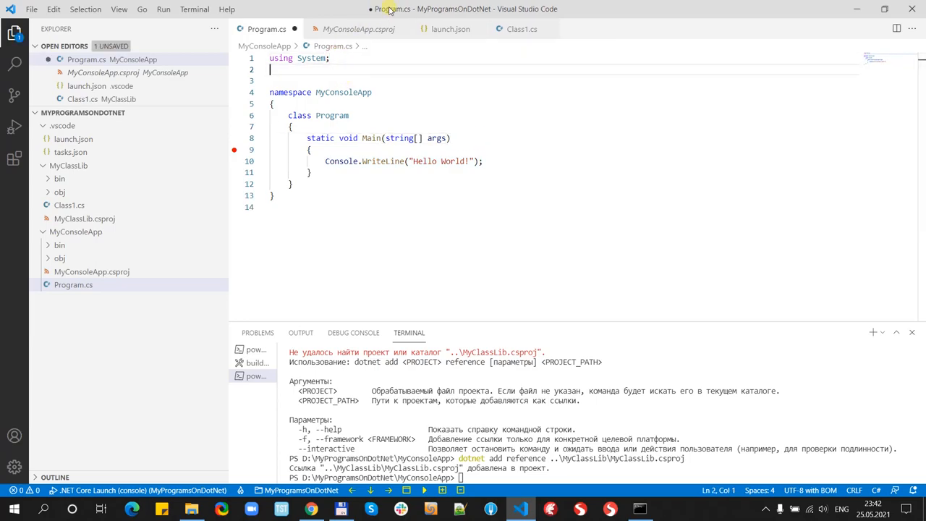
Step: Add using MyClassLib; and open blank lines below the Hello World line
text(using)
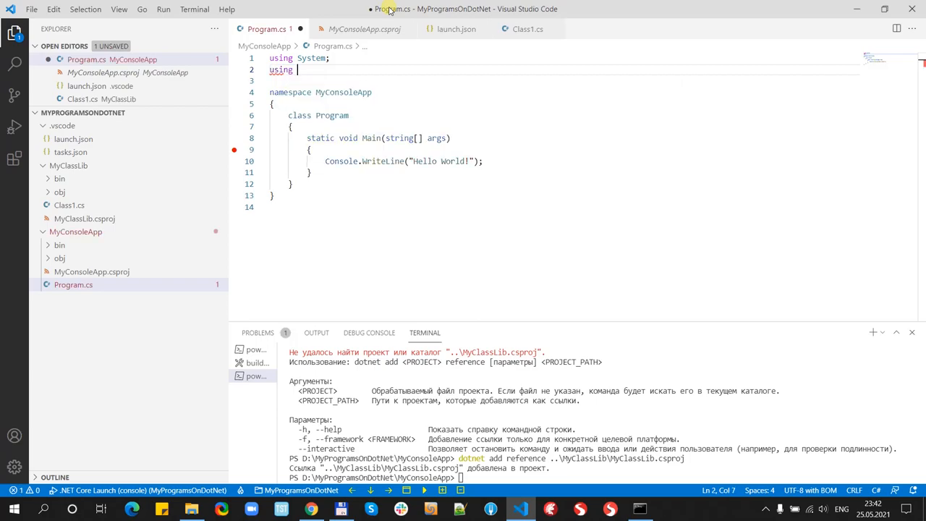
text(MyClassLib;)
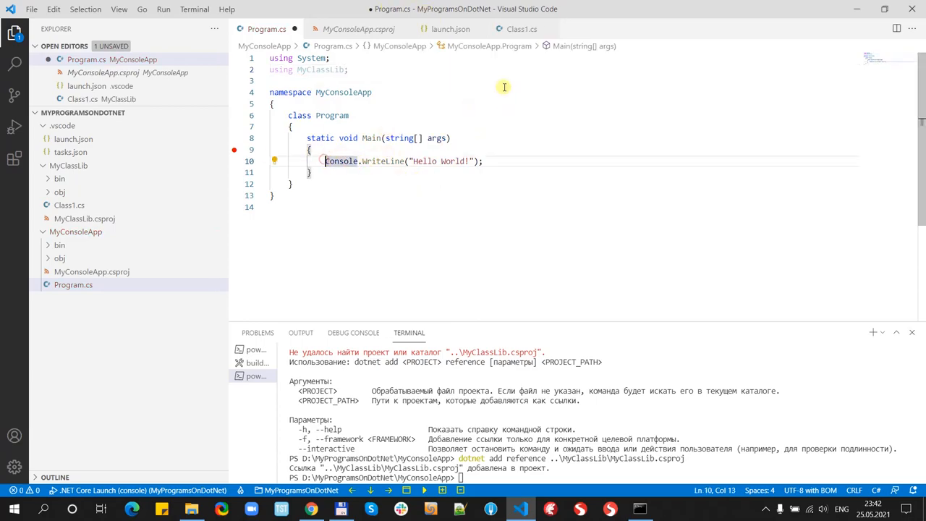
key(Enter)
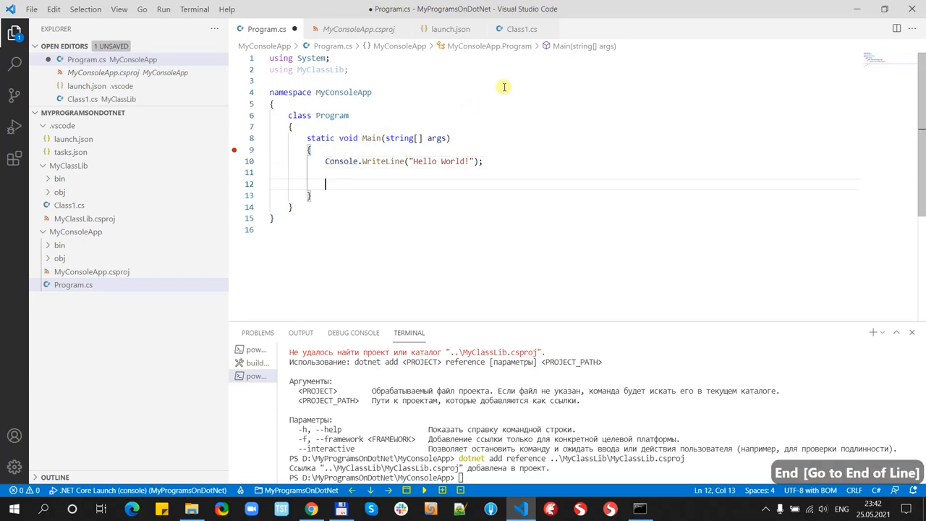
key(Return)
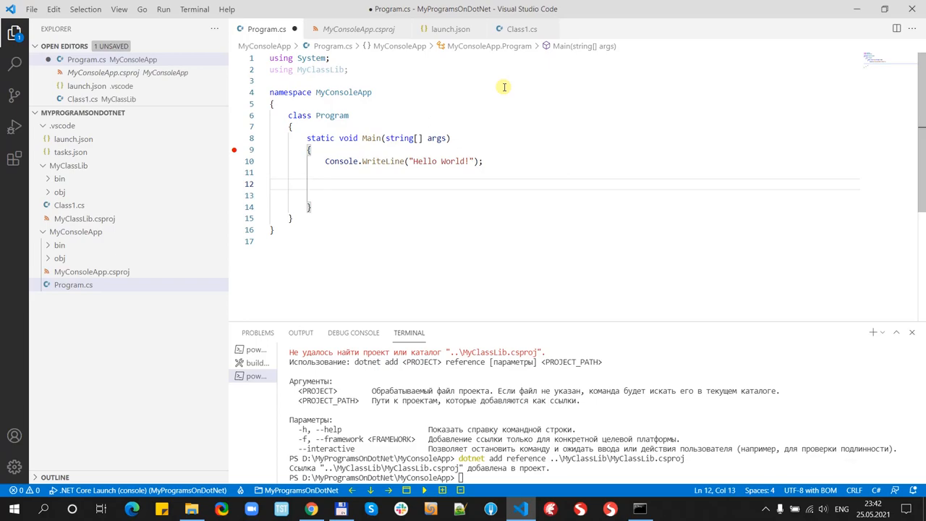
Step: Write int res = Calculator.Sum(3, 5); in Main
text(culator)
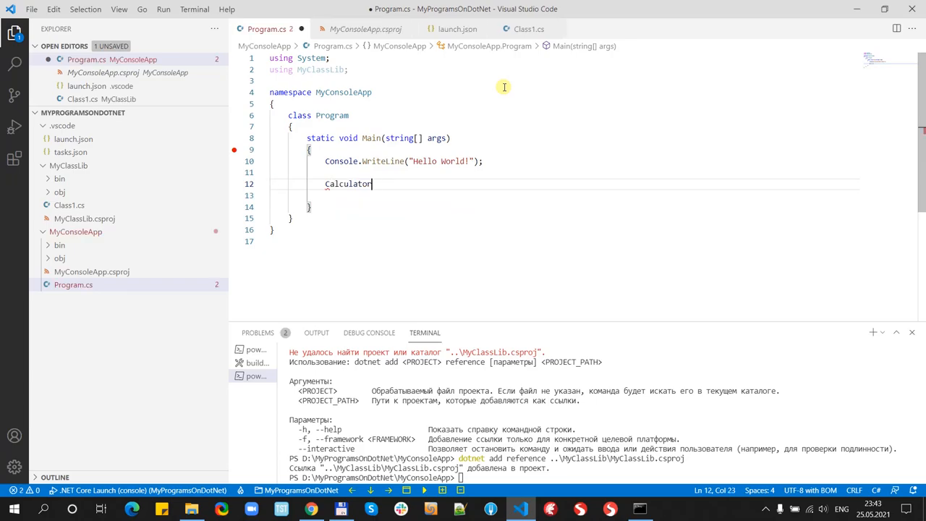
text(.Sum)
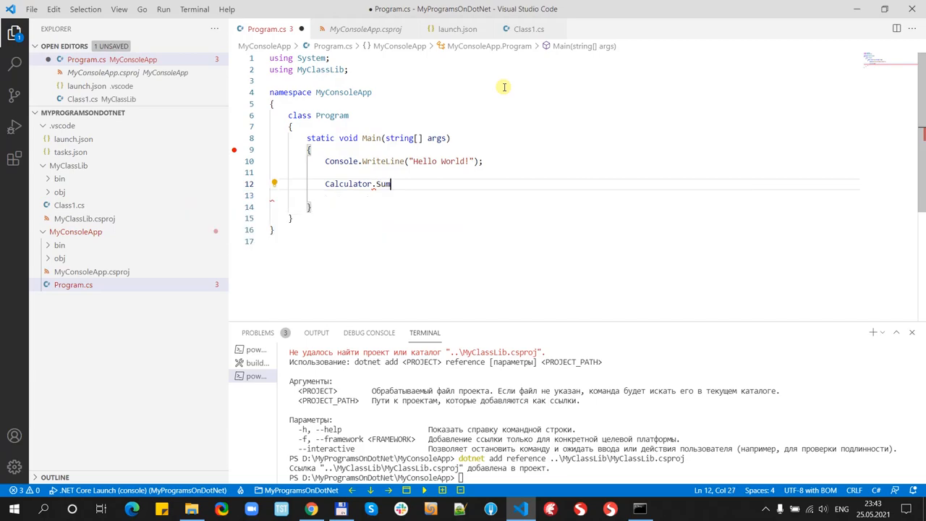
text(()
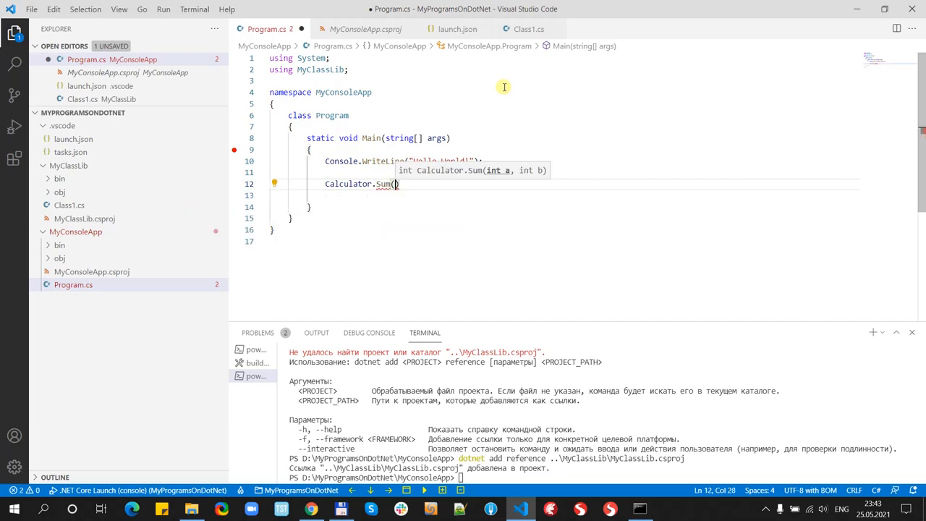
text(3)
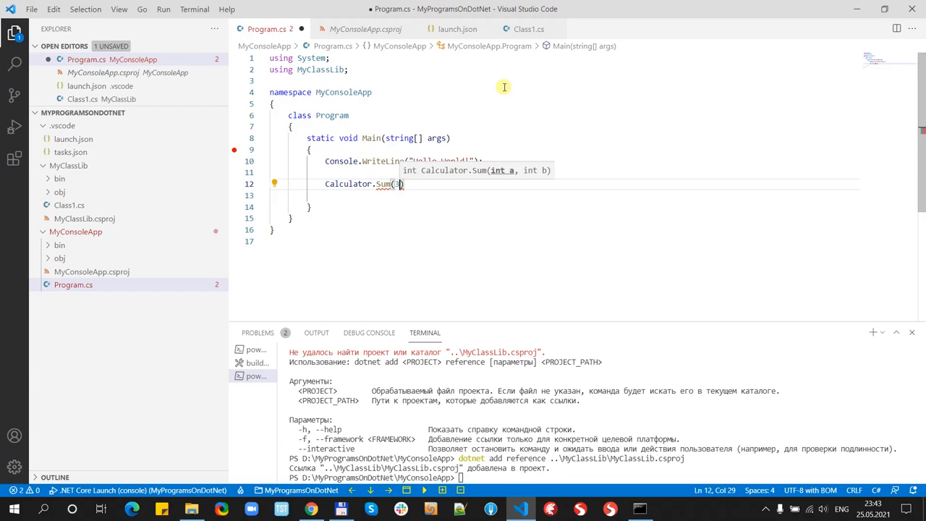
text(, 5)
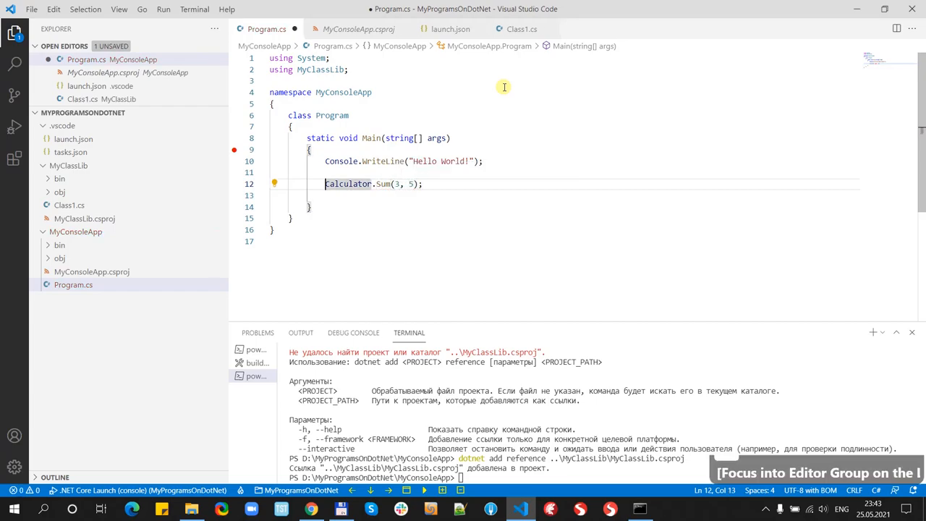
text(int res =)
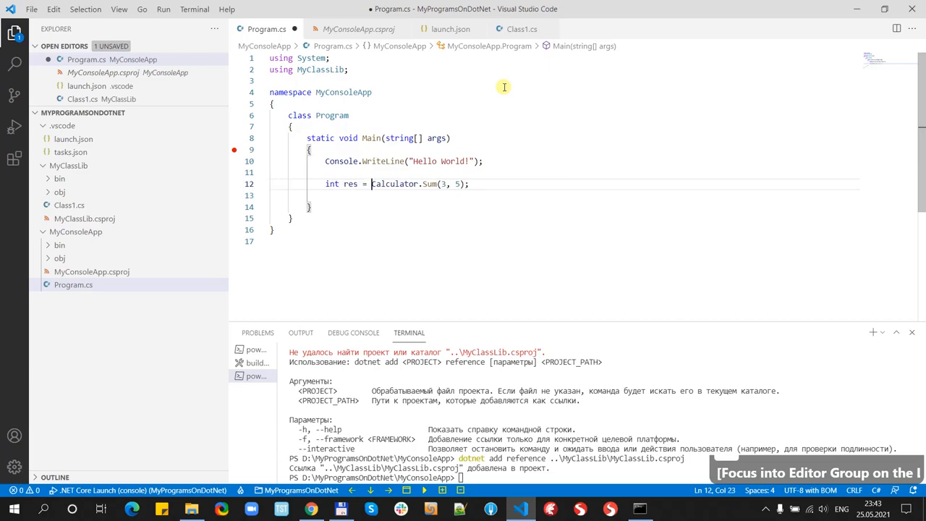
Step: Add Console.WriteLine("Sum = " + res.ToString()); and save Program.cs
key(End)
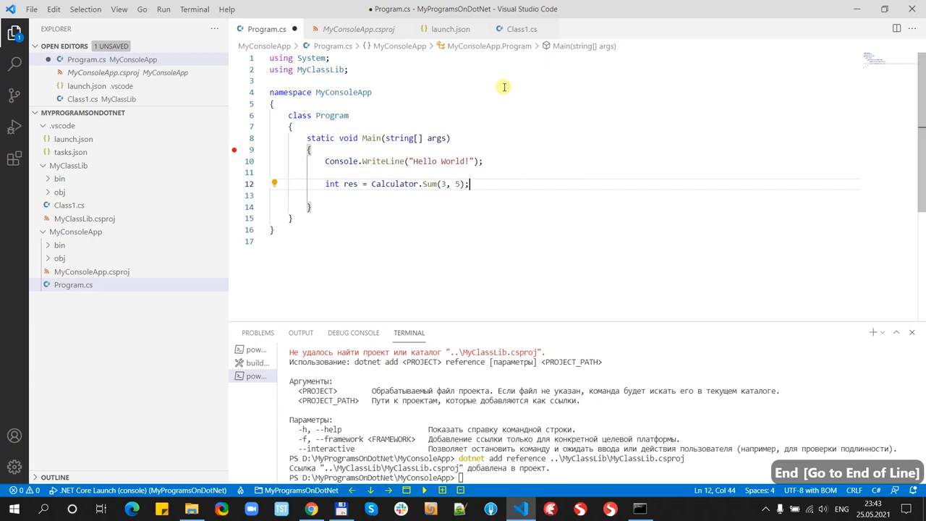
key(enter)
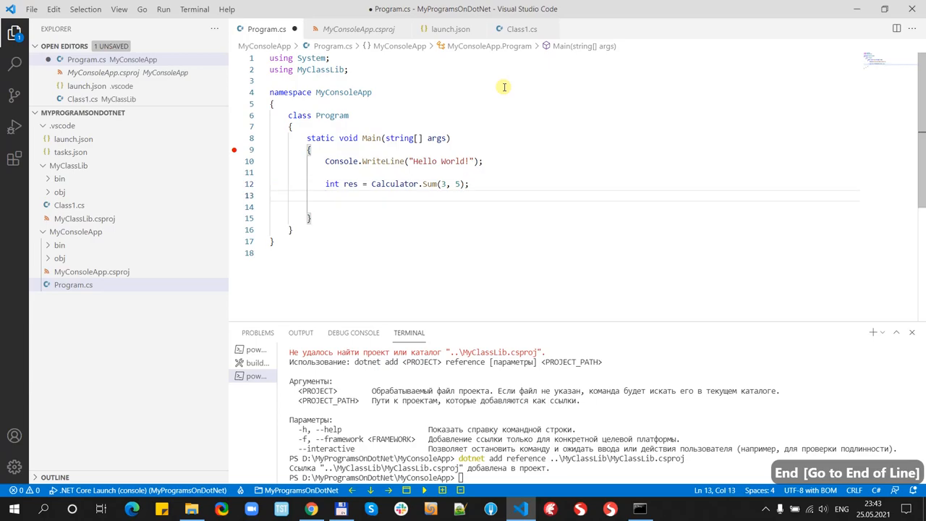
text(Conslo)
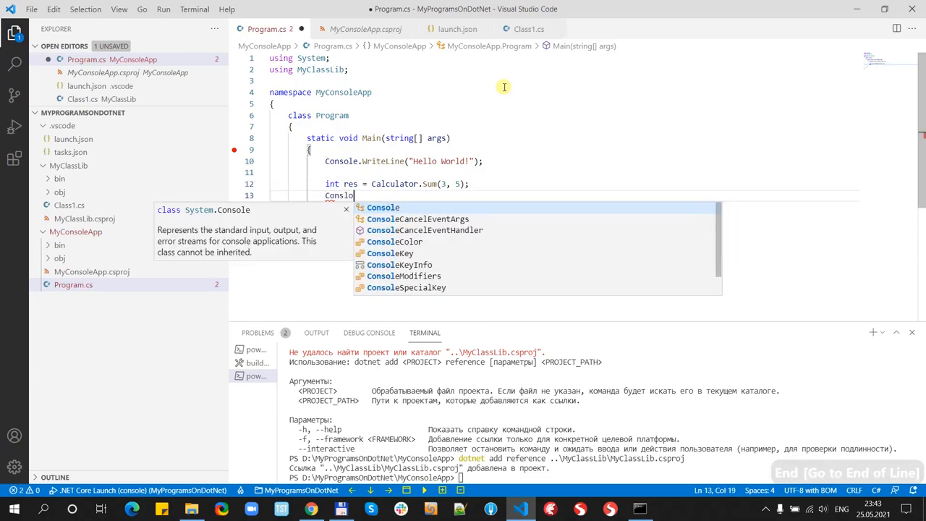
text(W)
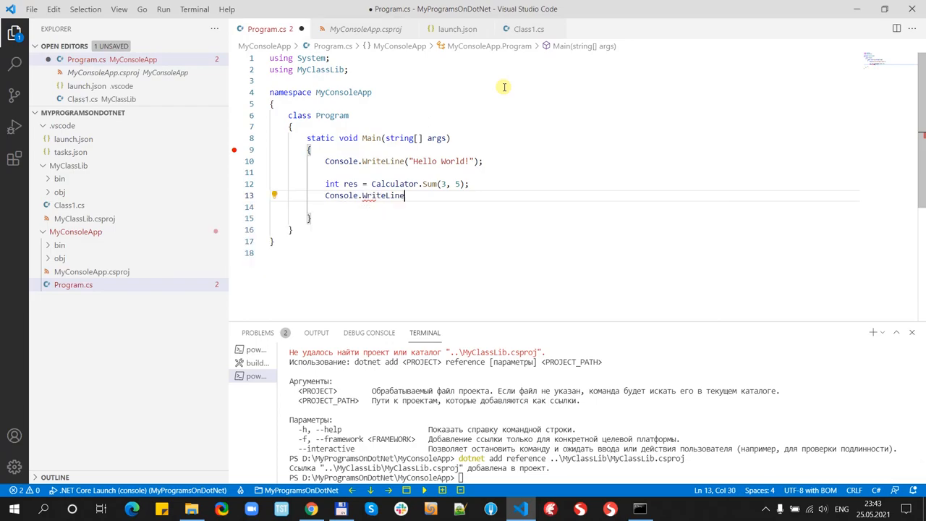
text((re)
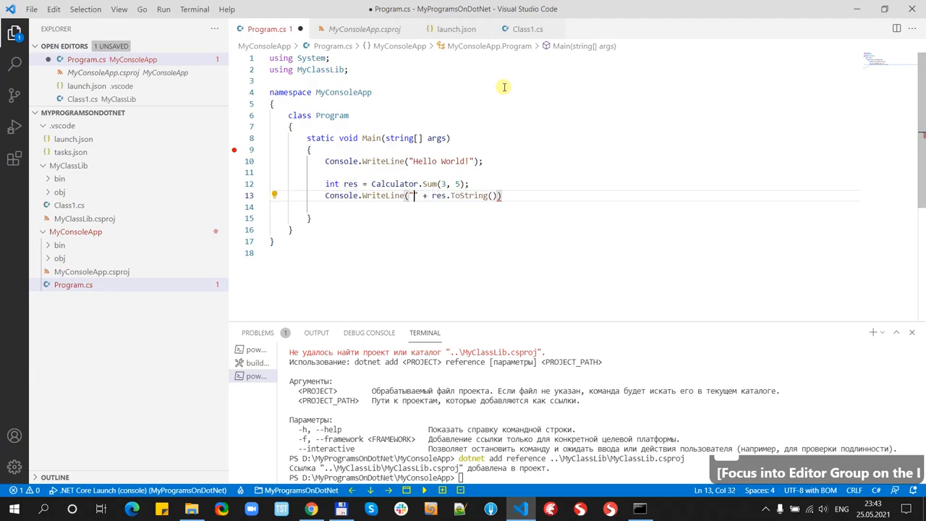
text(s)
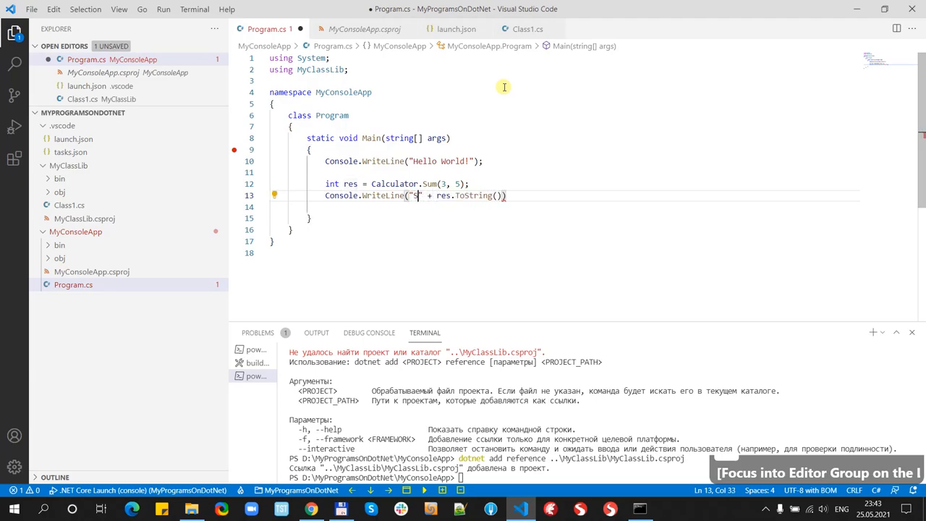
text(um =)
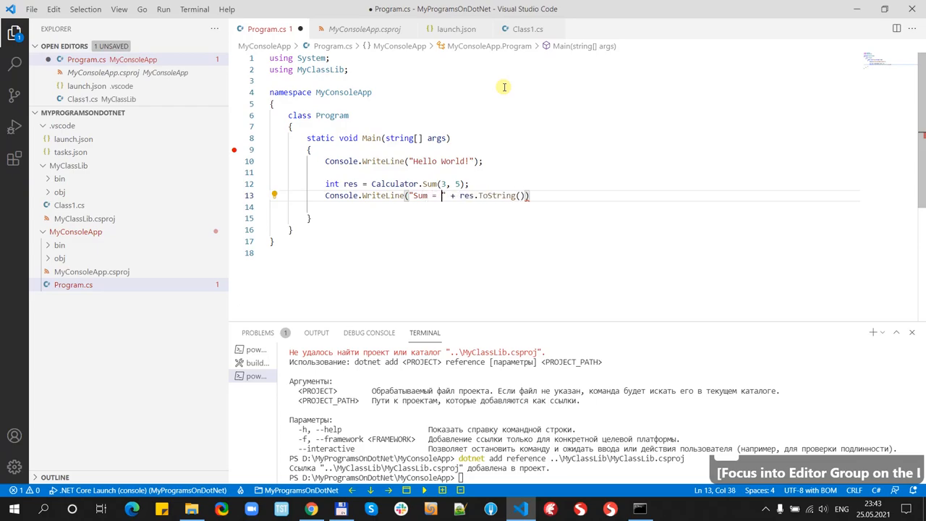
key(End)
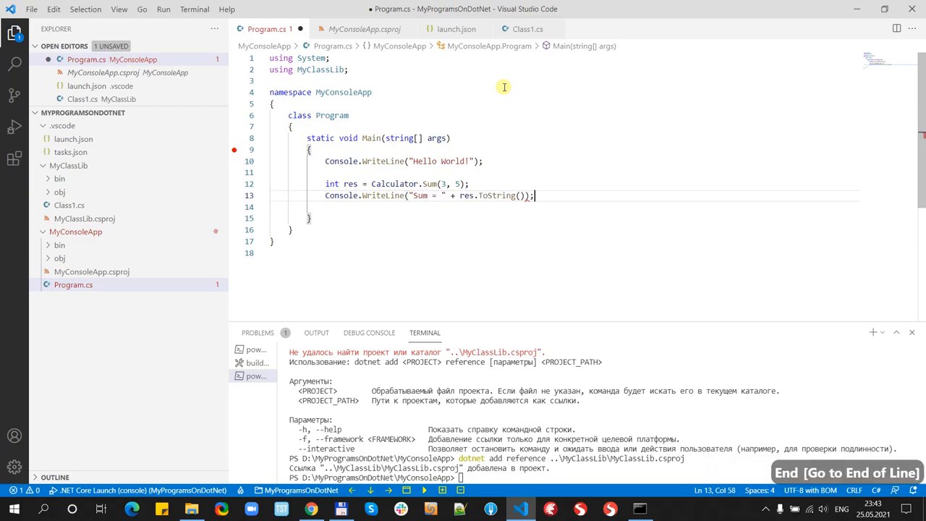
key(ctrl+s)
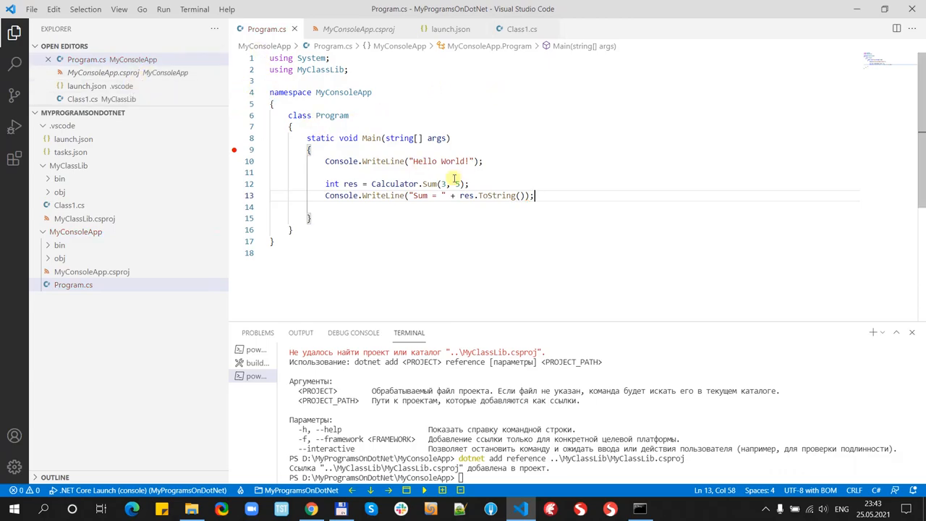
Step: Build with Ctrl+Shift+B, producing MyClassLib.dll and MyConsoleApp.dll under bin/Debug/net5.0
key(ctrl+shift+b)
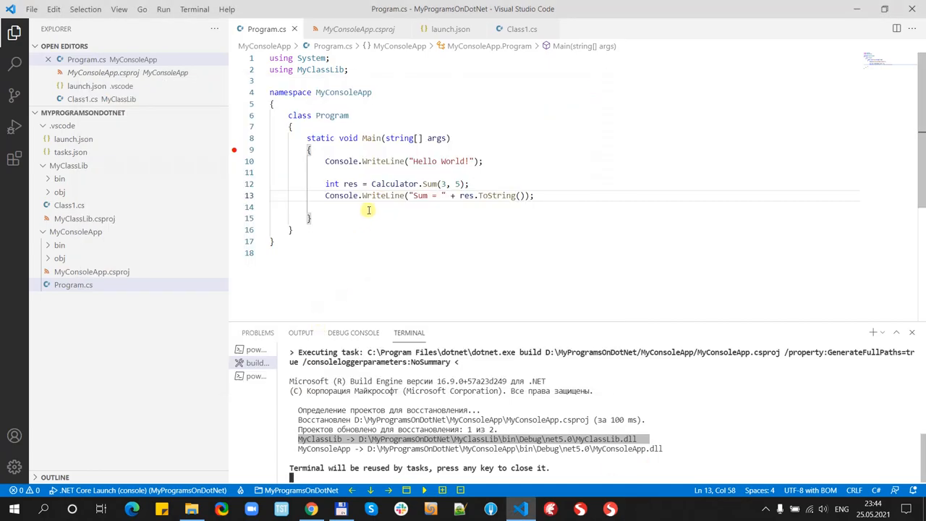
mouse_move(372, 228)
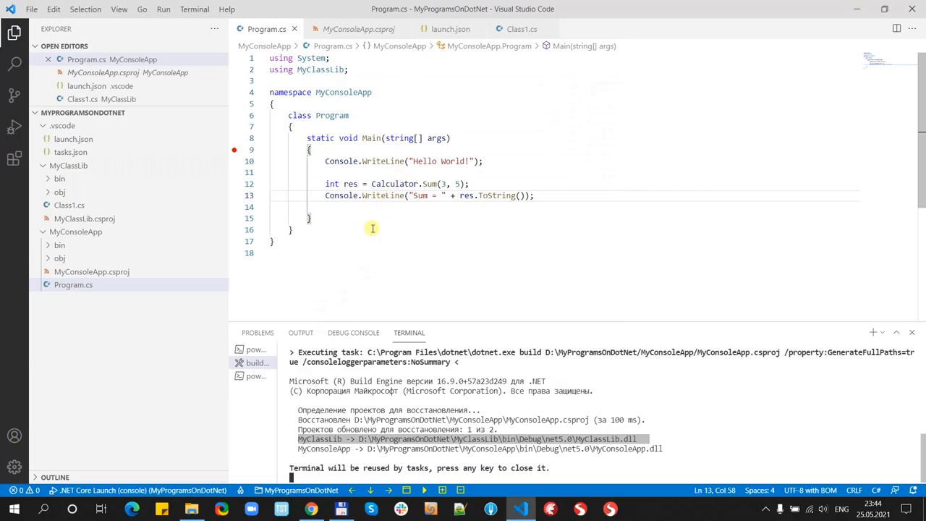
click(291, 230)
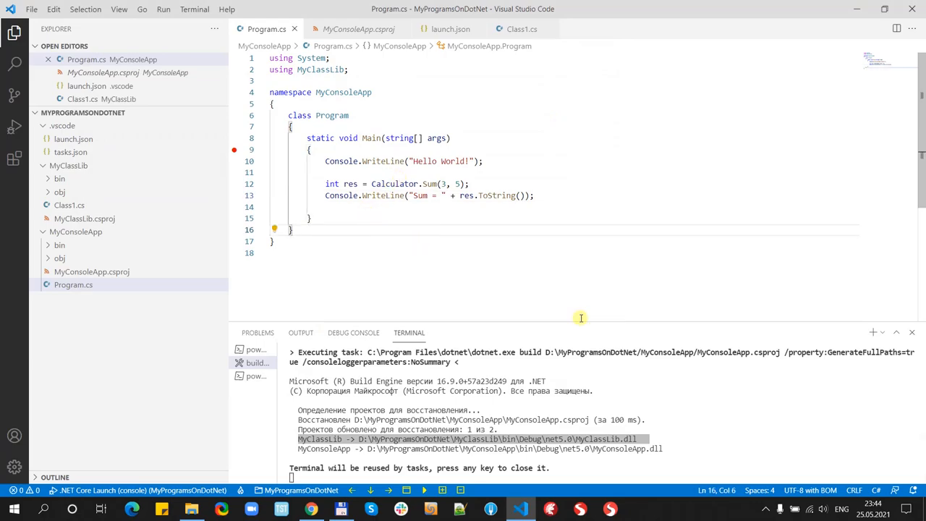
mouse_move(491, 239)
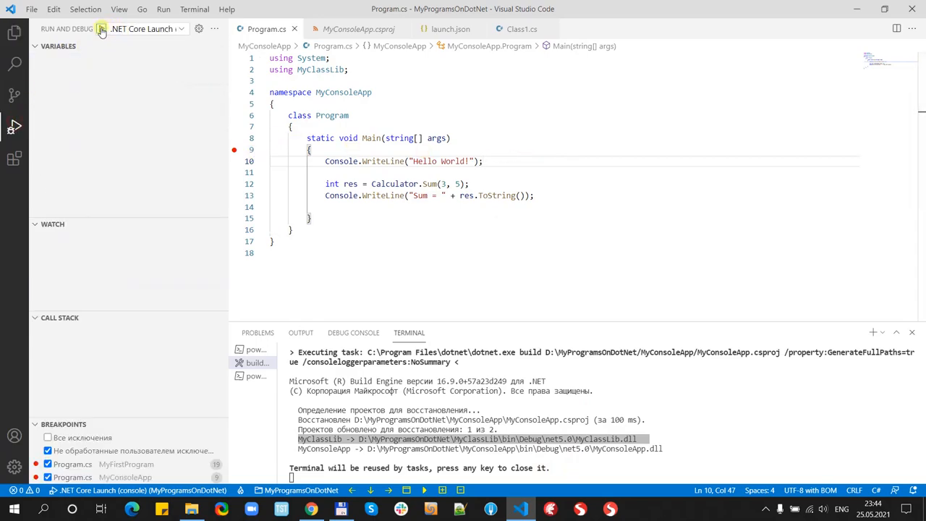
Step: Debug the app, stepping with F10 and continuing until it prints Hello World! and Sum = 8
click(101, 29)
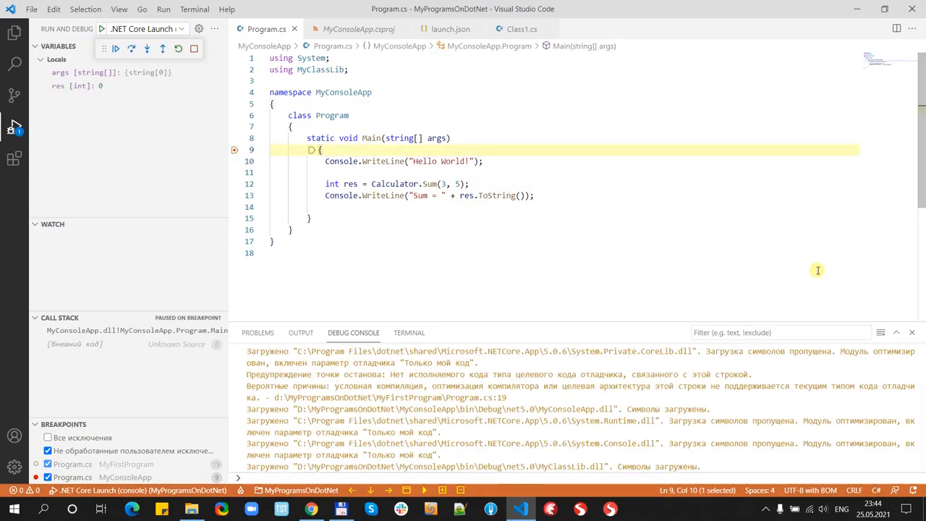
key(F10)
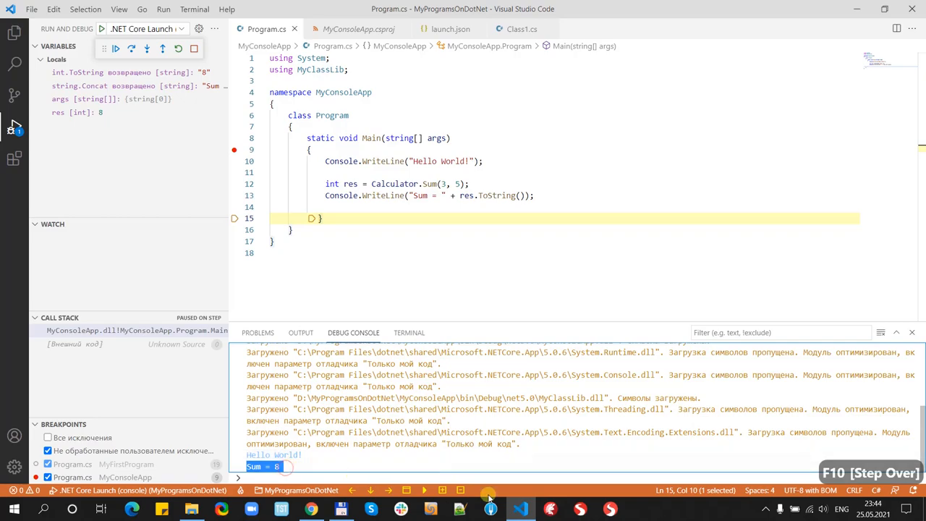
mouse_move(497, 312)
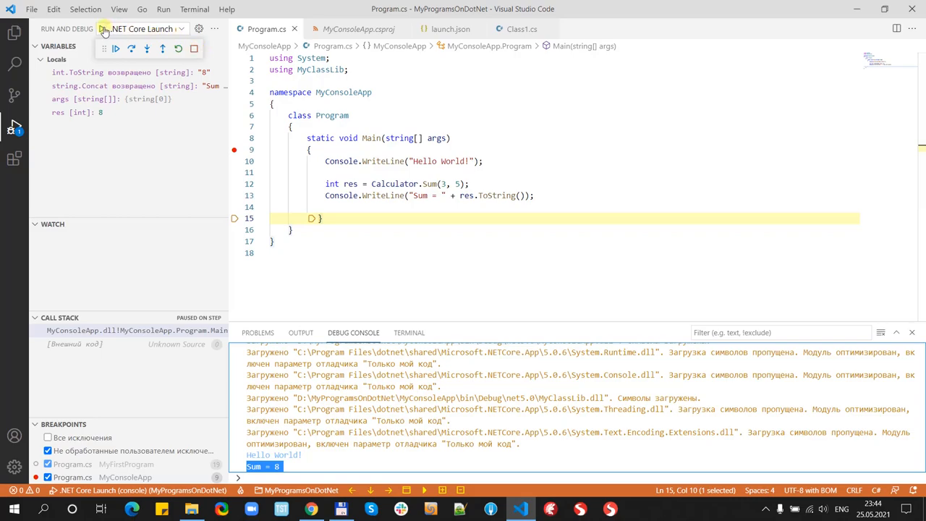
click(115, 48)
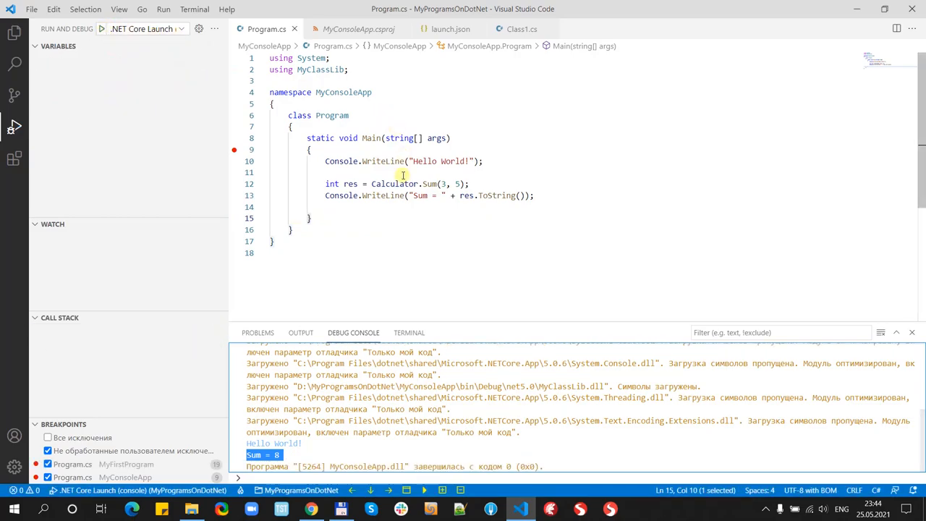
Step: Change the call to Calculator.Mul(3, 5) and the label to Mul, then save
double_click(429, 184)
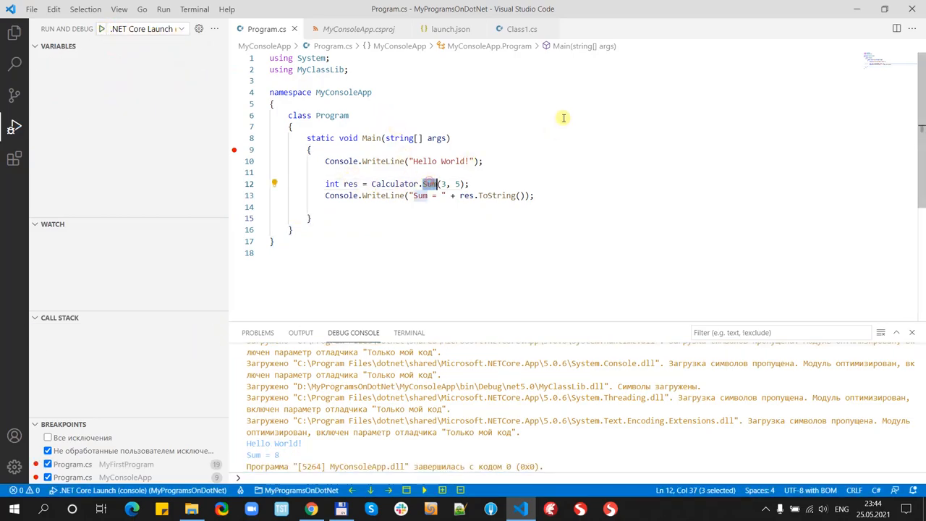
text(Mul)
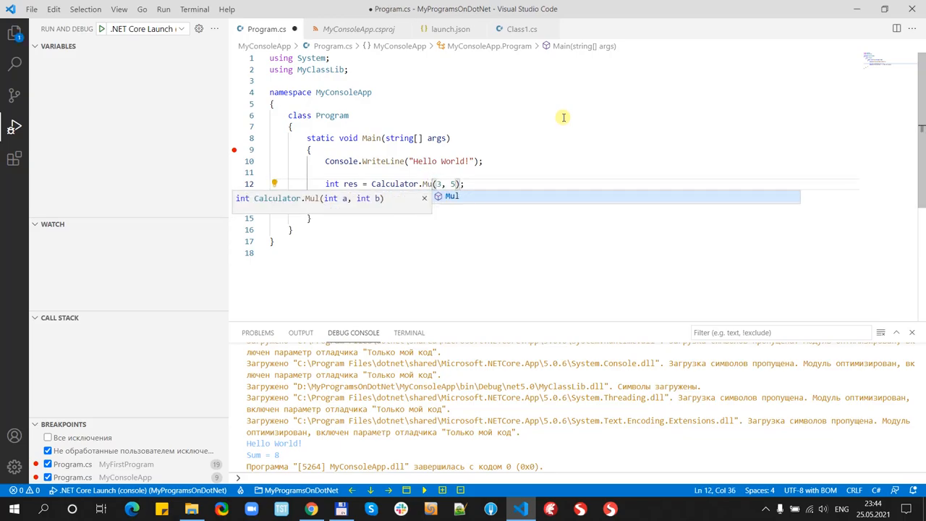
text(Console.WriteLine("Sum = " + res.ToString());)
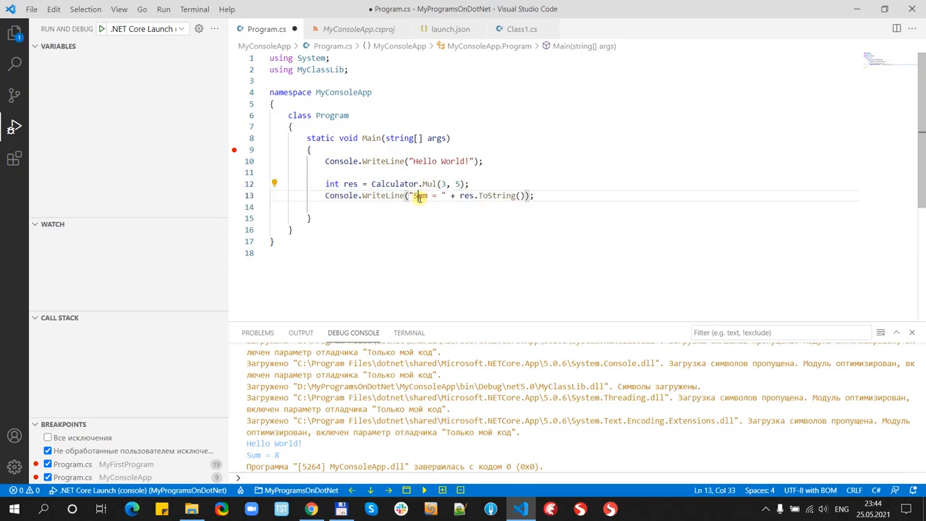
text(Mul)
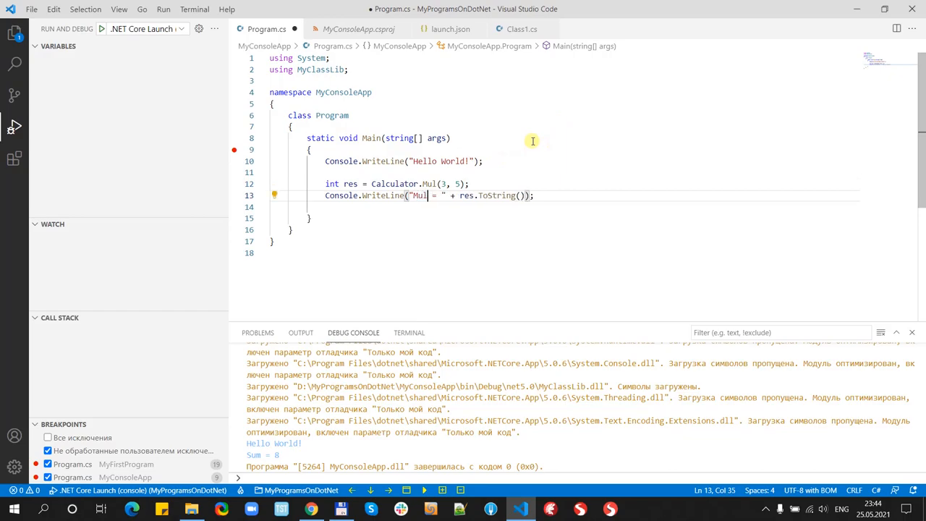
key(ctrl+s)
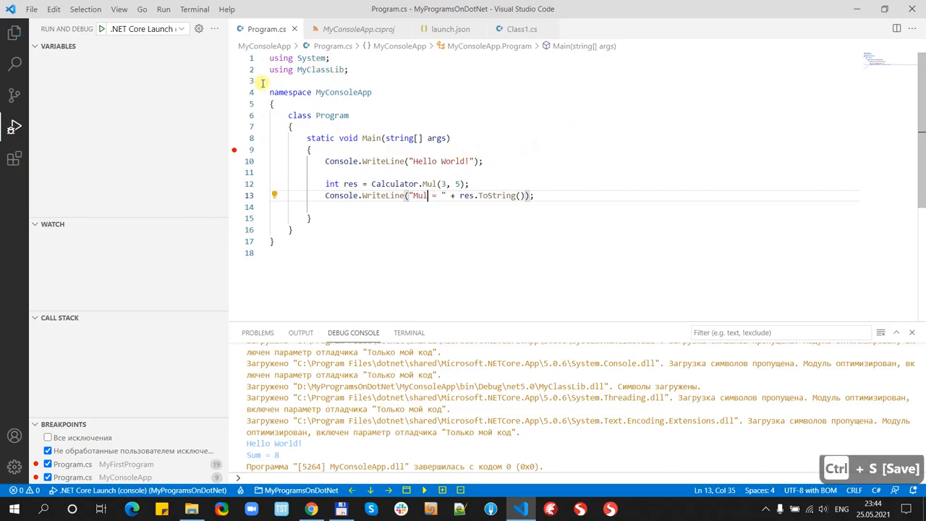
mouse_move(101, 28)
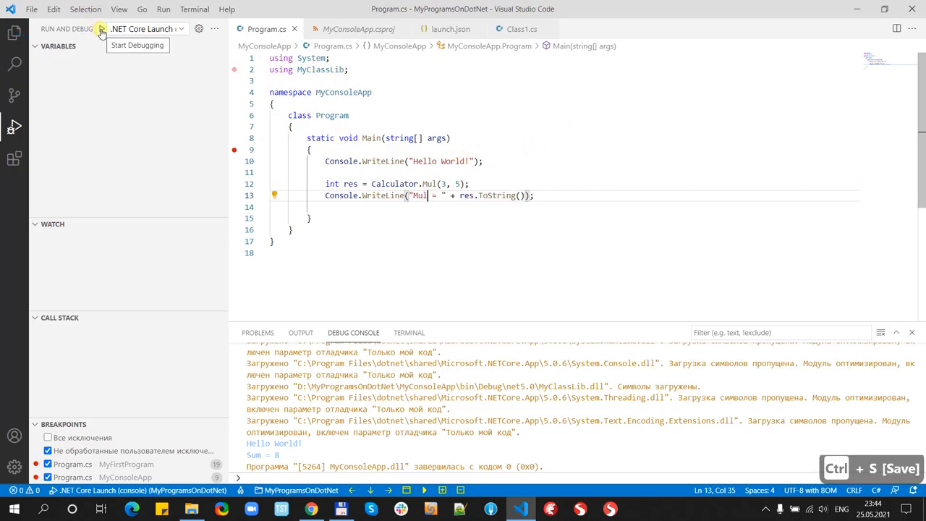
Step: Debug the program, stepping over the Mul call and continuing until it prints Mul = 15
click(102, 29)
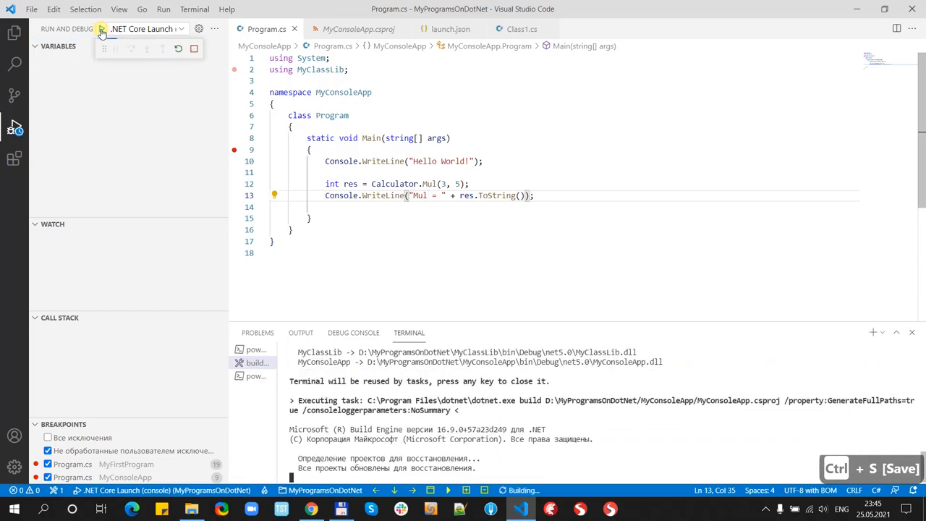
click(103, 29)
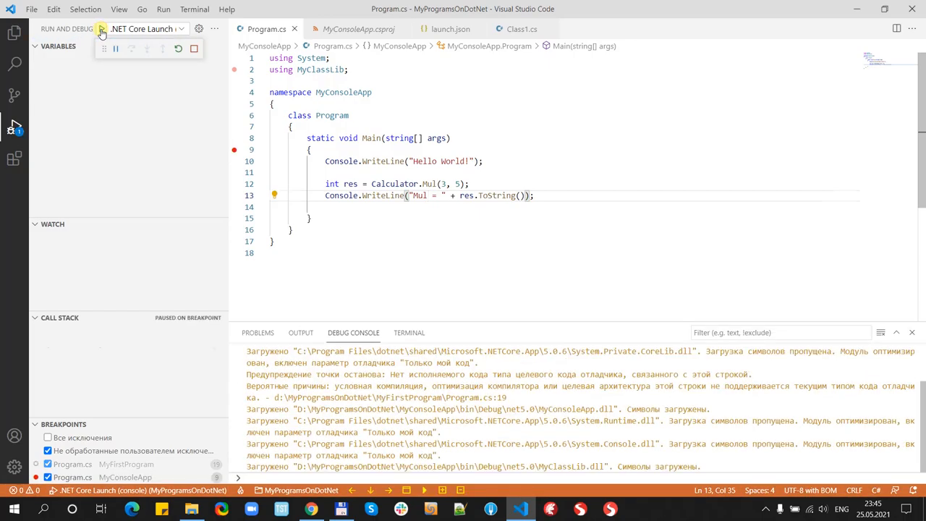
click(164, 49)
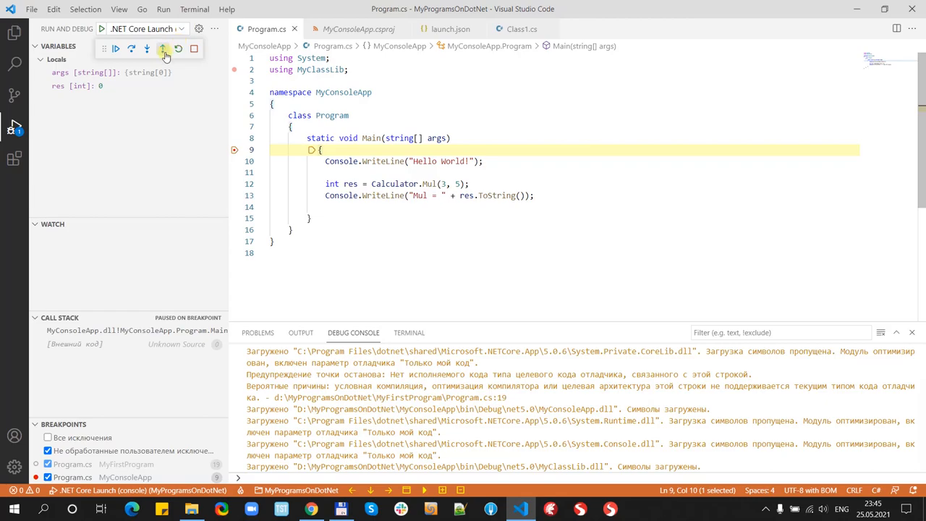
click(162, 49)
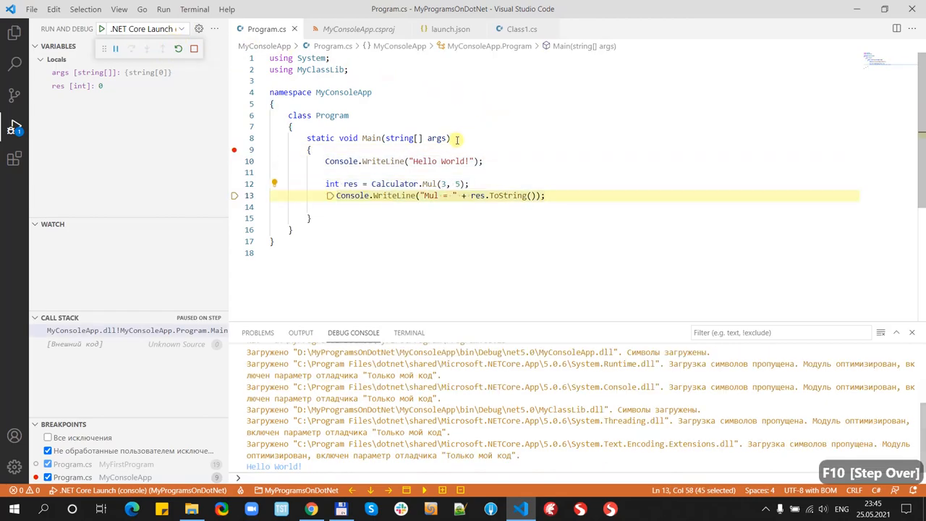
click(146, 49)
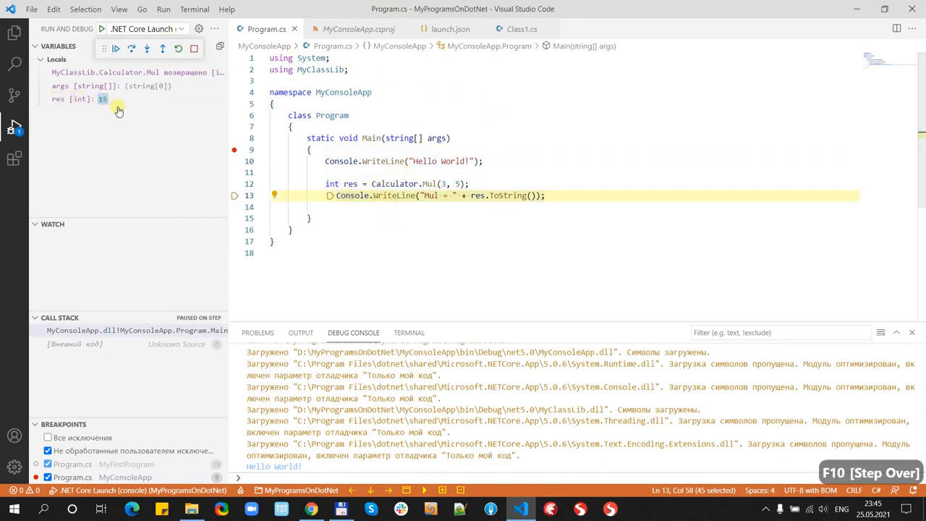
click(116, 49)
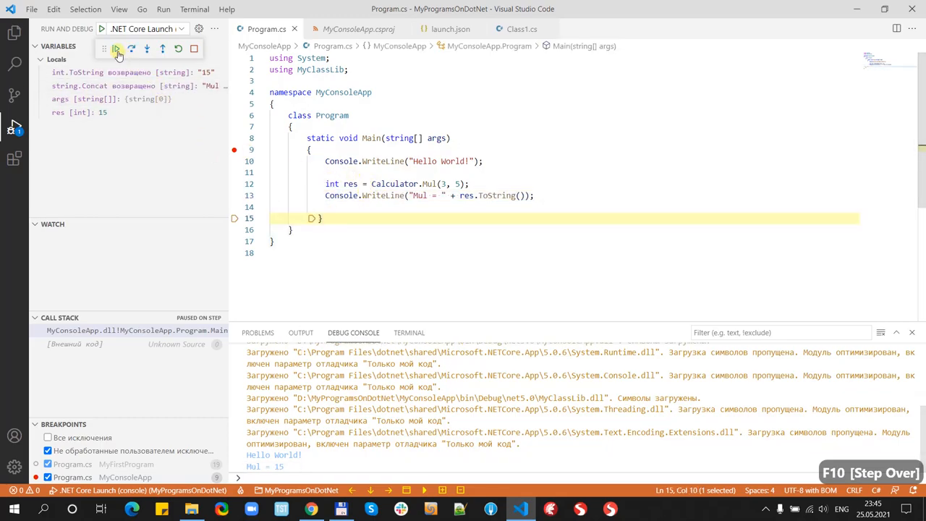
click(116, 49)
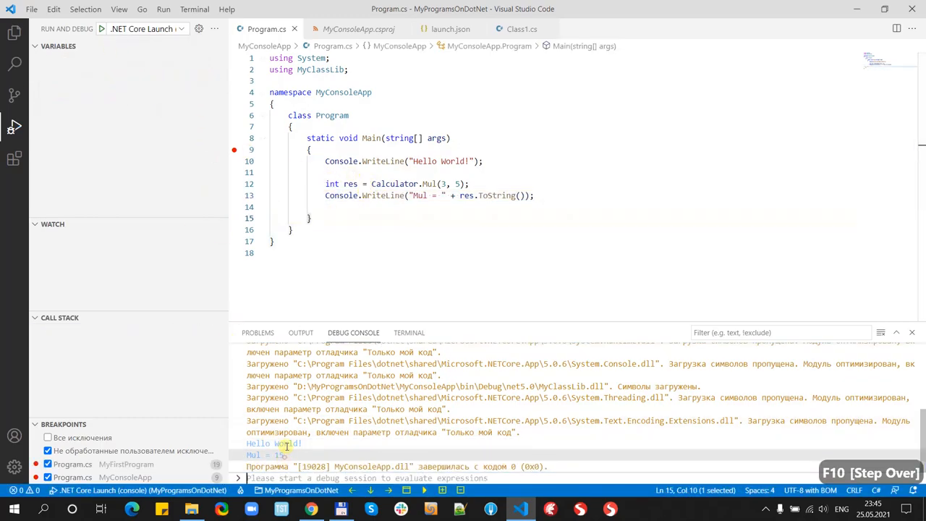
mouse_move(430, 183)
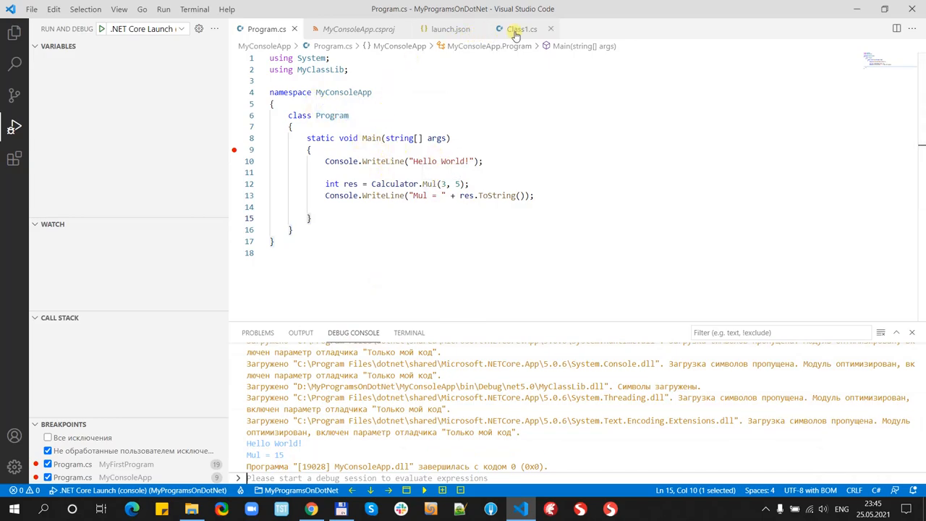
click(521, 29)
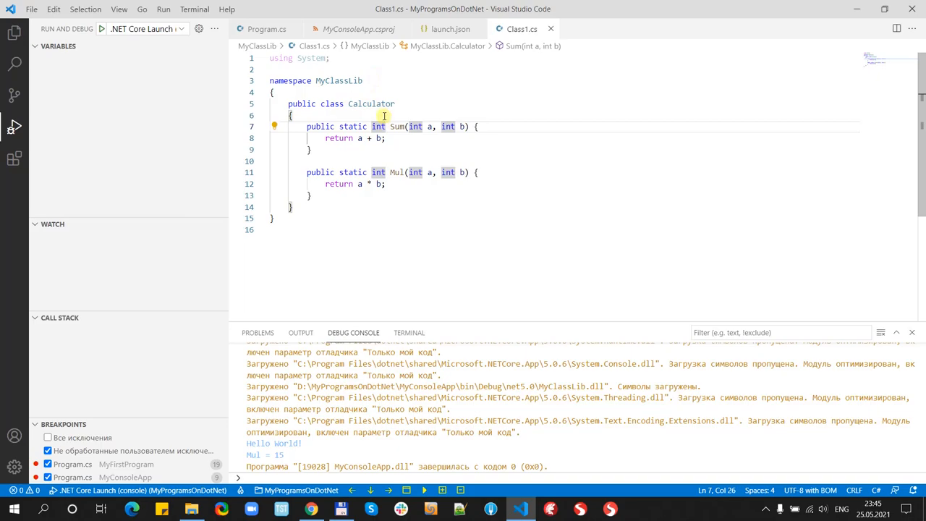
mouse_move(386, 103)
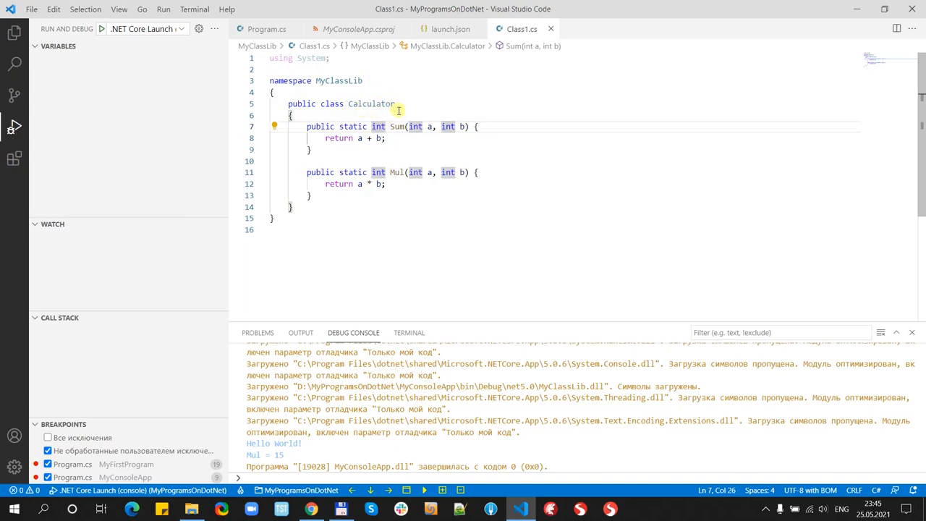
click(373, 115)
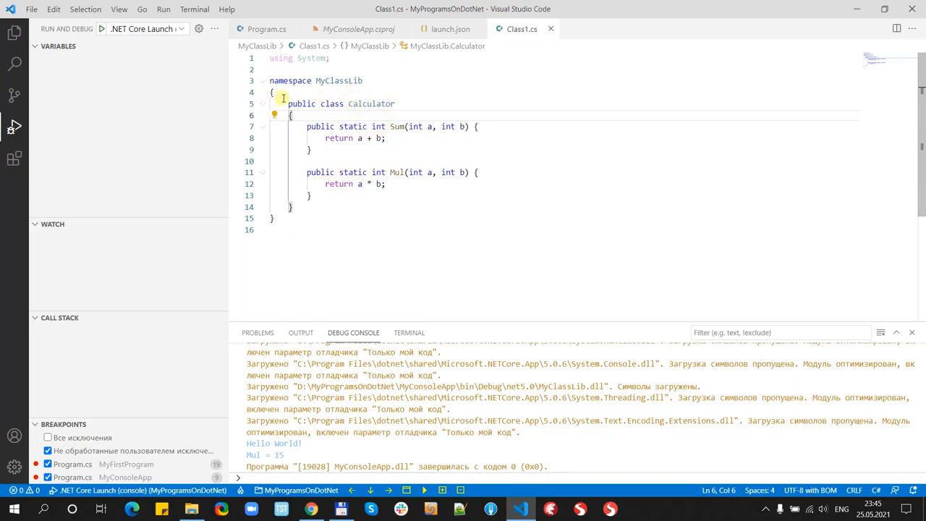
mouse_move(364, 145)
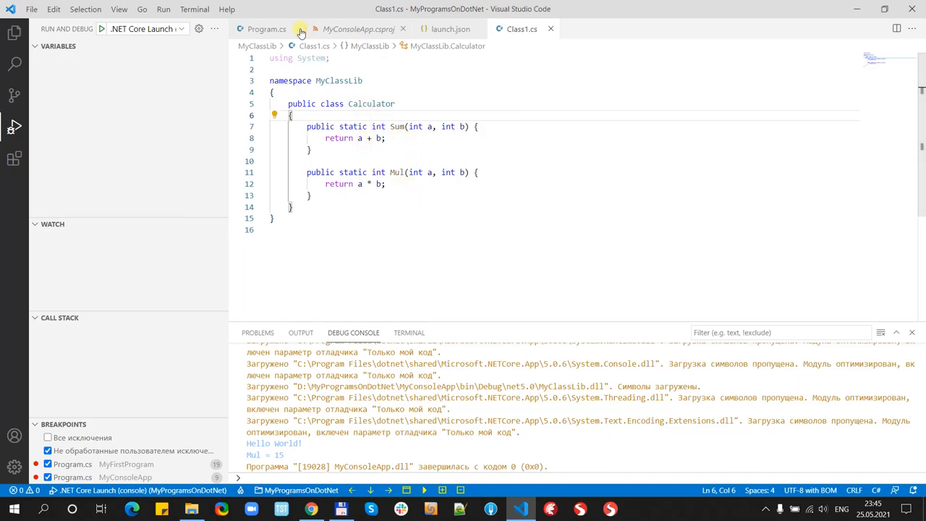
click(266, 29)
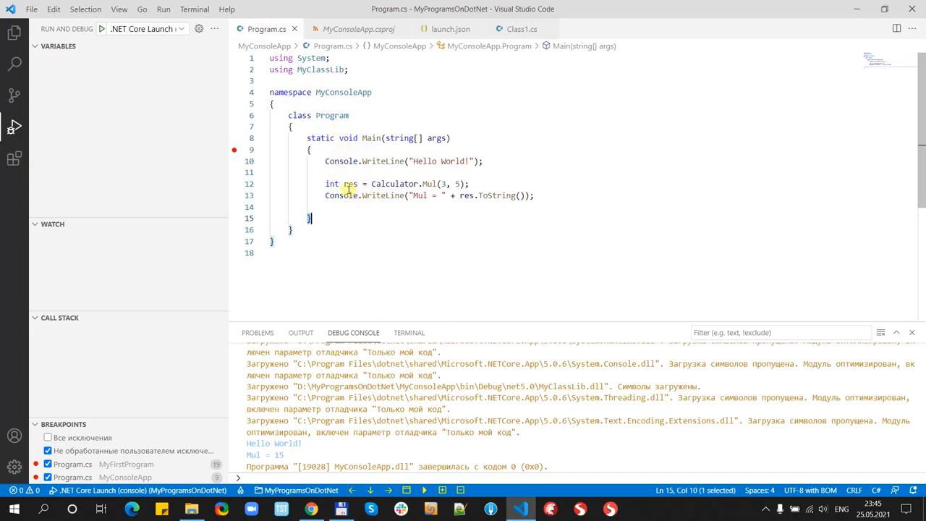
drag(325, 184, 535, 195)
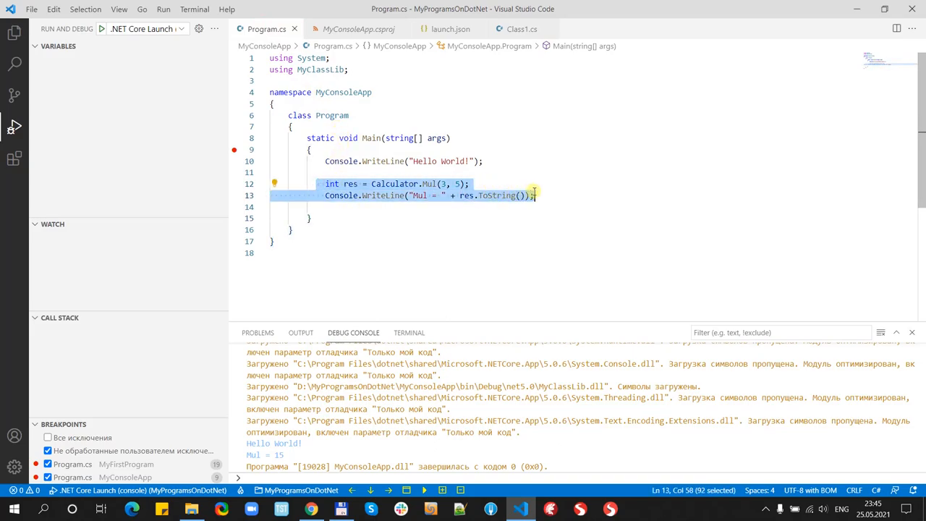
click(487, 127)
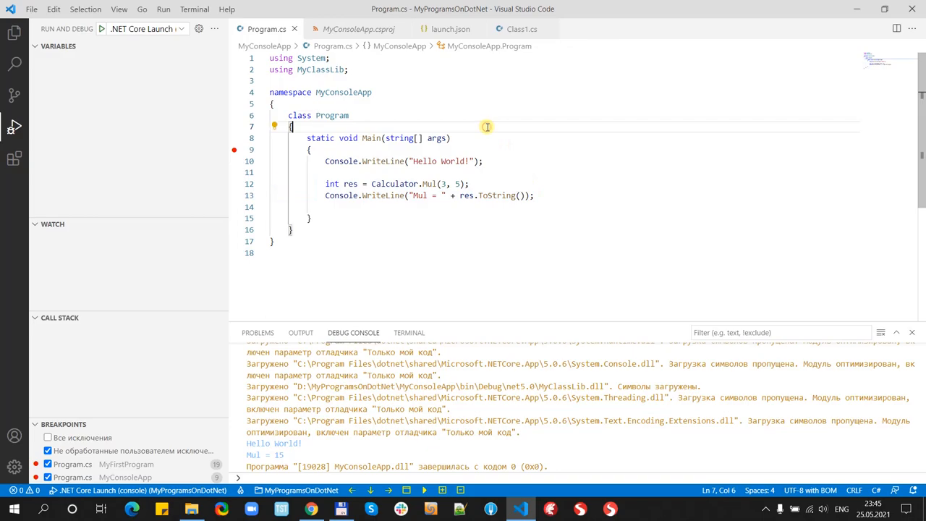
mouse_move(477, 127)
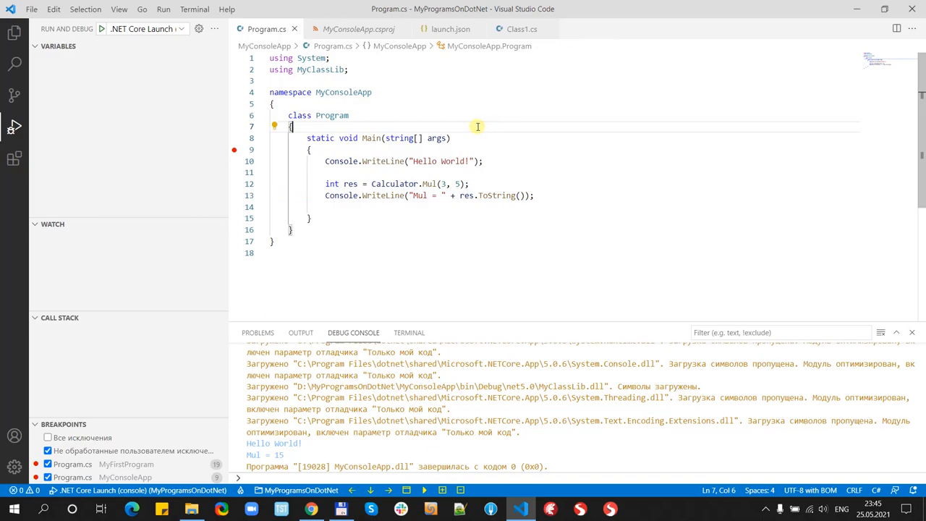
mouse_move(382, 113)
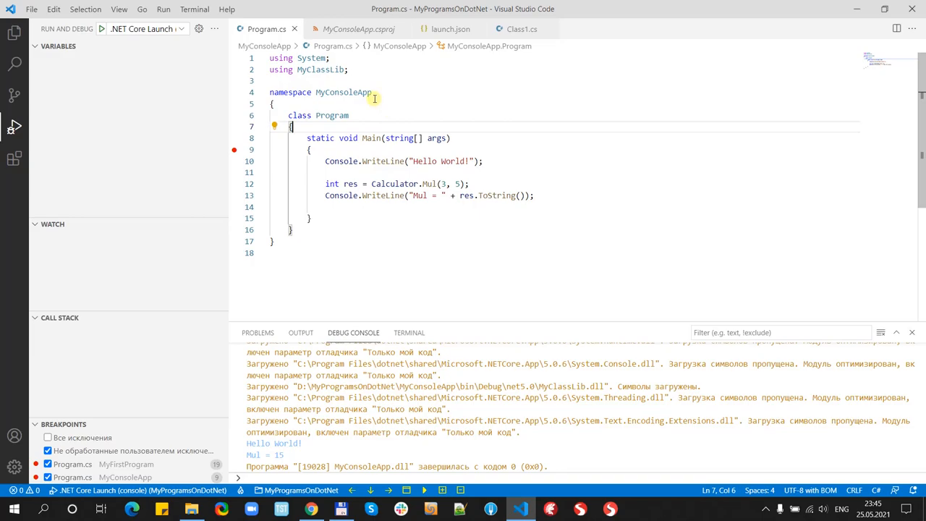
mouse_move(357, 41)
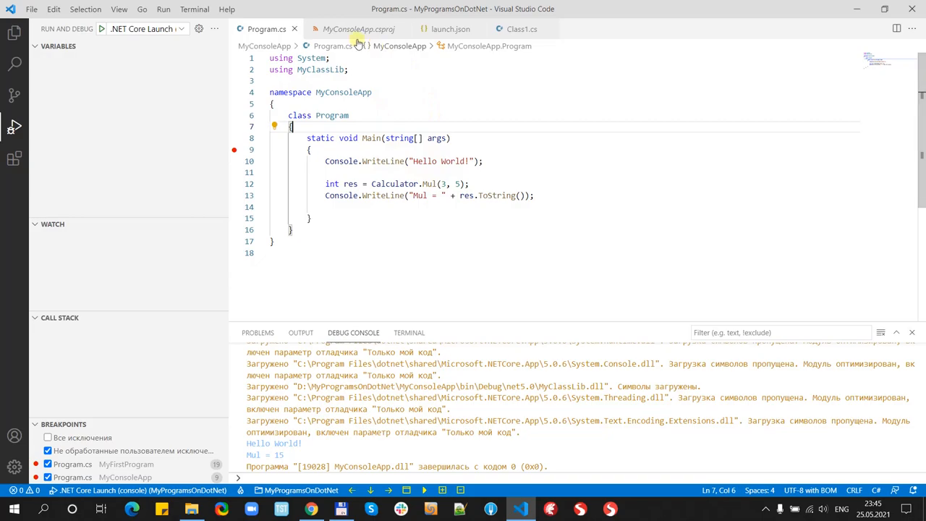
mouse_move(523, 29)
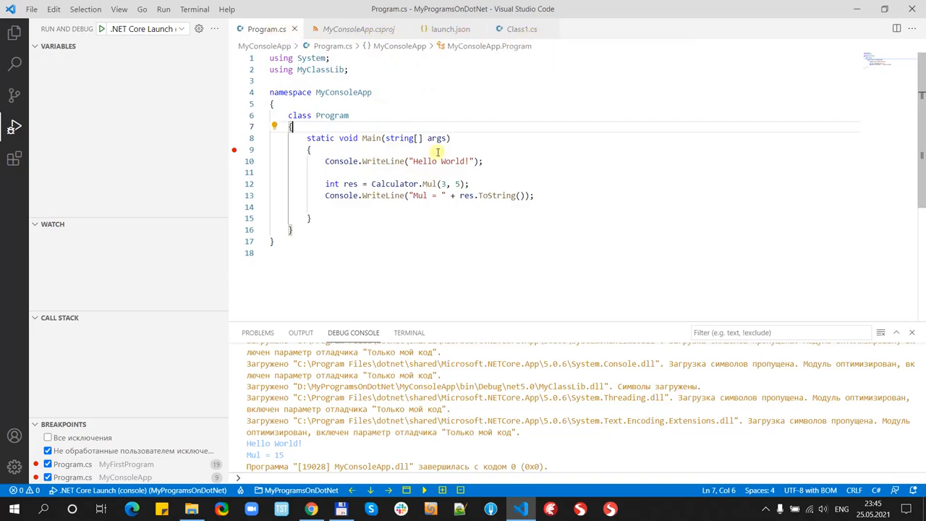
mouse_move(321, 121)
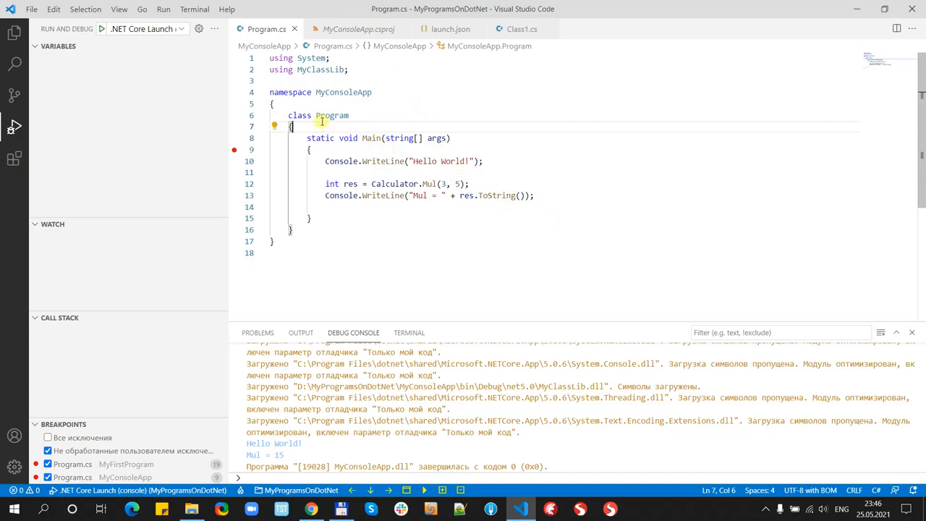
double_click(343, 92)
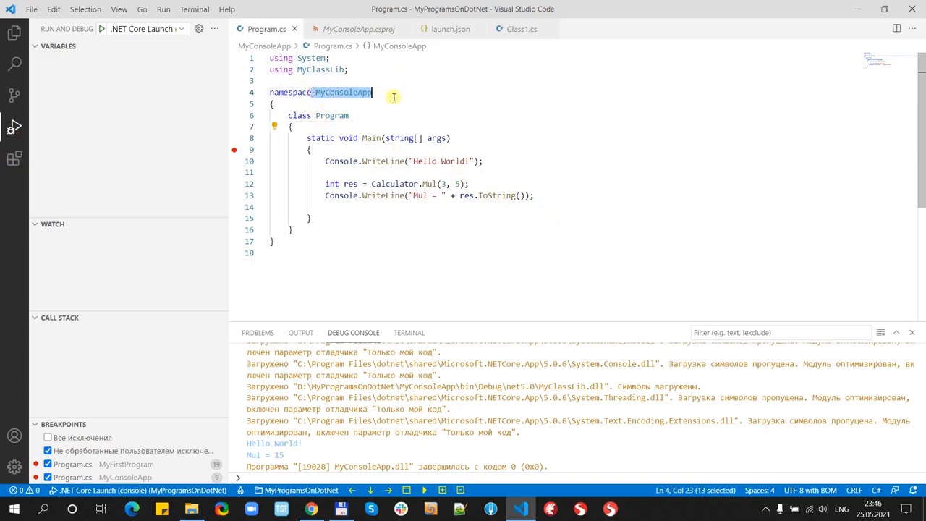
mouse_move(409, 121)
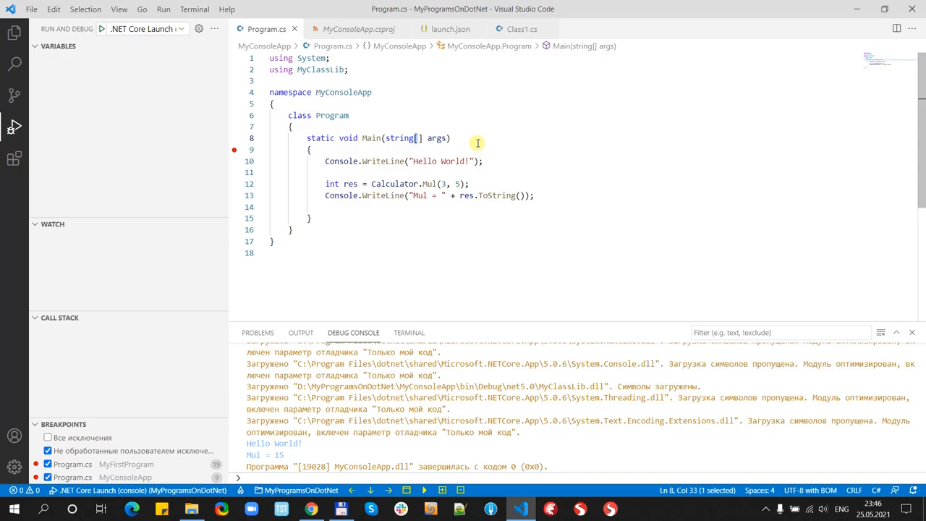
mouse_move(400, 138)
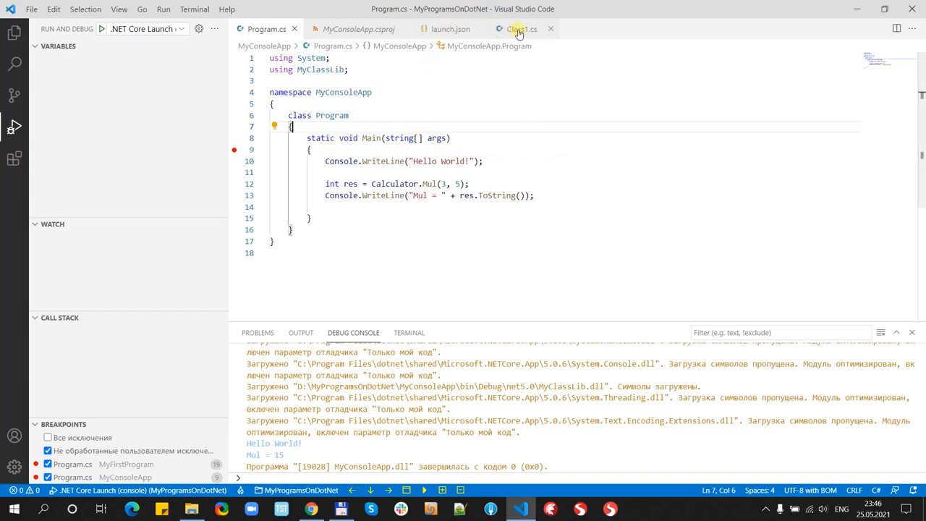
Step: Inspect the MyClassLib namespace and Calculator class in Class1.cs, then jump to Mul's definition
click(521, 29)
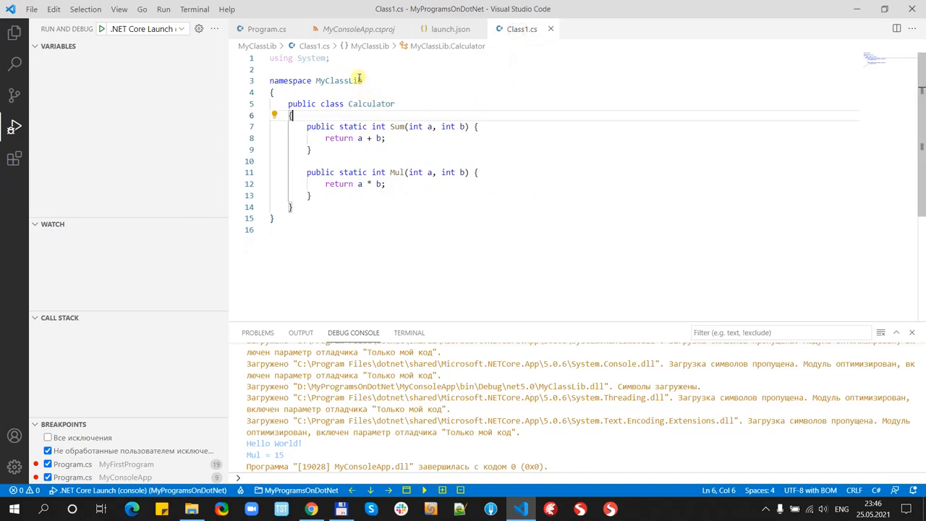
double_click(338, 80)
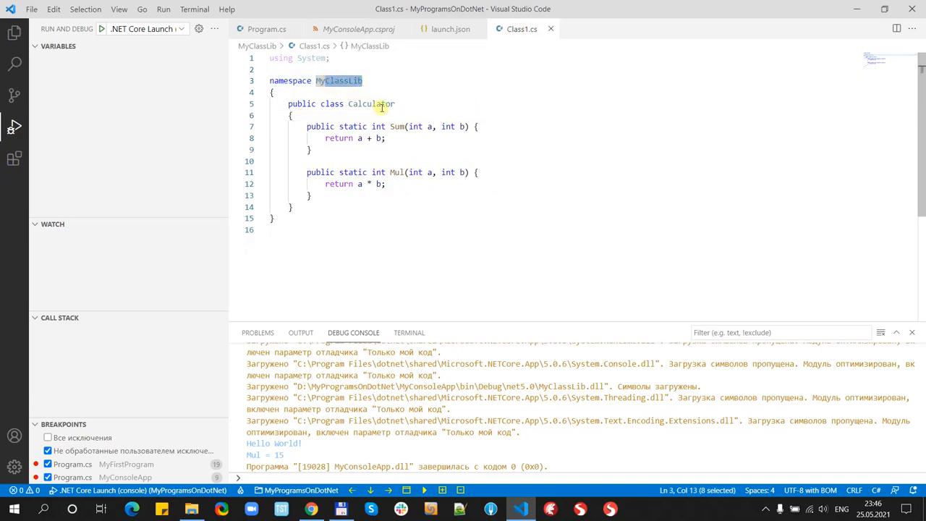
click(371, 103)
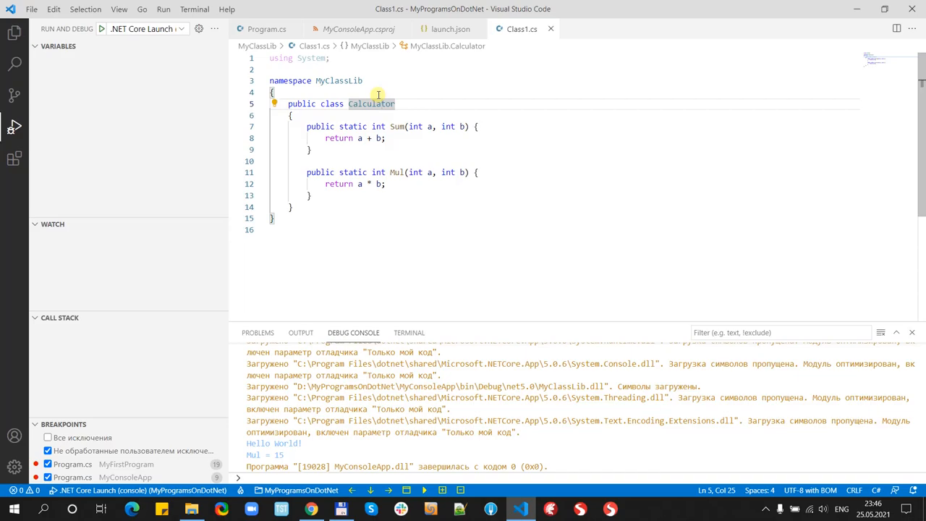
mouse_move(425, 207)
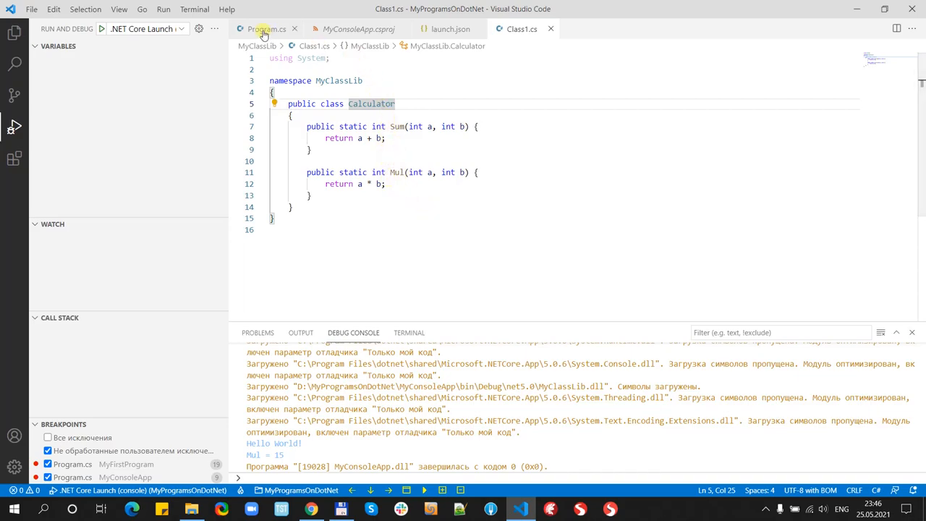
click(266, 29)
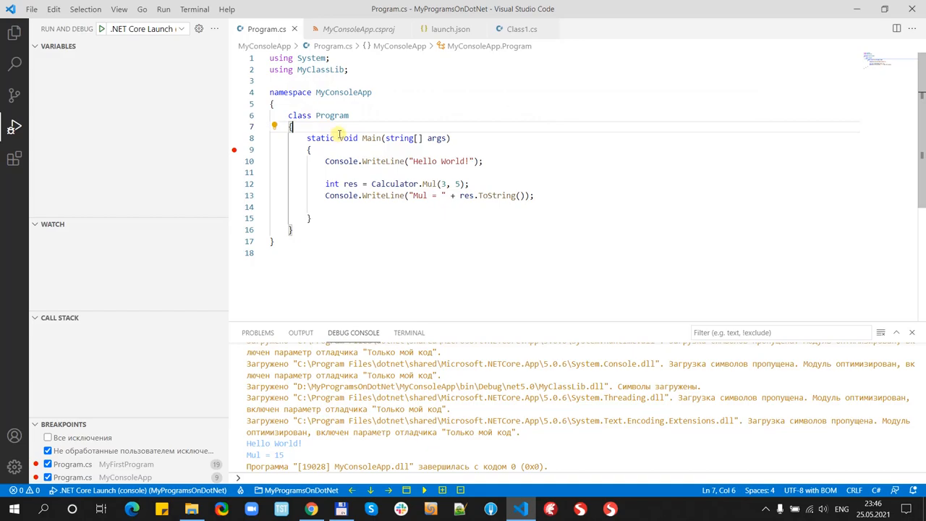
mouse_move(563, 31)
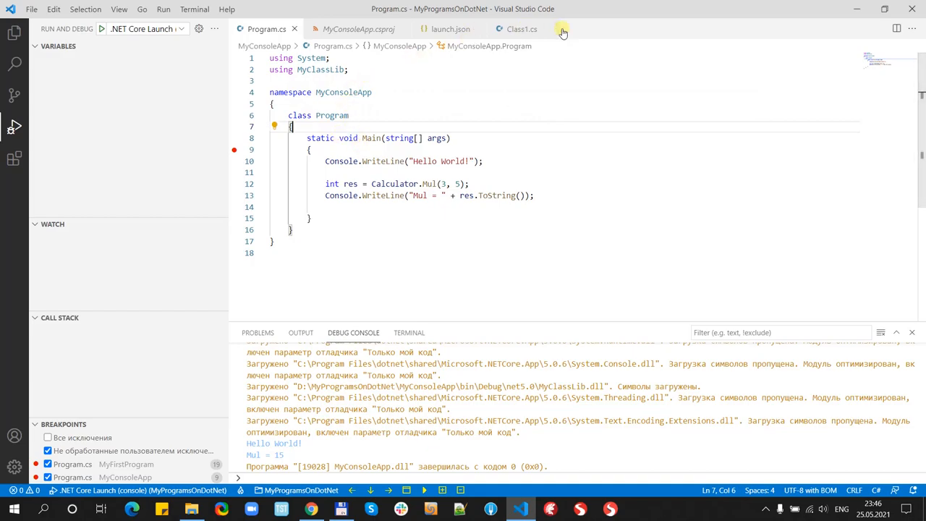
mouse_move(458, 200)
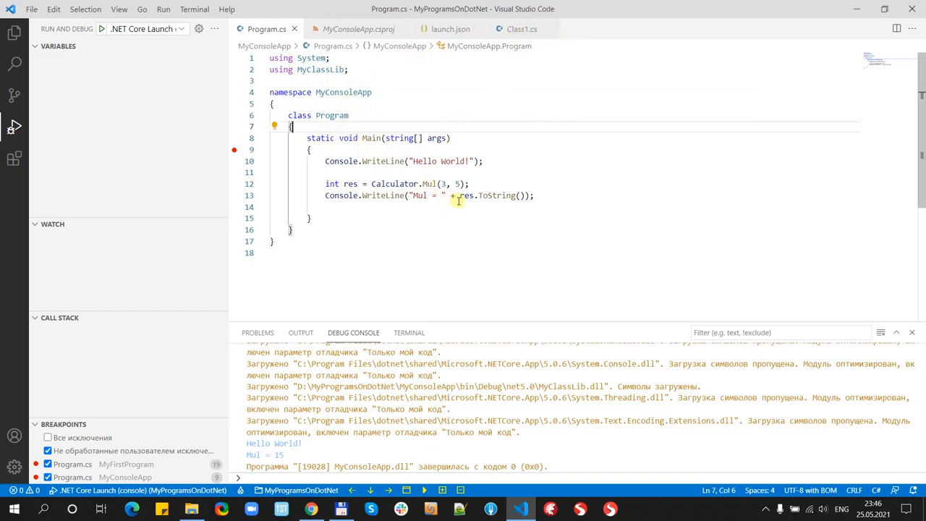
mouse_move(483, 134)
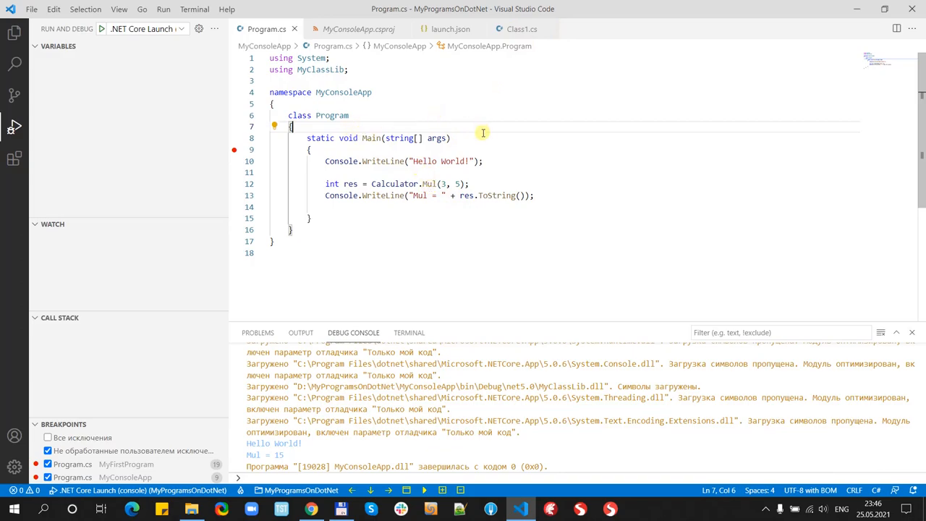
mouse_move(477, 124)
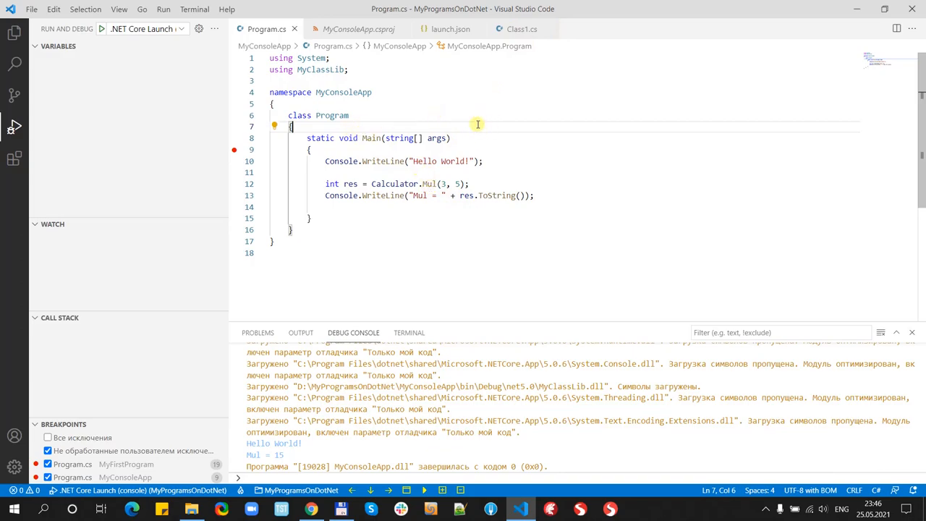
mouse_move(403, 123)
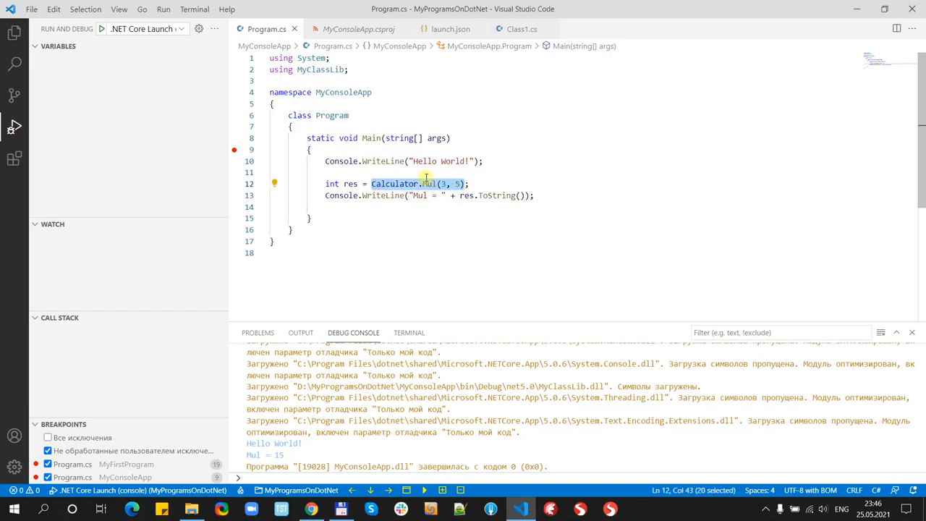
mouse_move(432, 184)
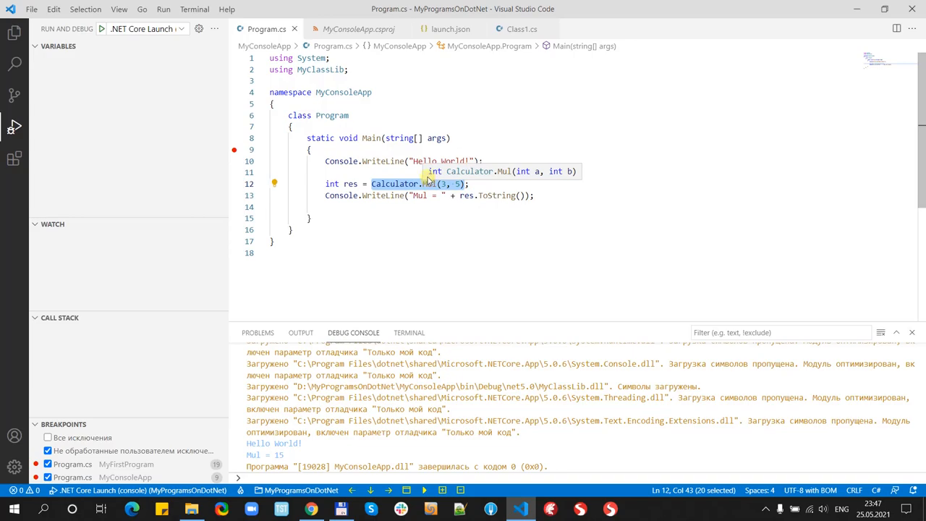
click(522, 29)
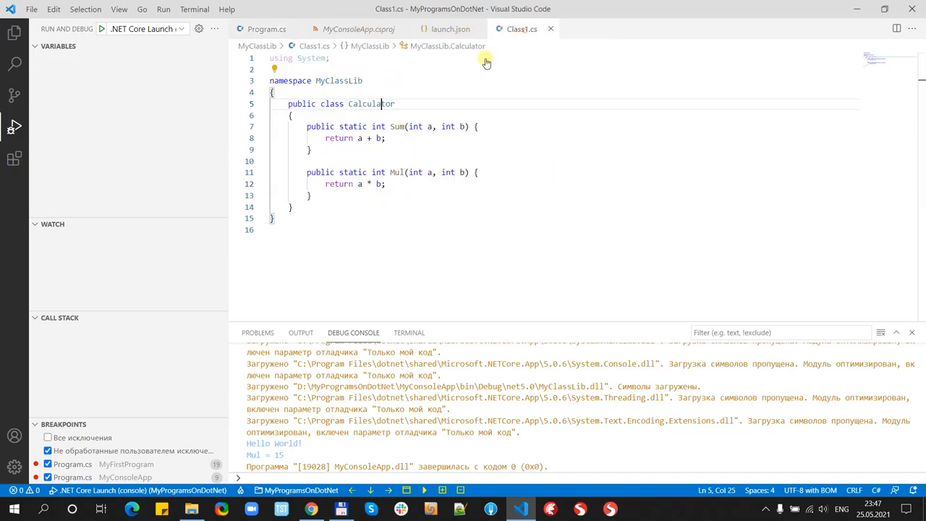
click(266, 29)
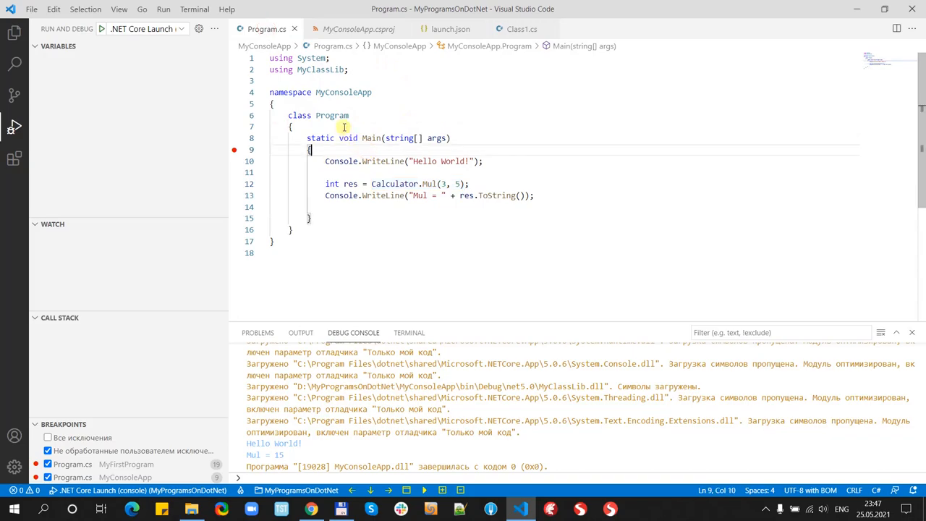
mouse_move(310, 138)
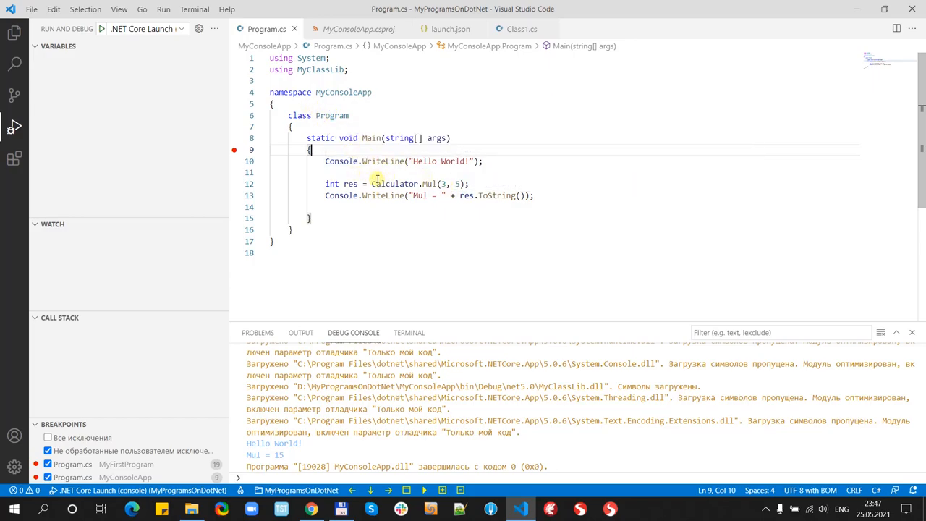
mouse_move(374, 173)
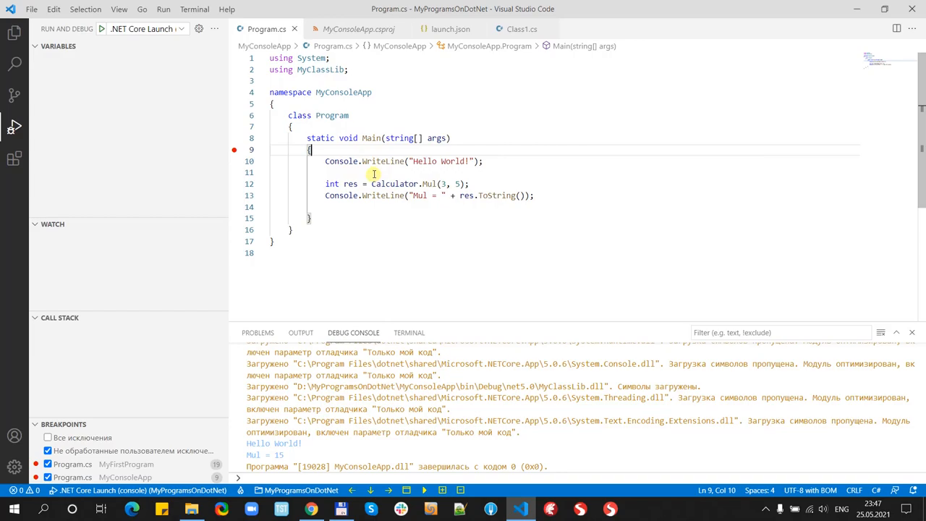
mouse_move(374, 173)
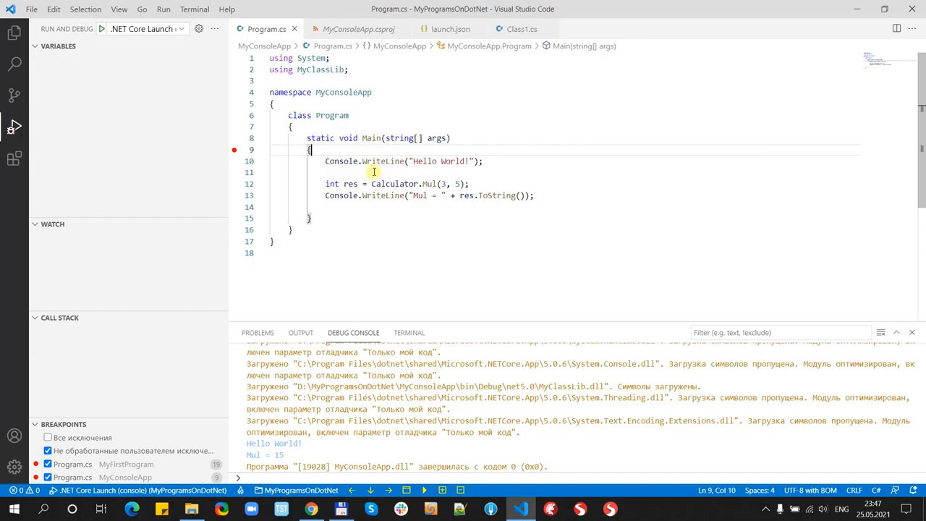
mouse_move(382, 161)
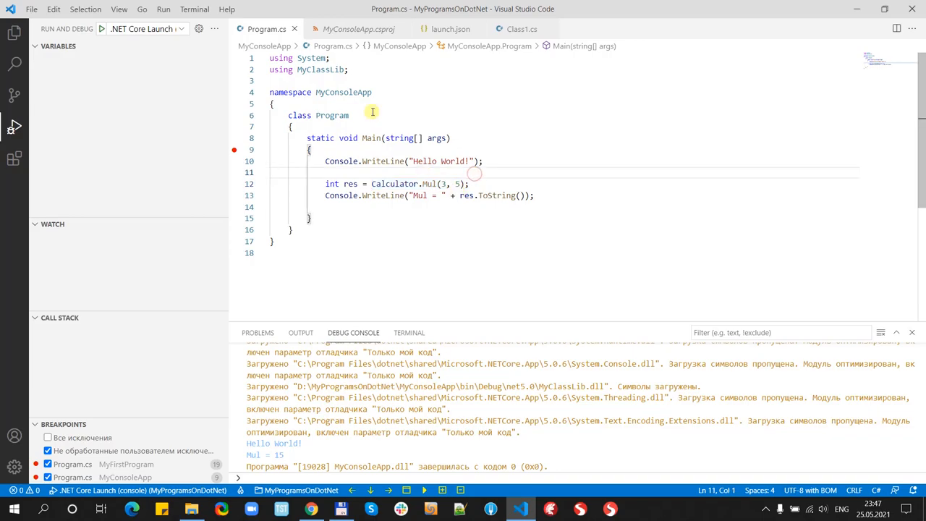
click(522, 29)
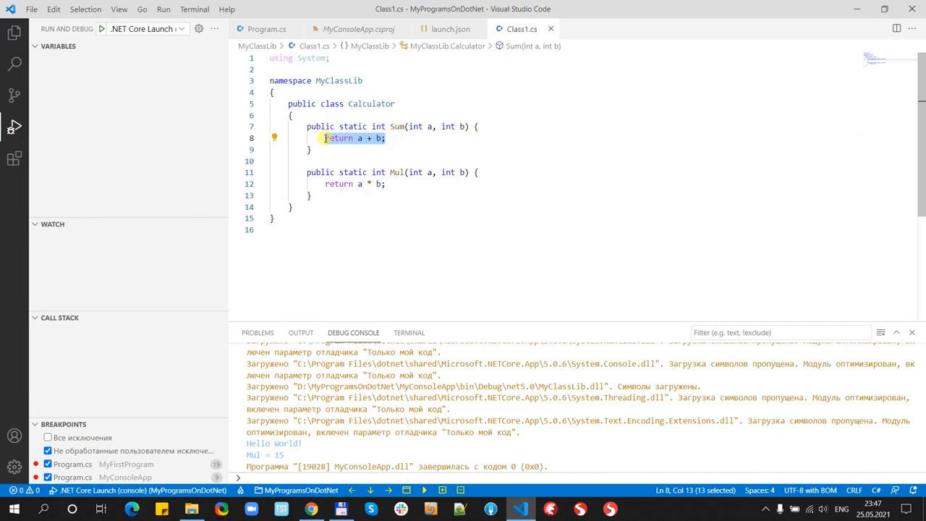
mouse_move(413, 92)
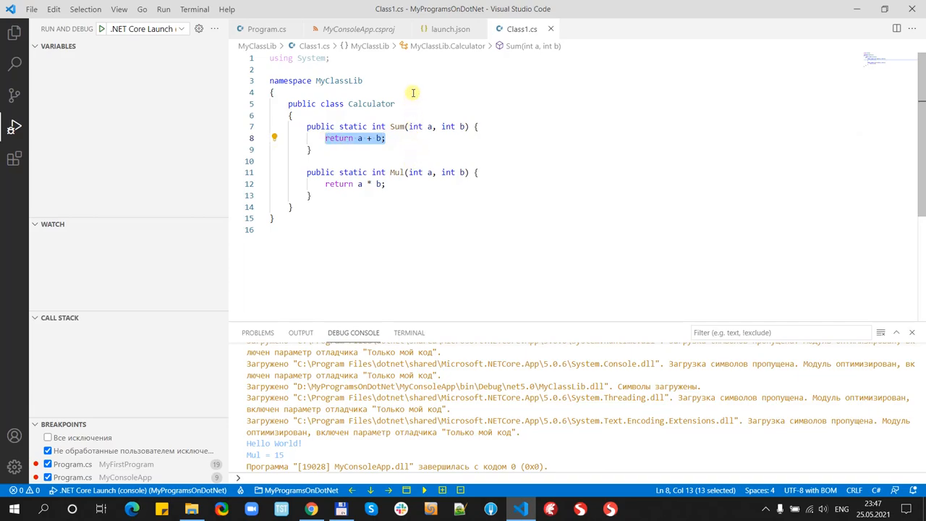
mouse_move(469, 257)
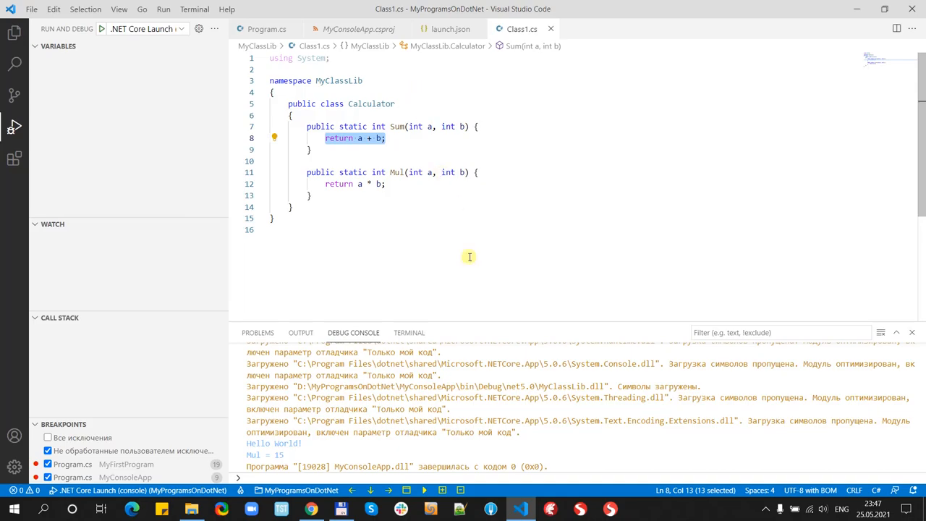
mouse_move(470, 190)
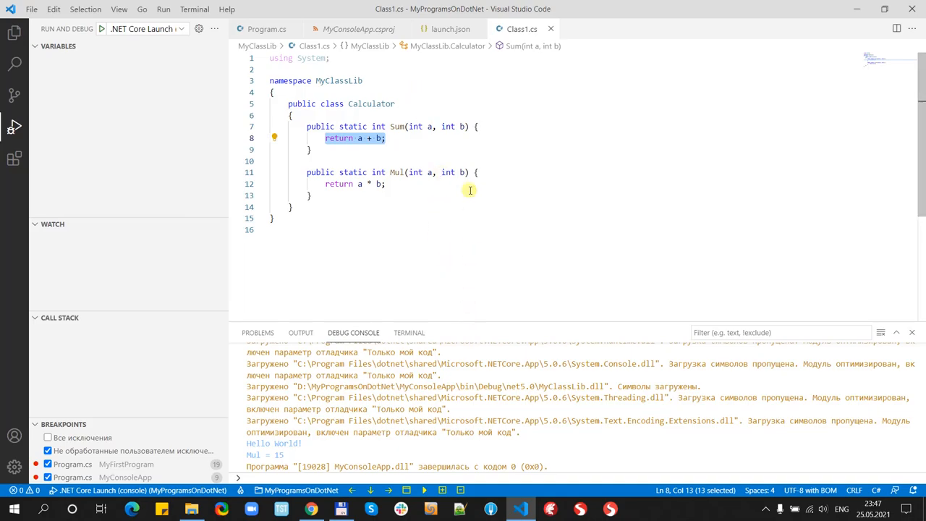
mouse_move(465, 164)
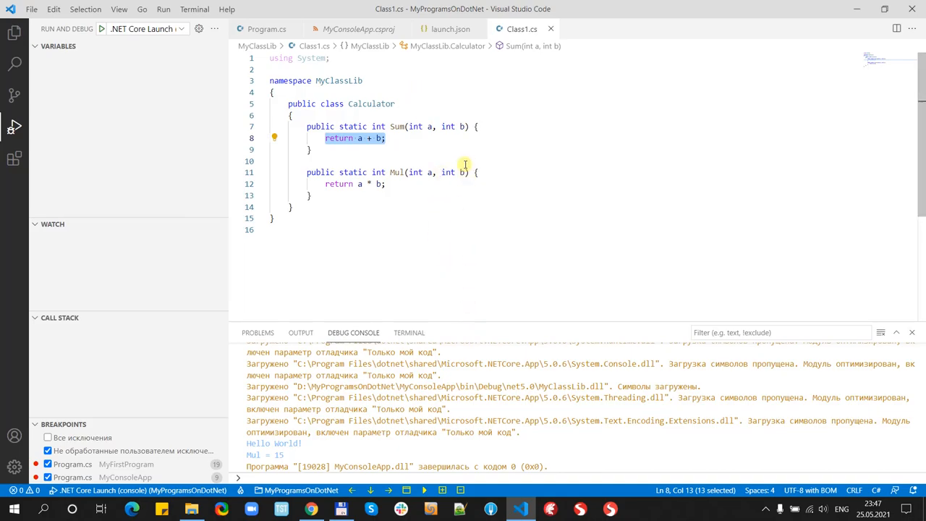
mouse_move(567, 242)
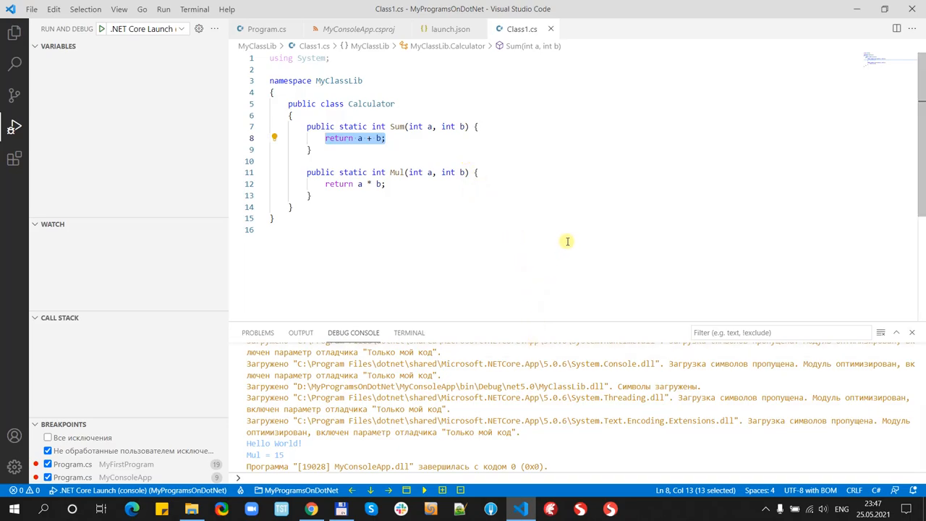